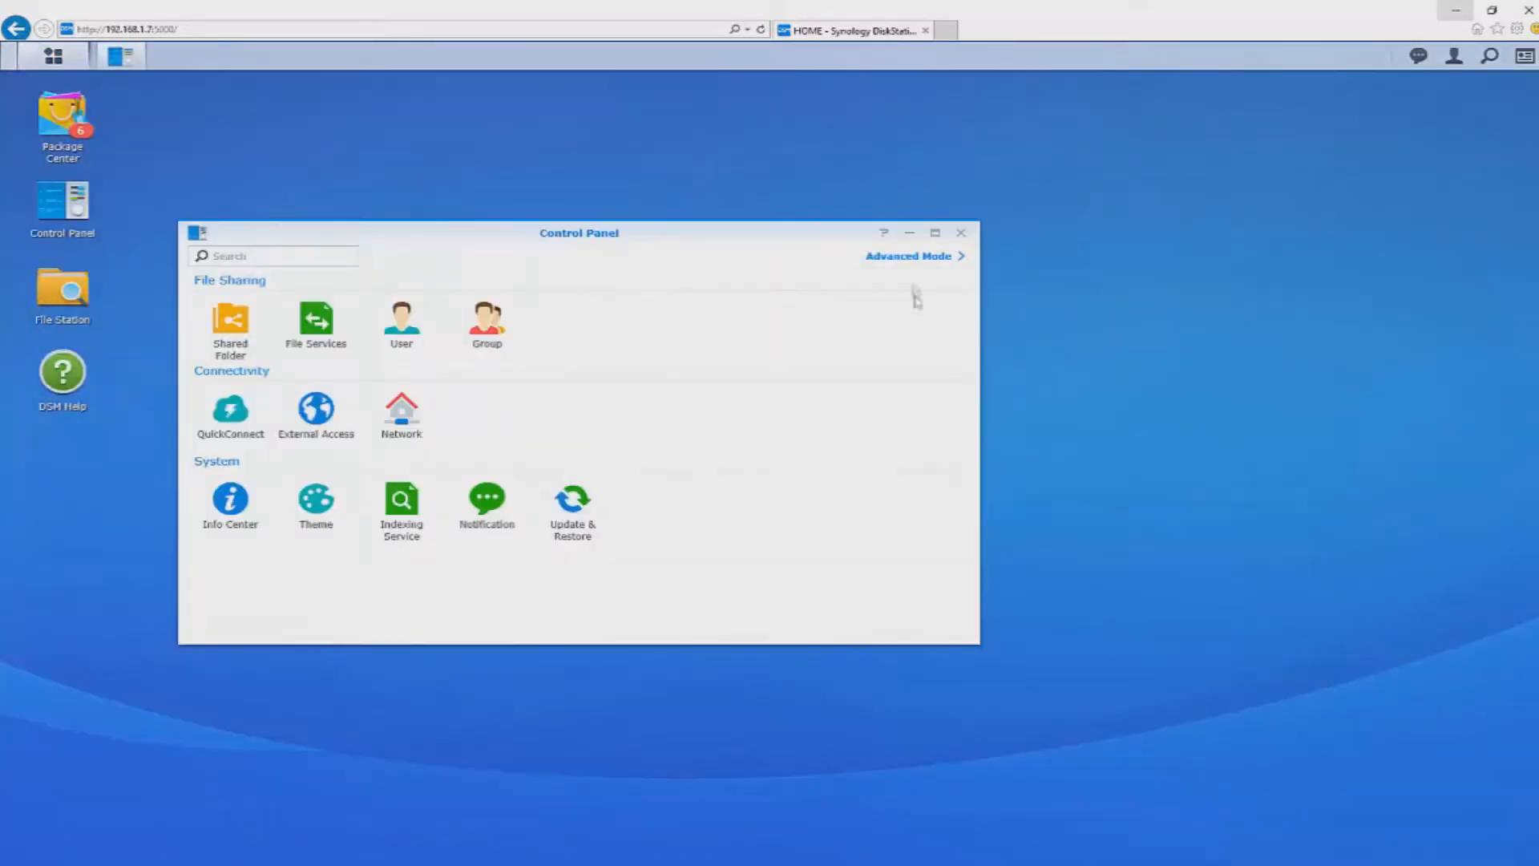
Step: Switch Control Panel to Advanced Mode and start a new user John Smith with shared folder permissions
{"action": "left_click", "coordinate": [907, 256]}
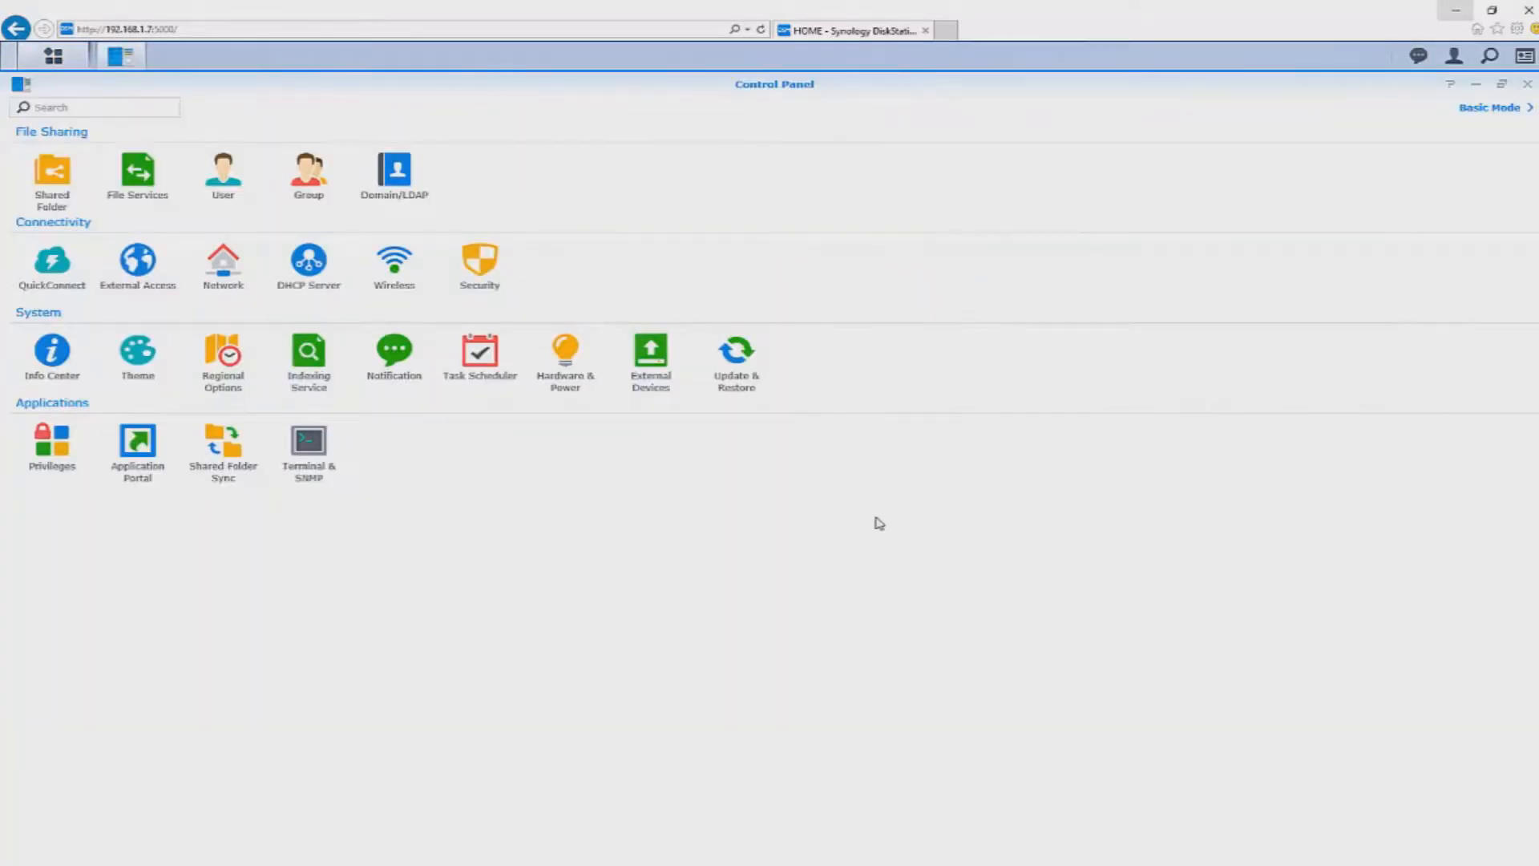
{"action": "left_click", "coordinate": [223, 172]}
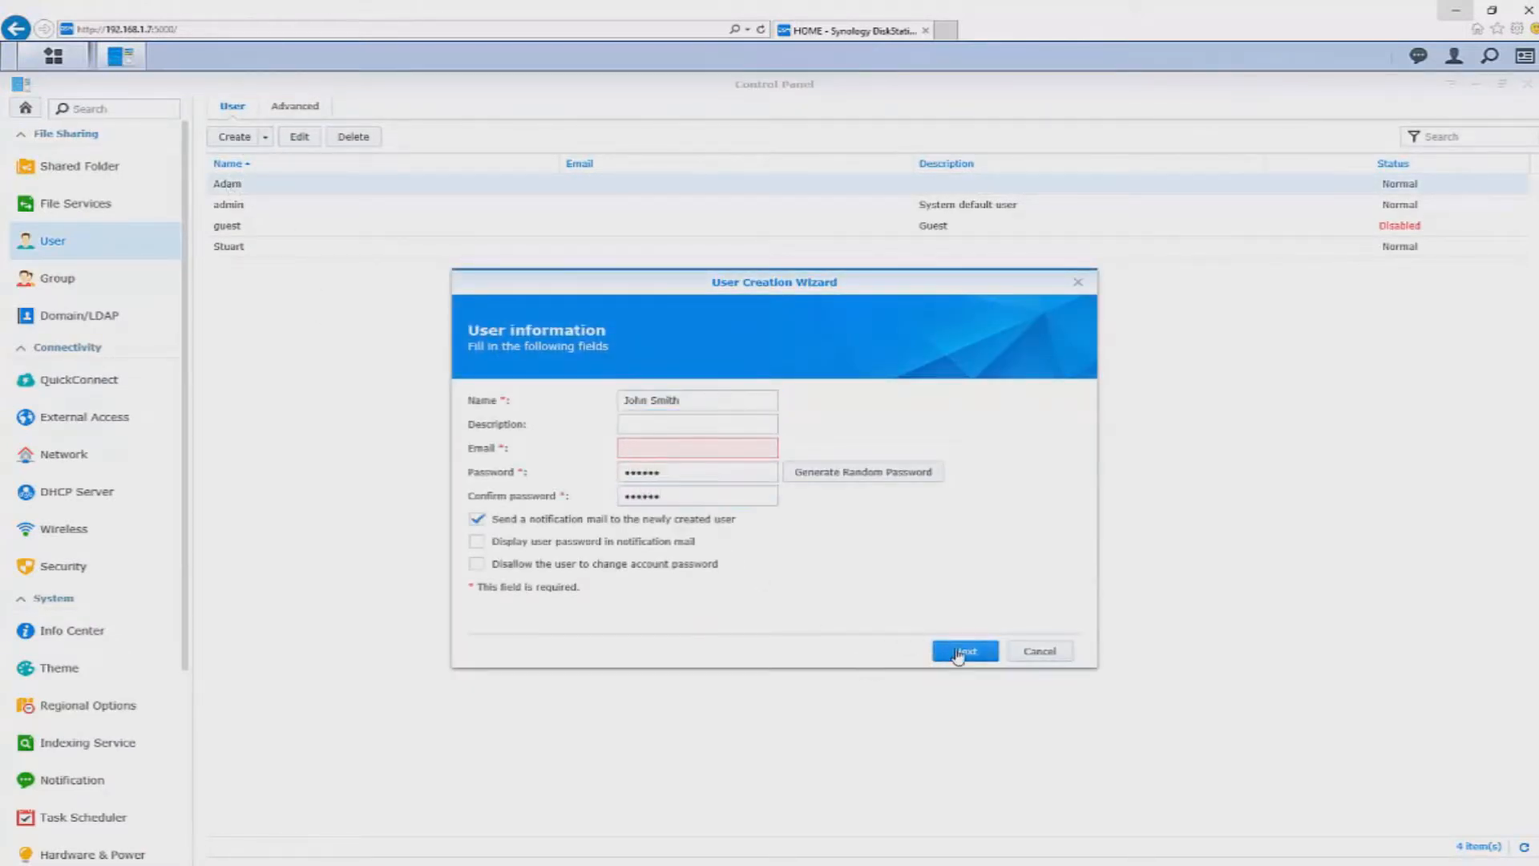
{"action": "left_click", "coordinate": [963, 650]}
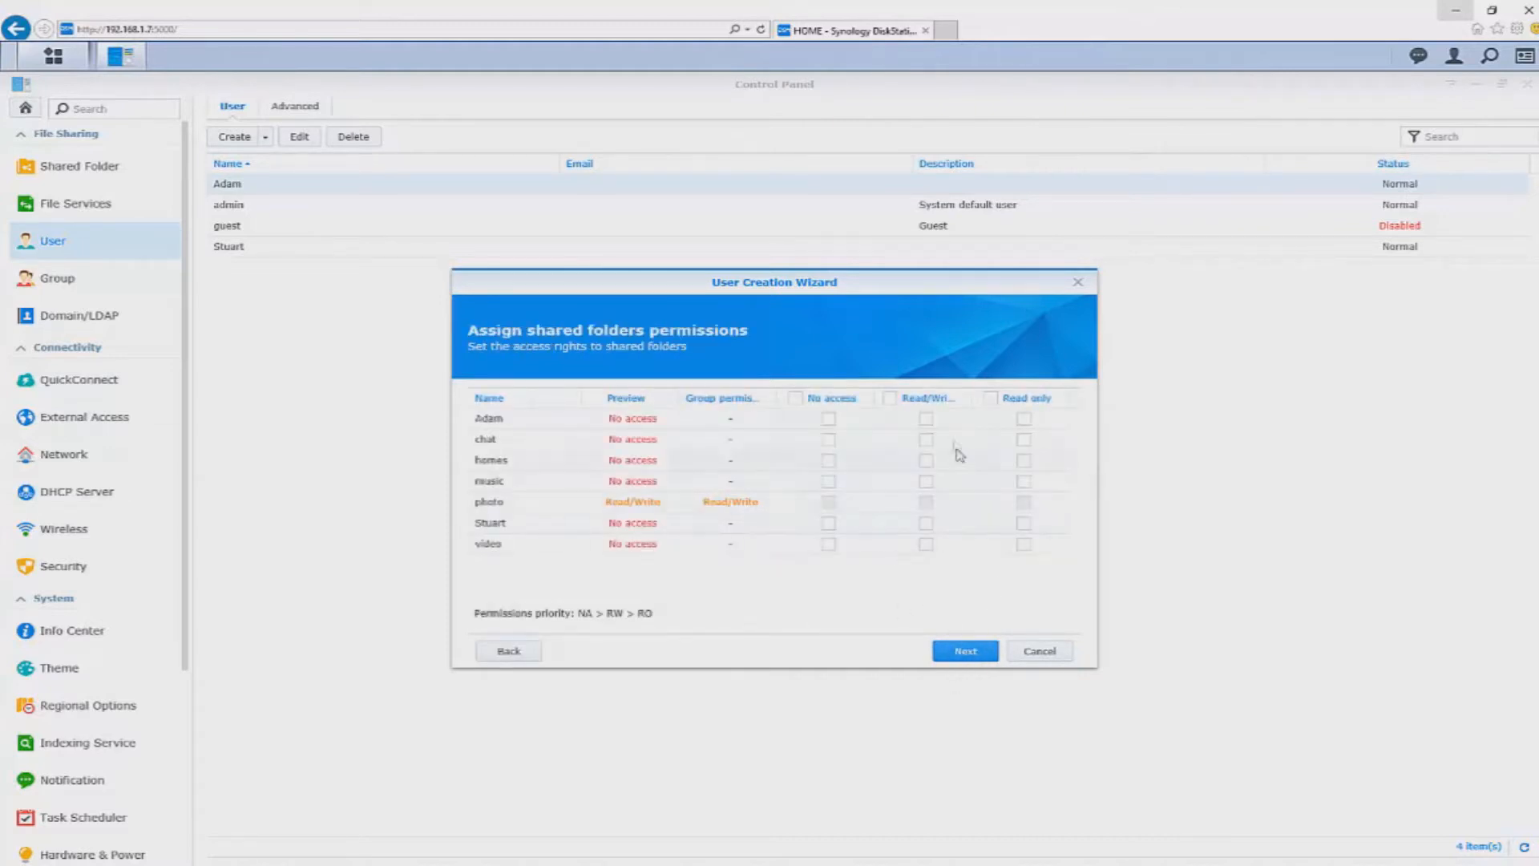
{"action": "left_click", "coordinate": [963, 651]}
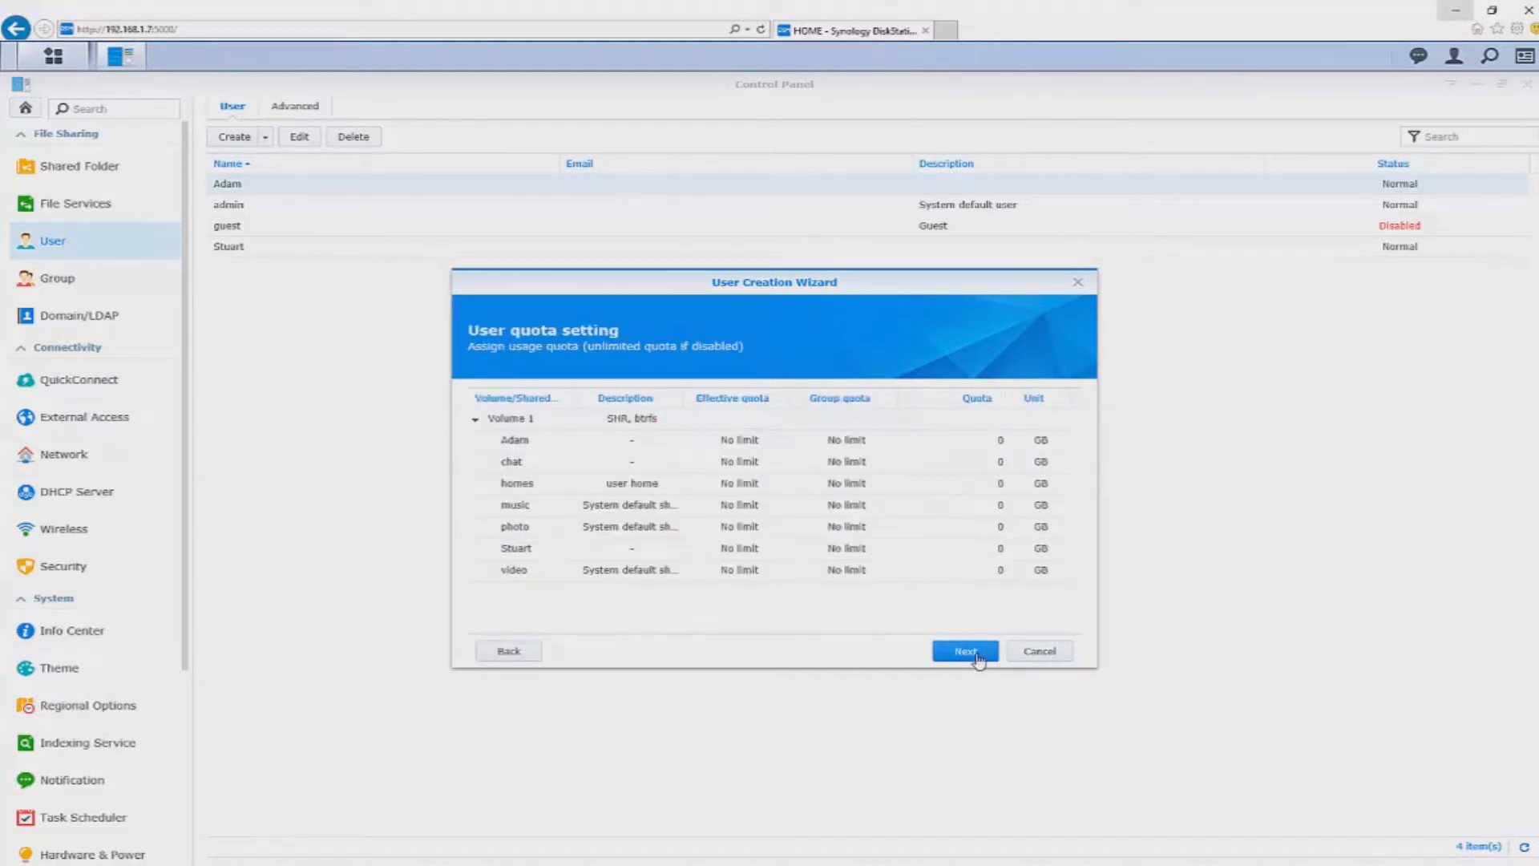
Step: Accept quota and application permissions including Chat, create the user, and show the group list
{"action": "left_click", "coordinate": [963, 651]}
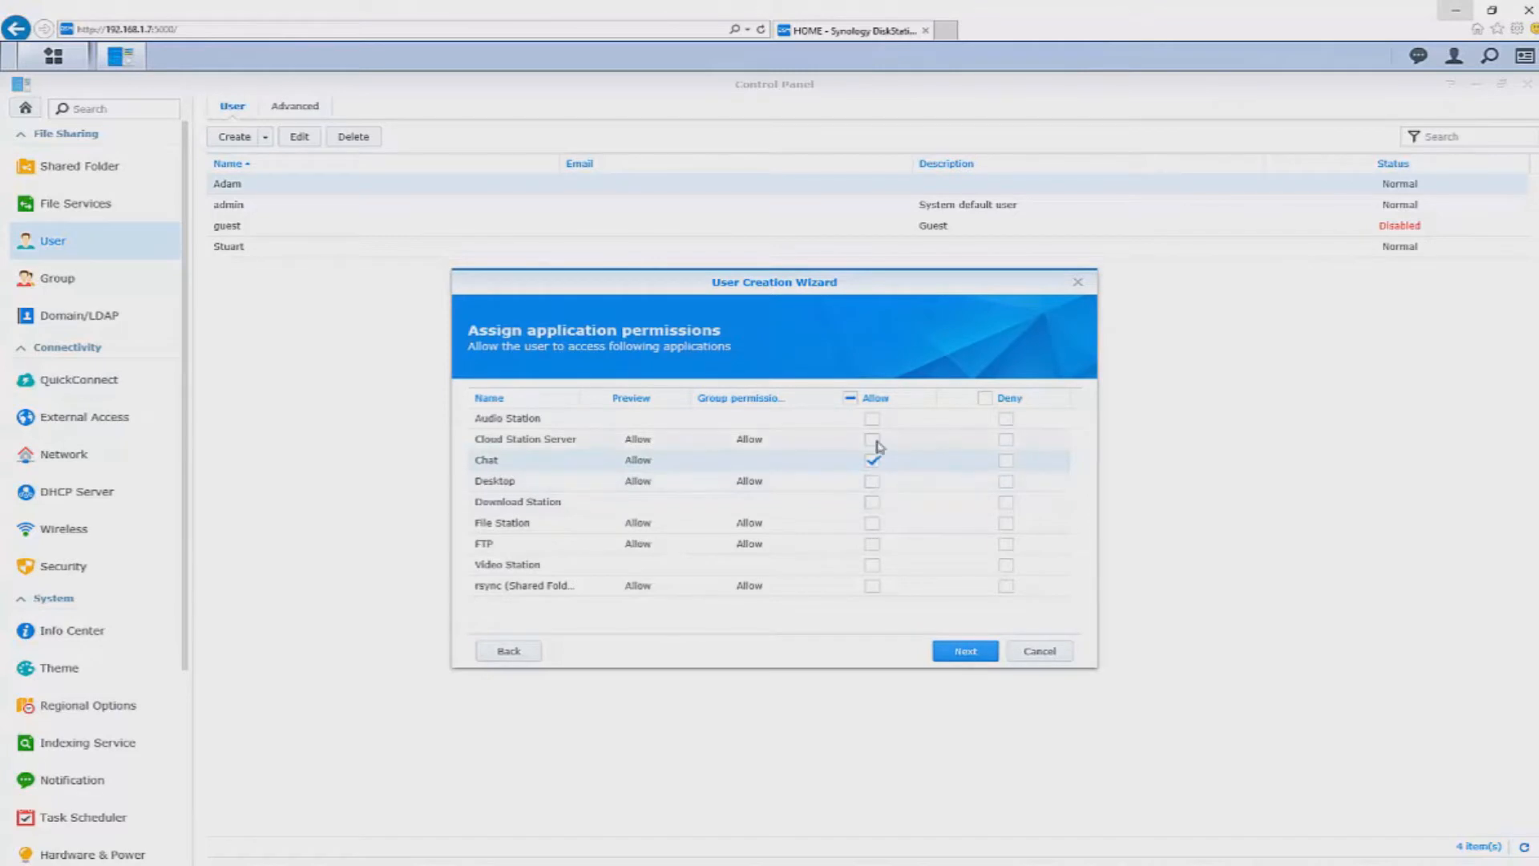
{"action": "left_click", "coordinate": [964, 650]}
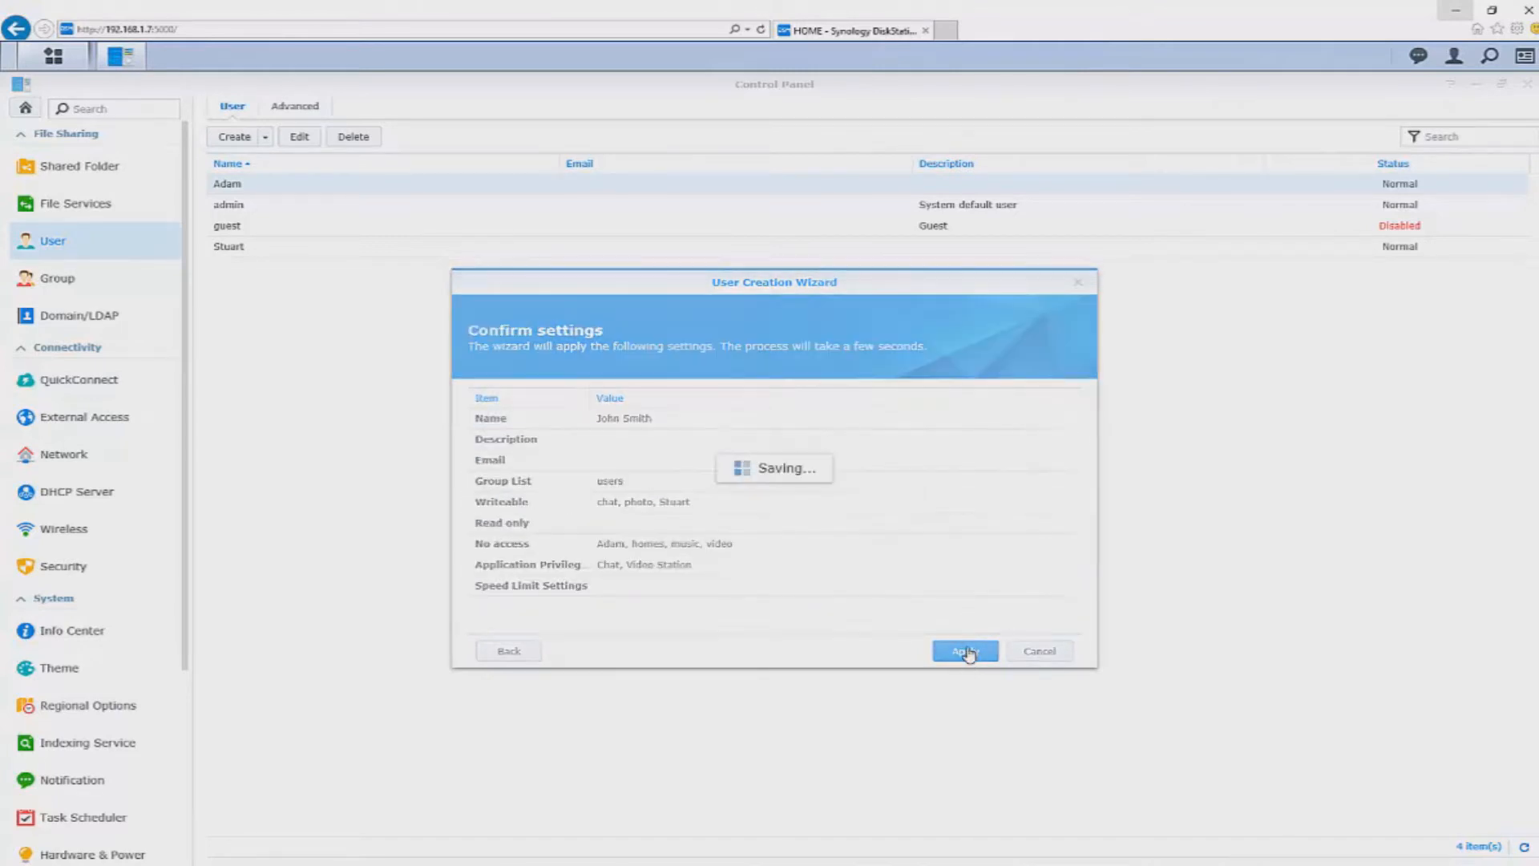
{"action": "left_click", "coordinate": [964, 651]}
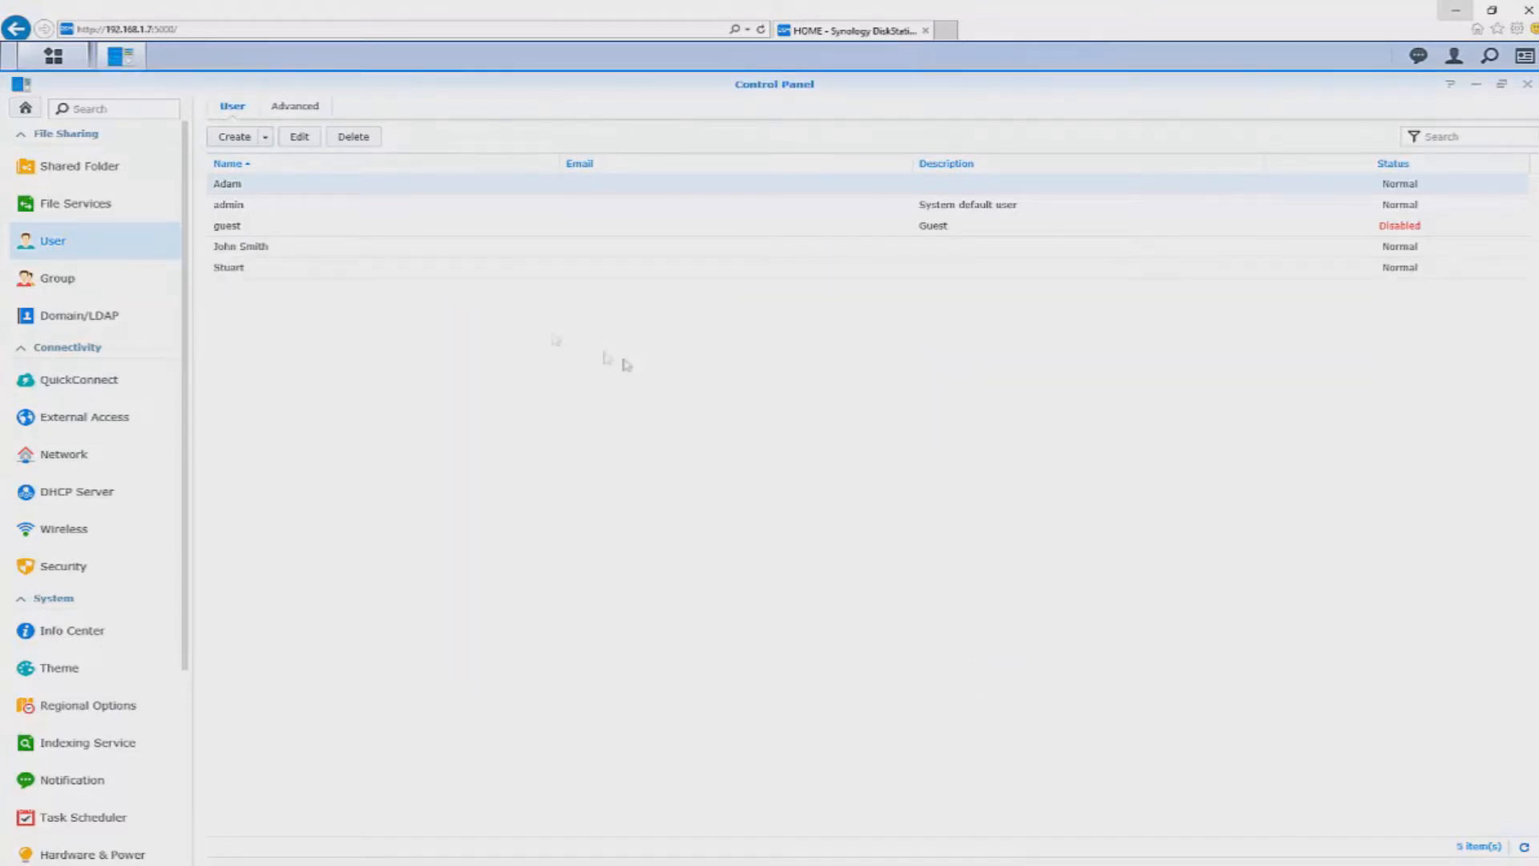
{"action": "left_click", "coordinate": [58, 278]}
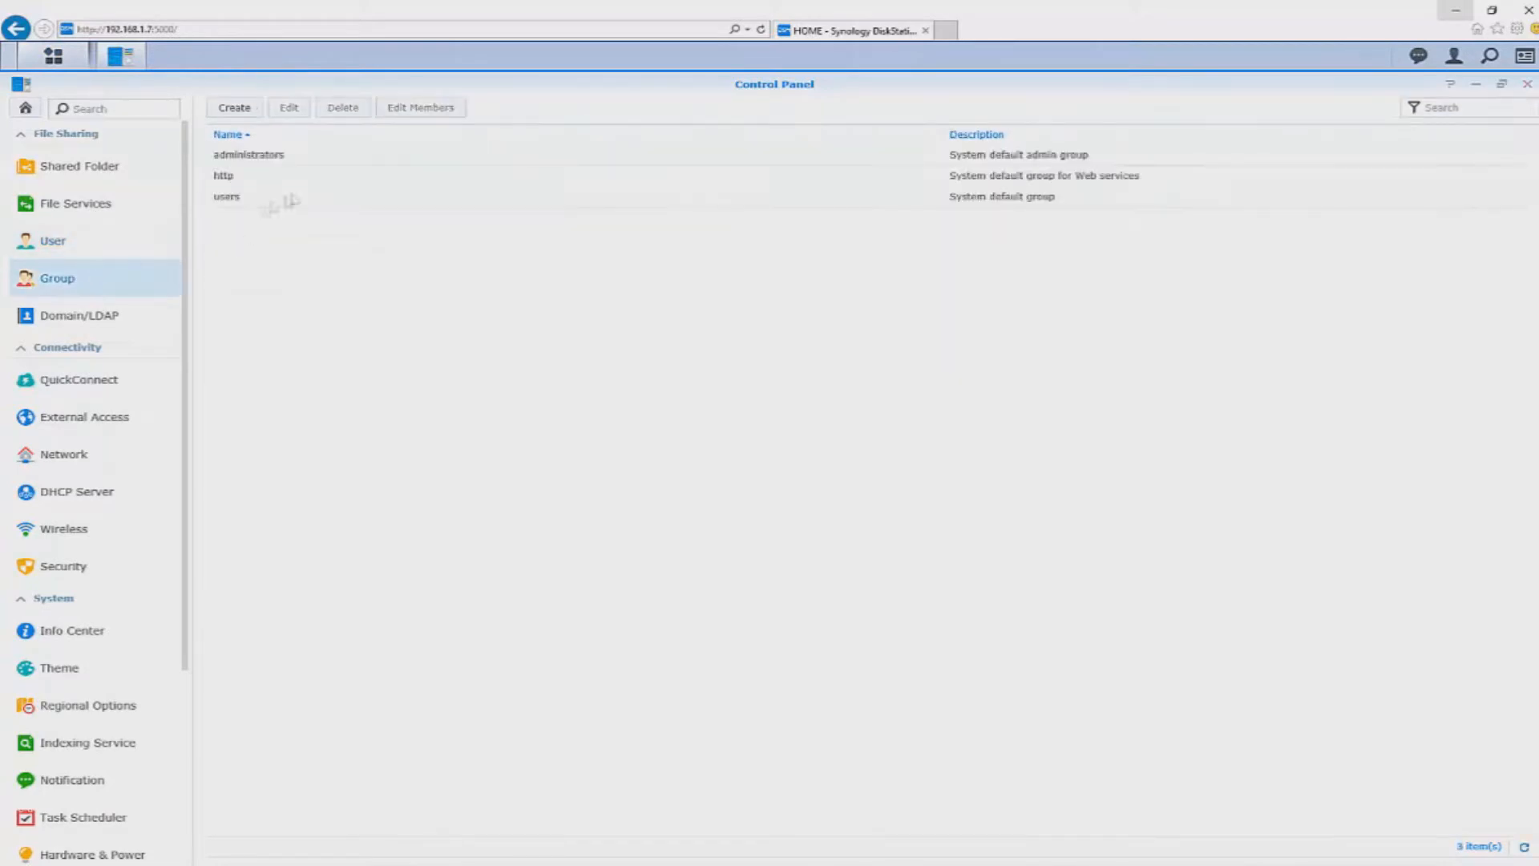
Step: Step through creating Test Group 1, review email notification settings, and close Control Panel
{"action": "left_click", "coordinate": [234, 107]}
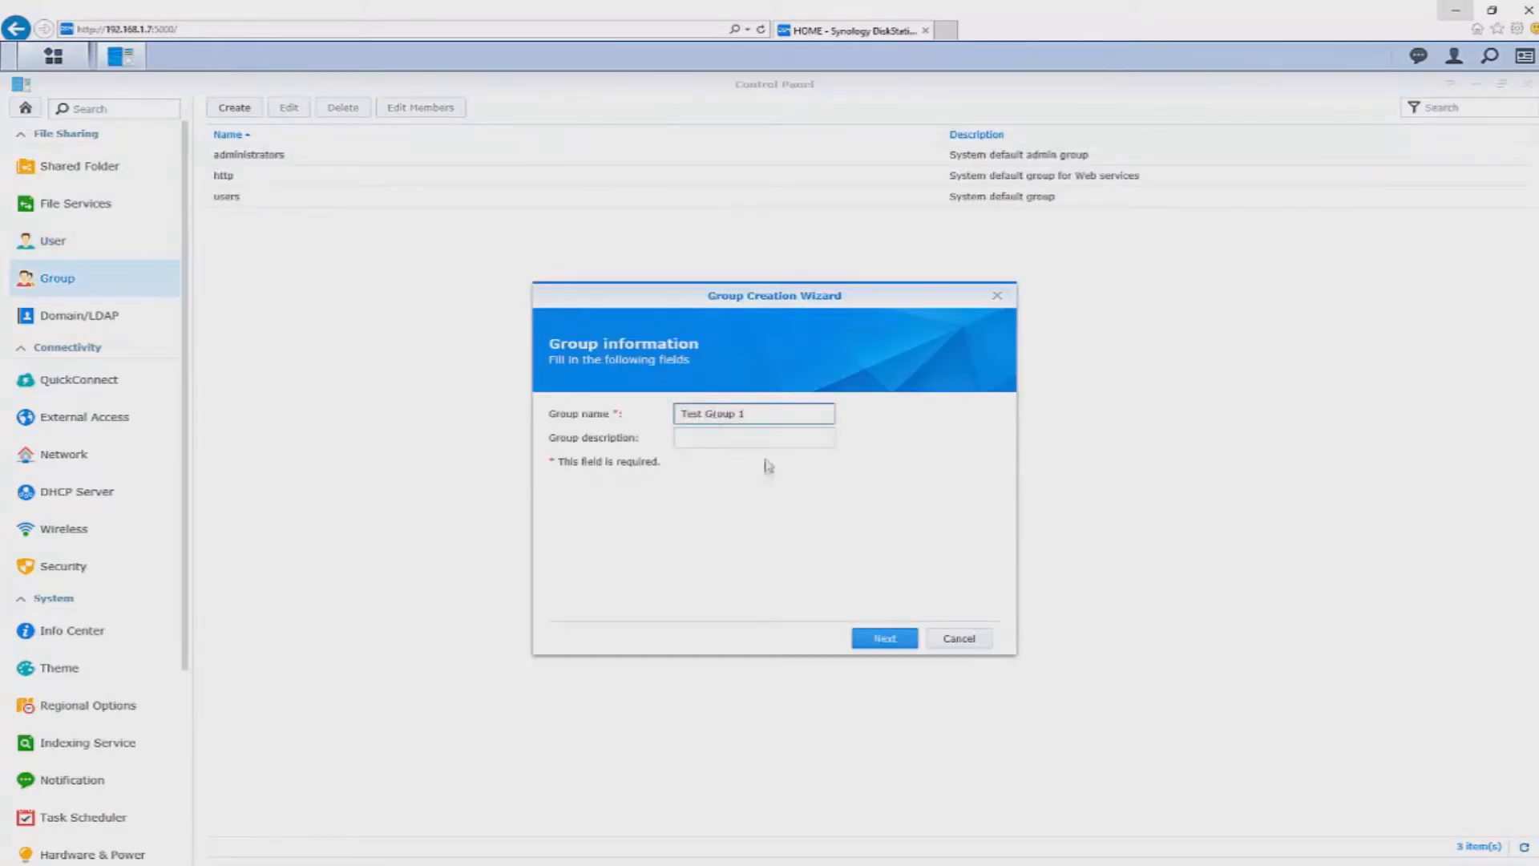
{"action": "left_click", "coordinate": [882, 638]}
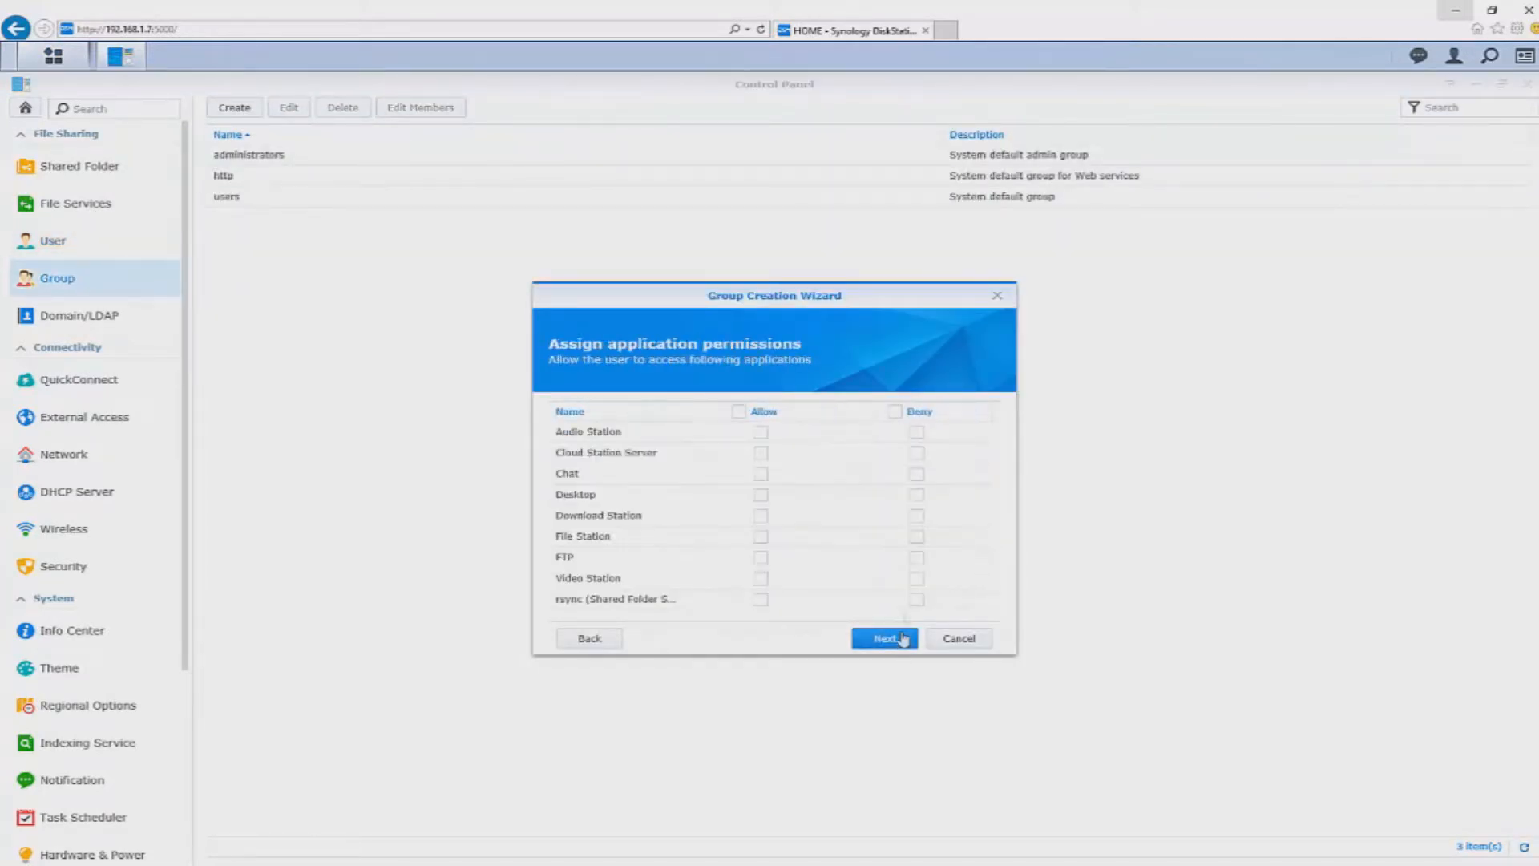
{"action": "left_click", "coordinate": [882, 638]}
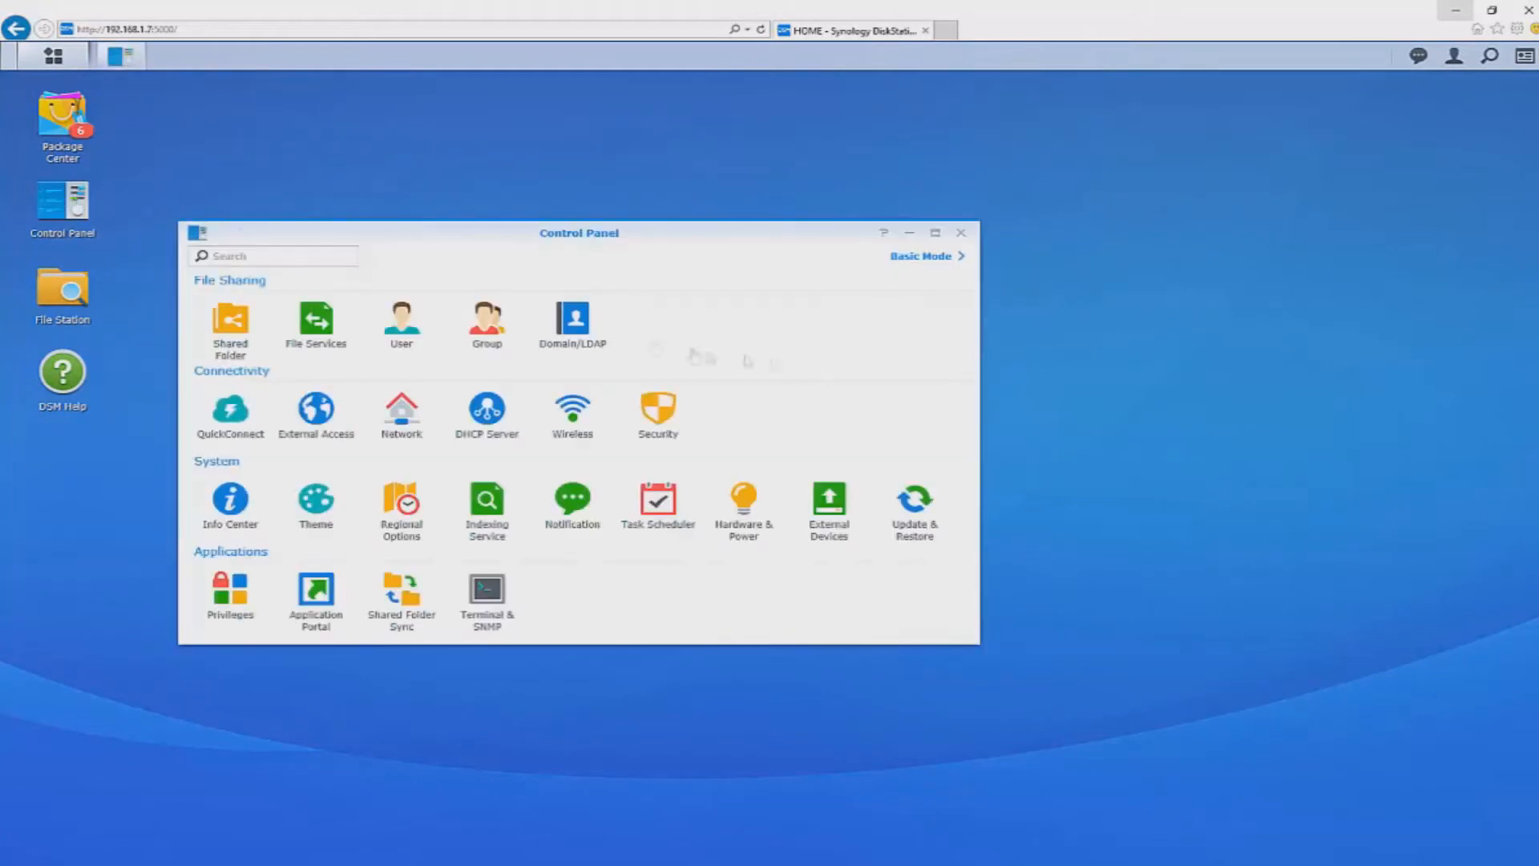
{"action": "left_click", "coordinate": [570, 508]}
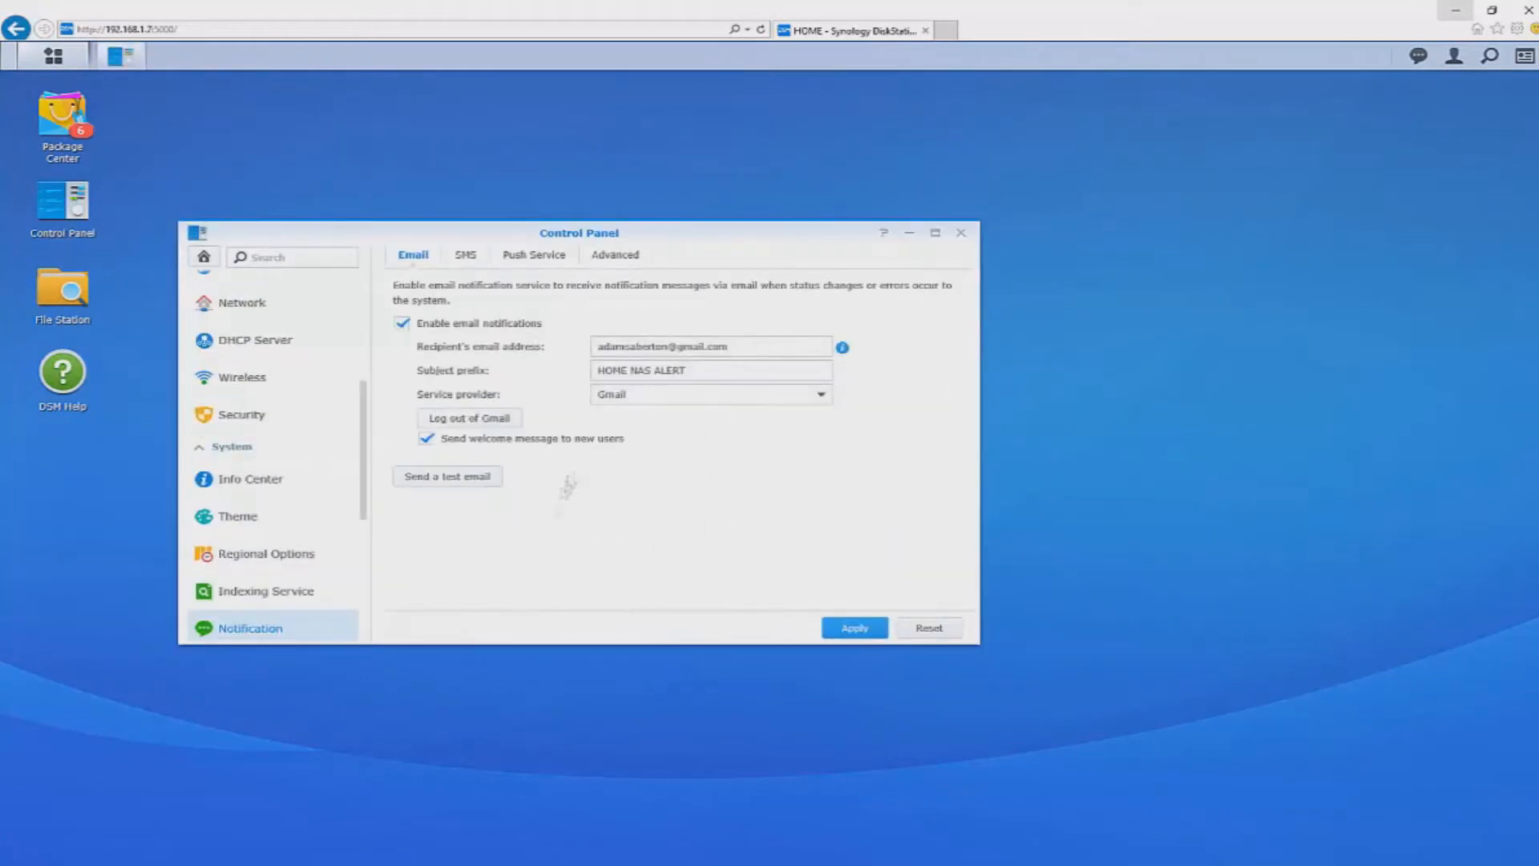
{"action": "left_click", "coordinate": [960, 233]}
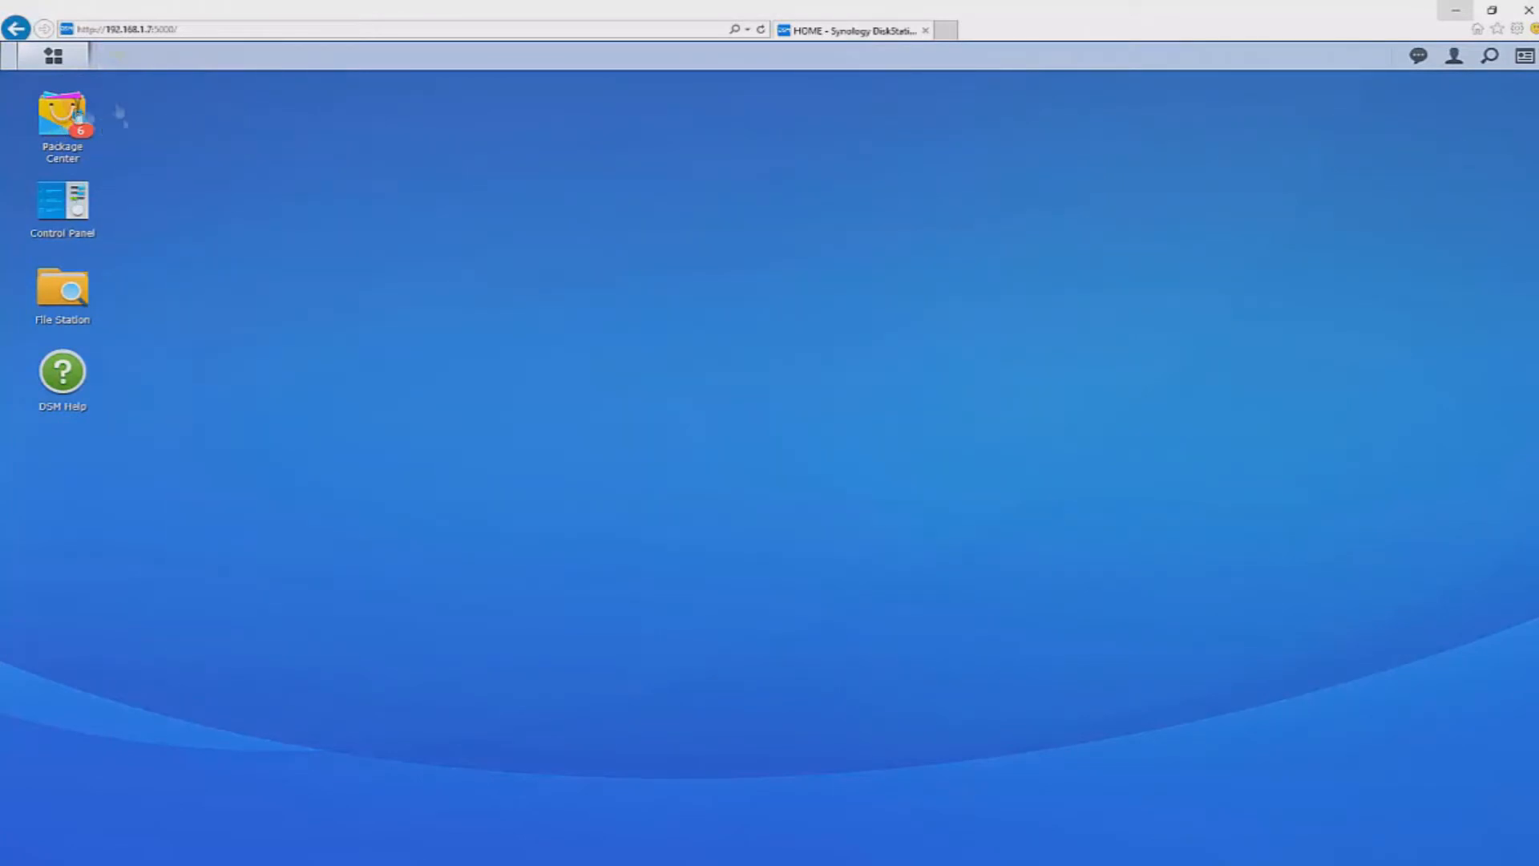
Step: Update all six packages in Package Center and dismiss the Photo Station update notice
{"action": "double_click", "coordinate": [63, 117]}
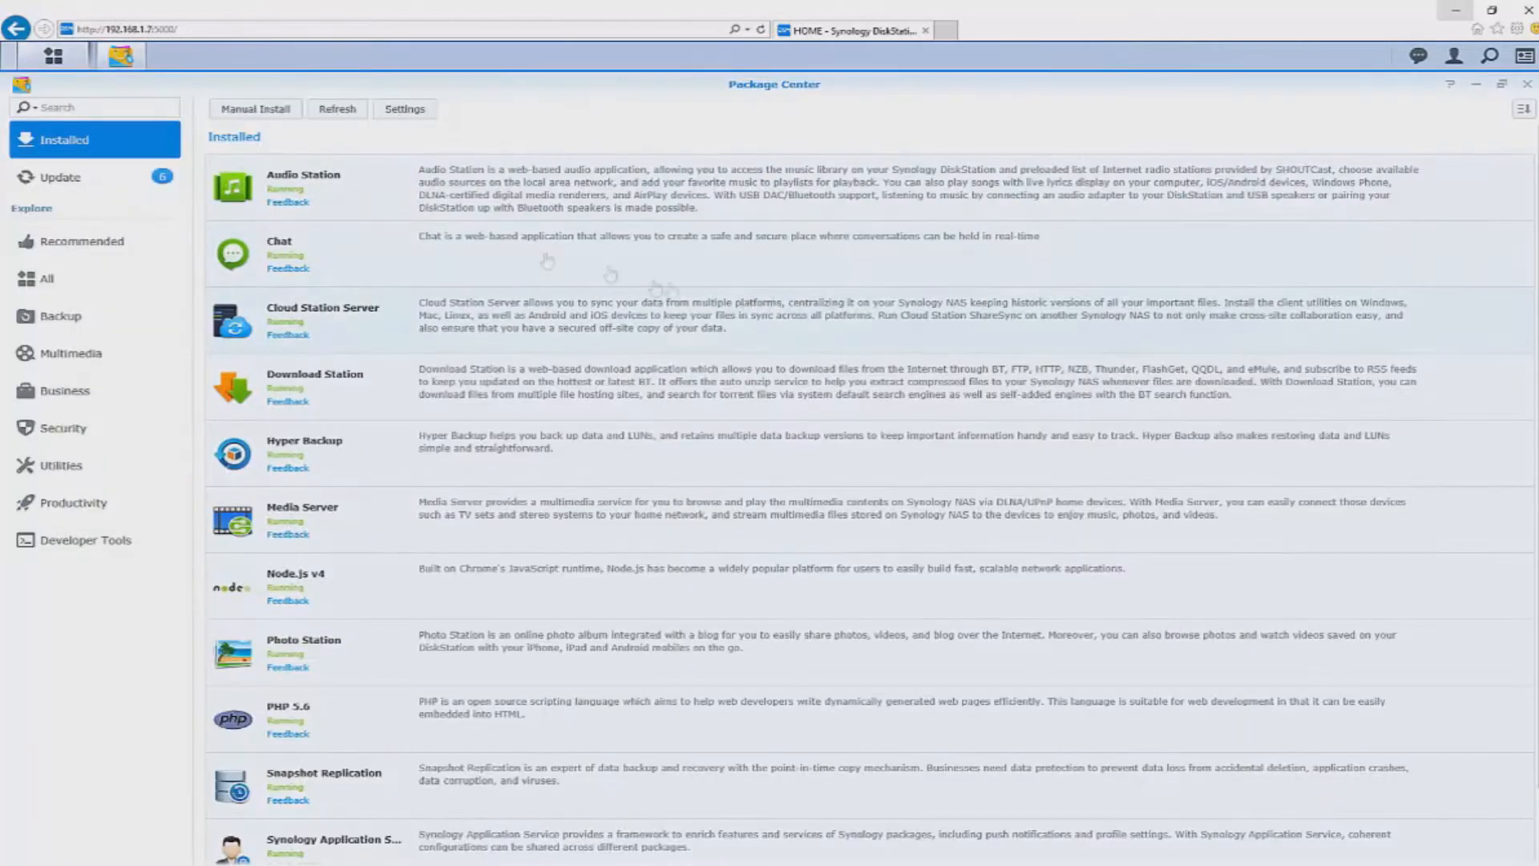
{"action": "left_click", "coordinate": [60, 176]}
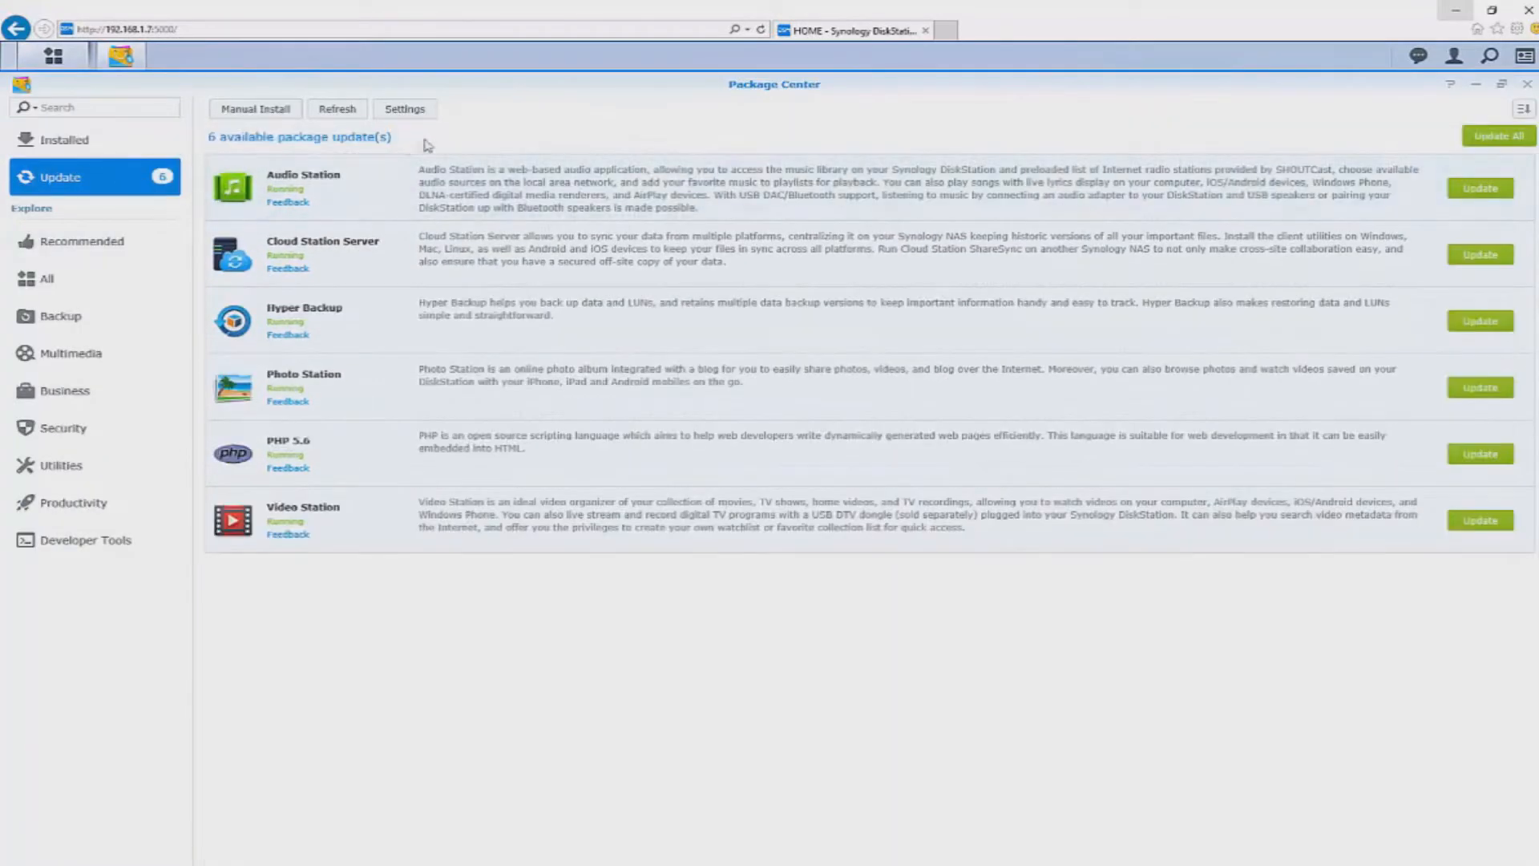
{"action": "mouse_move", "coordinate": [420, 635]}
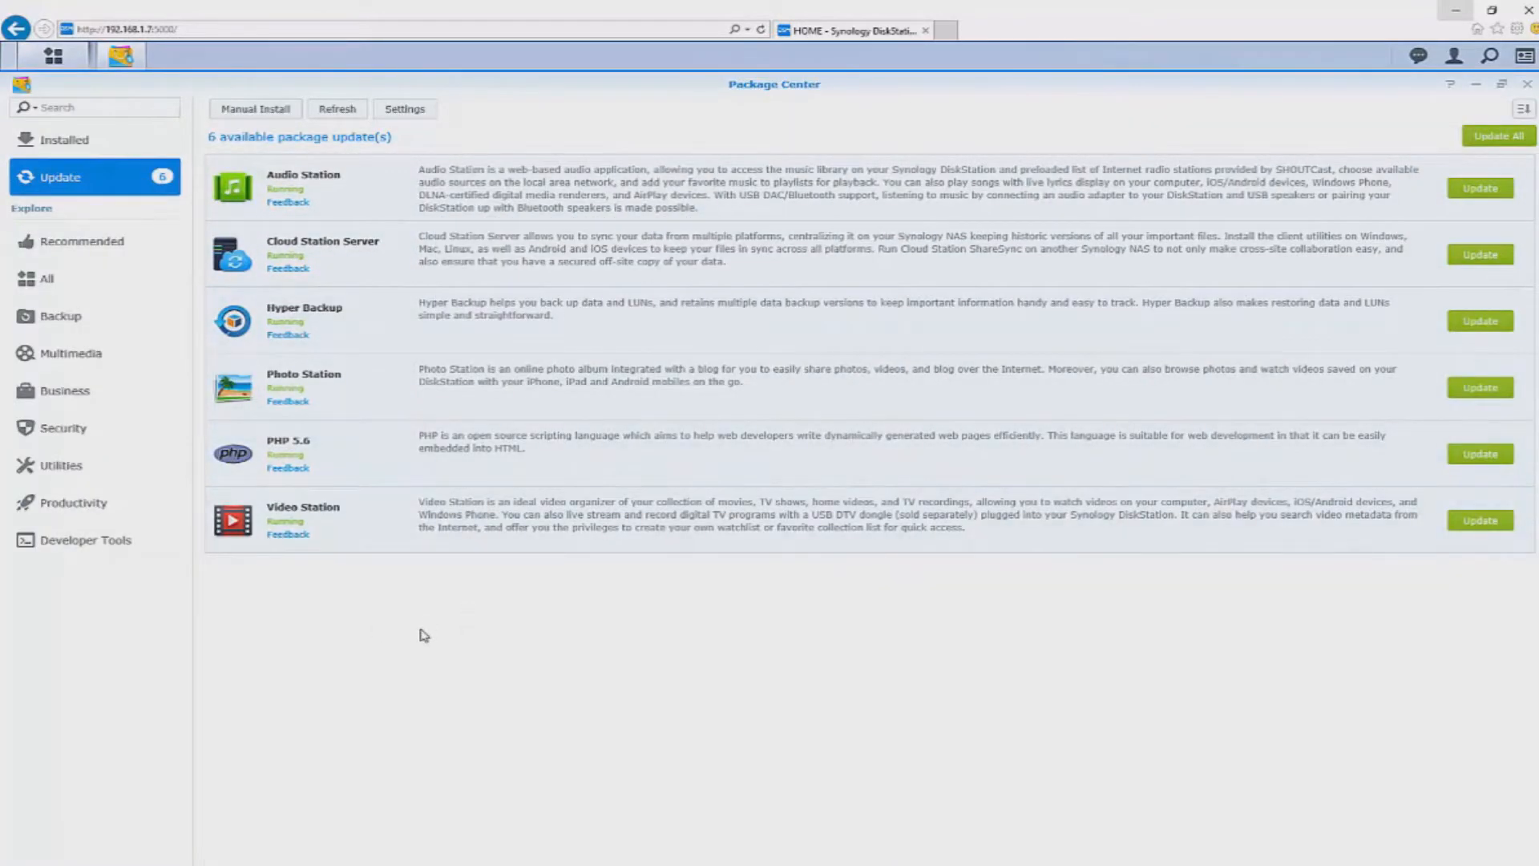
{"action": "left_click", "coordinate": [1497, 135]}
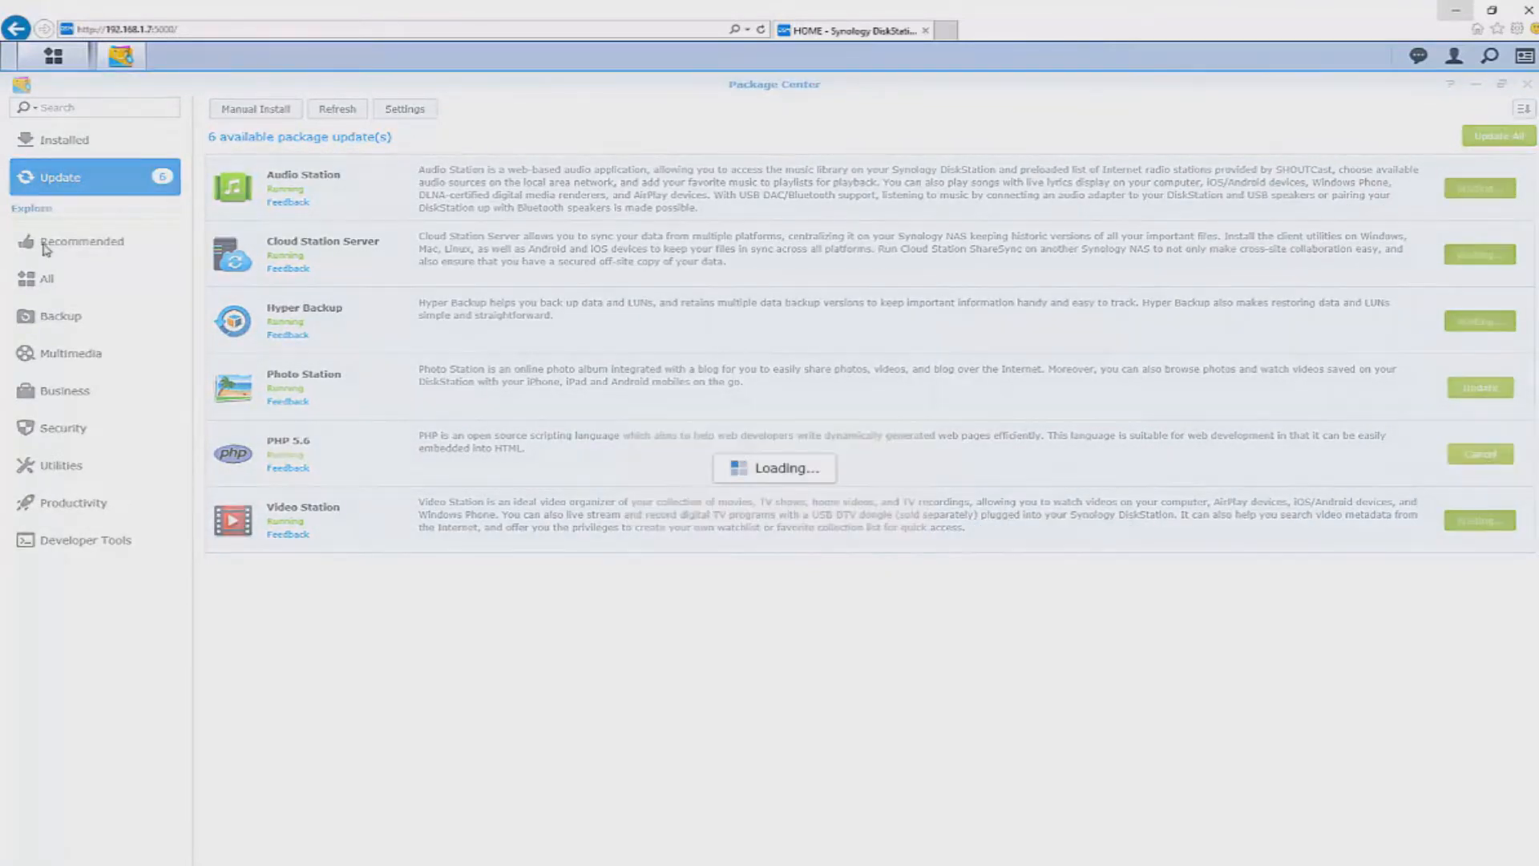
{"action": "left_click", "coordinate": [1478, 447]}
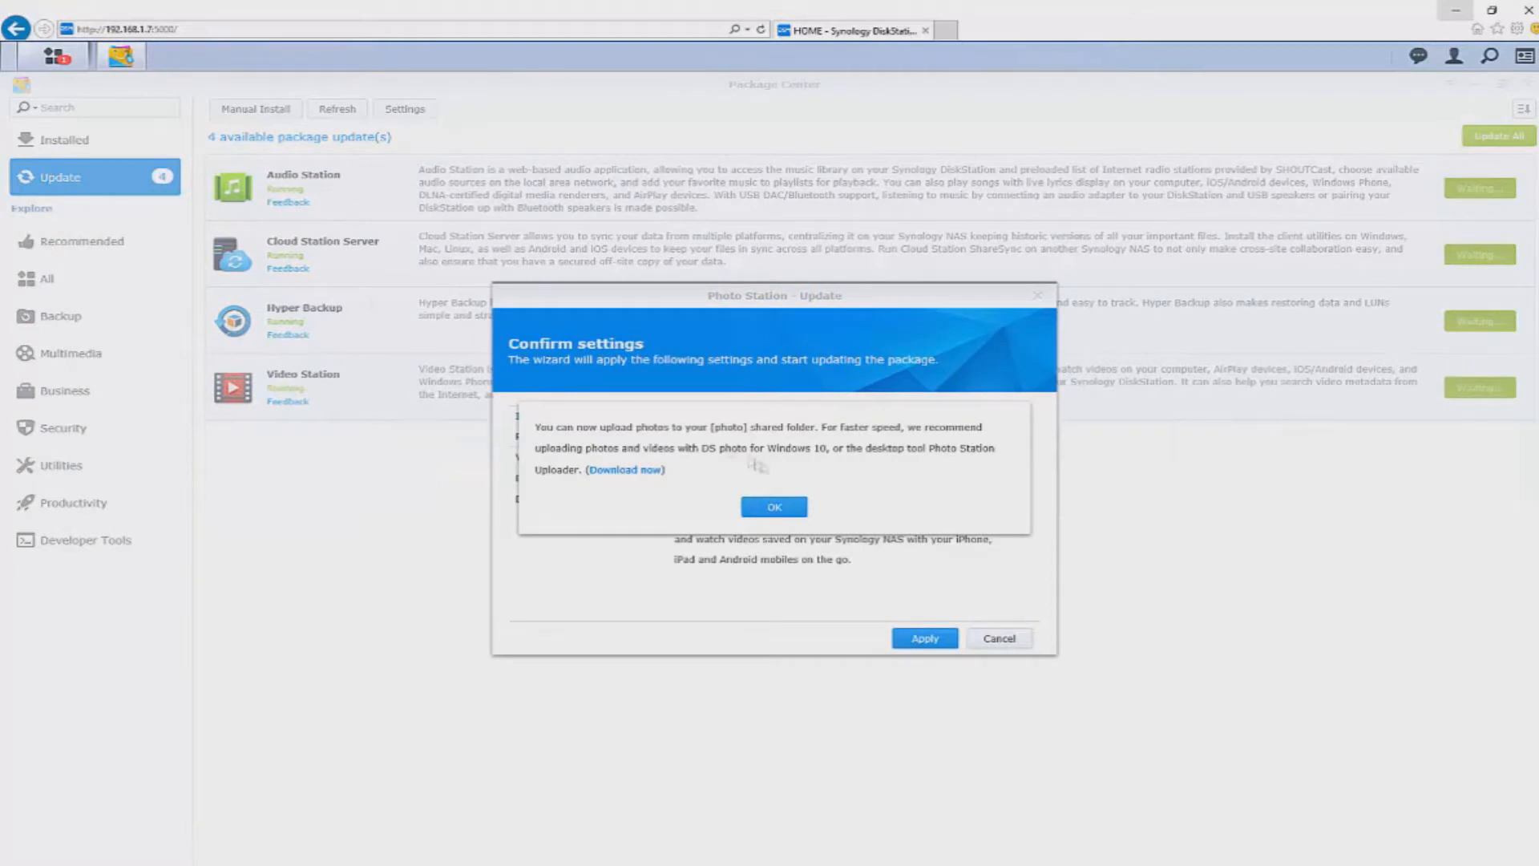
{"action": "left_click", "coordinate": [924, 638]}
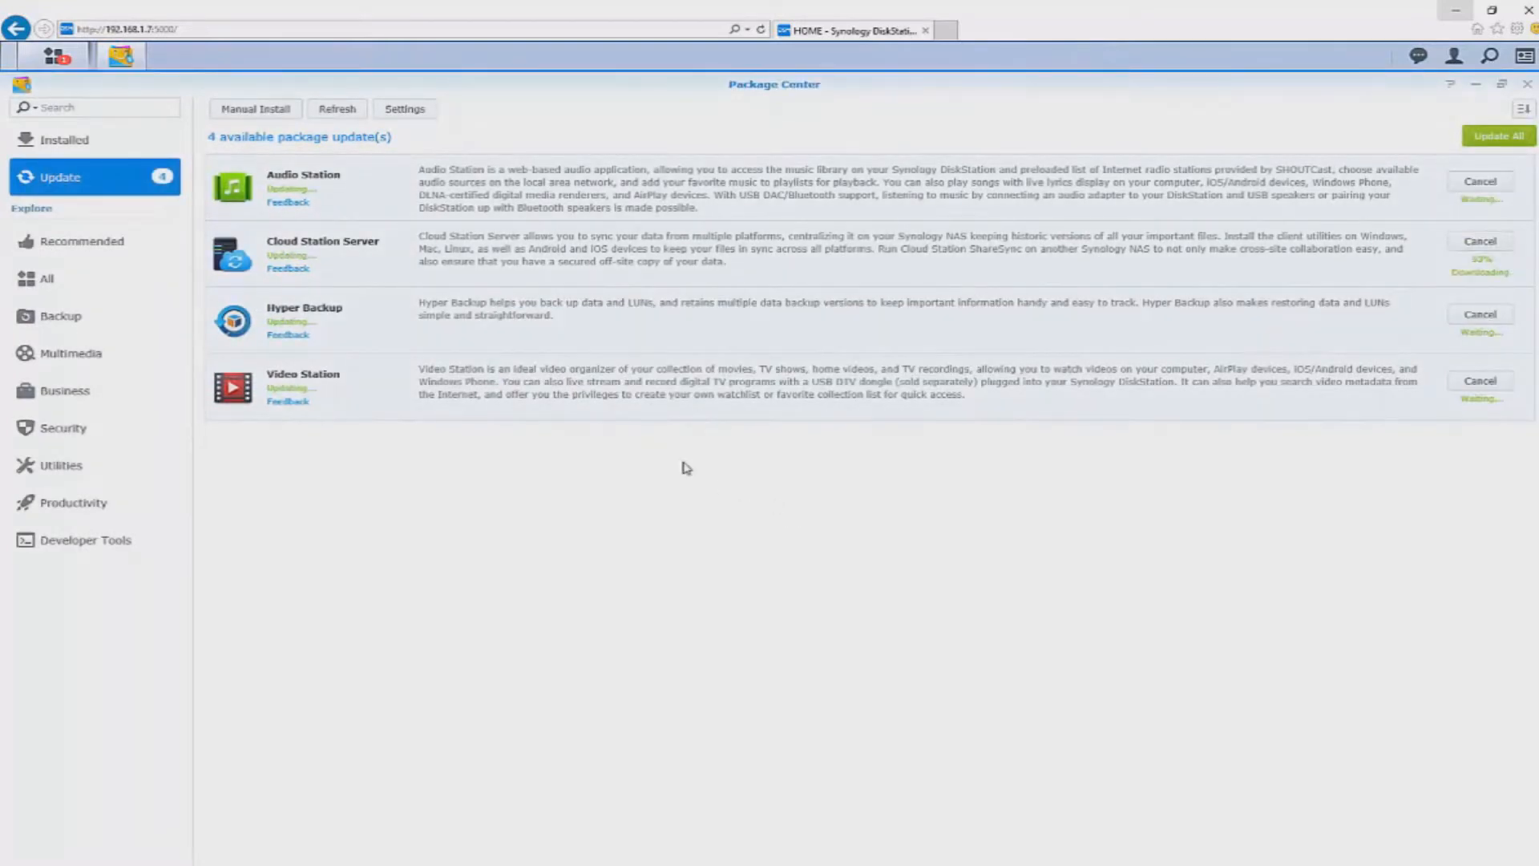
Step: Browse the recommended packages and show all installed applications in the Main Menu
{"action": "left_click", "coordinate": [82, 241]}
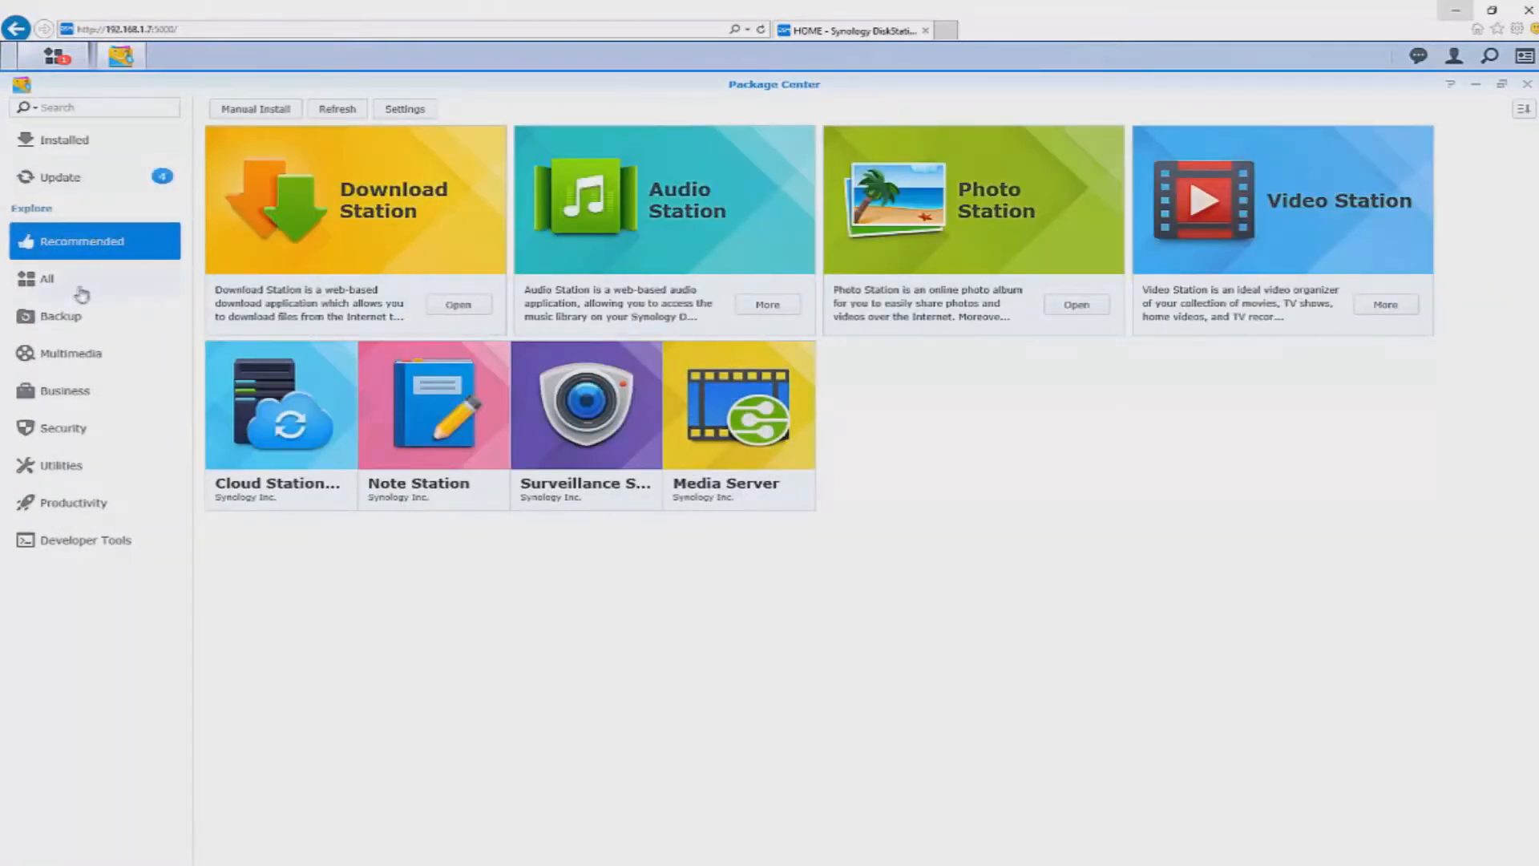
{"action": "left_click", "coordinate": [45, 279]}
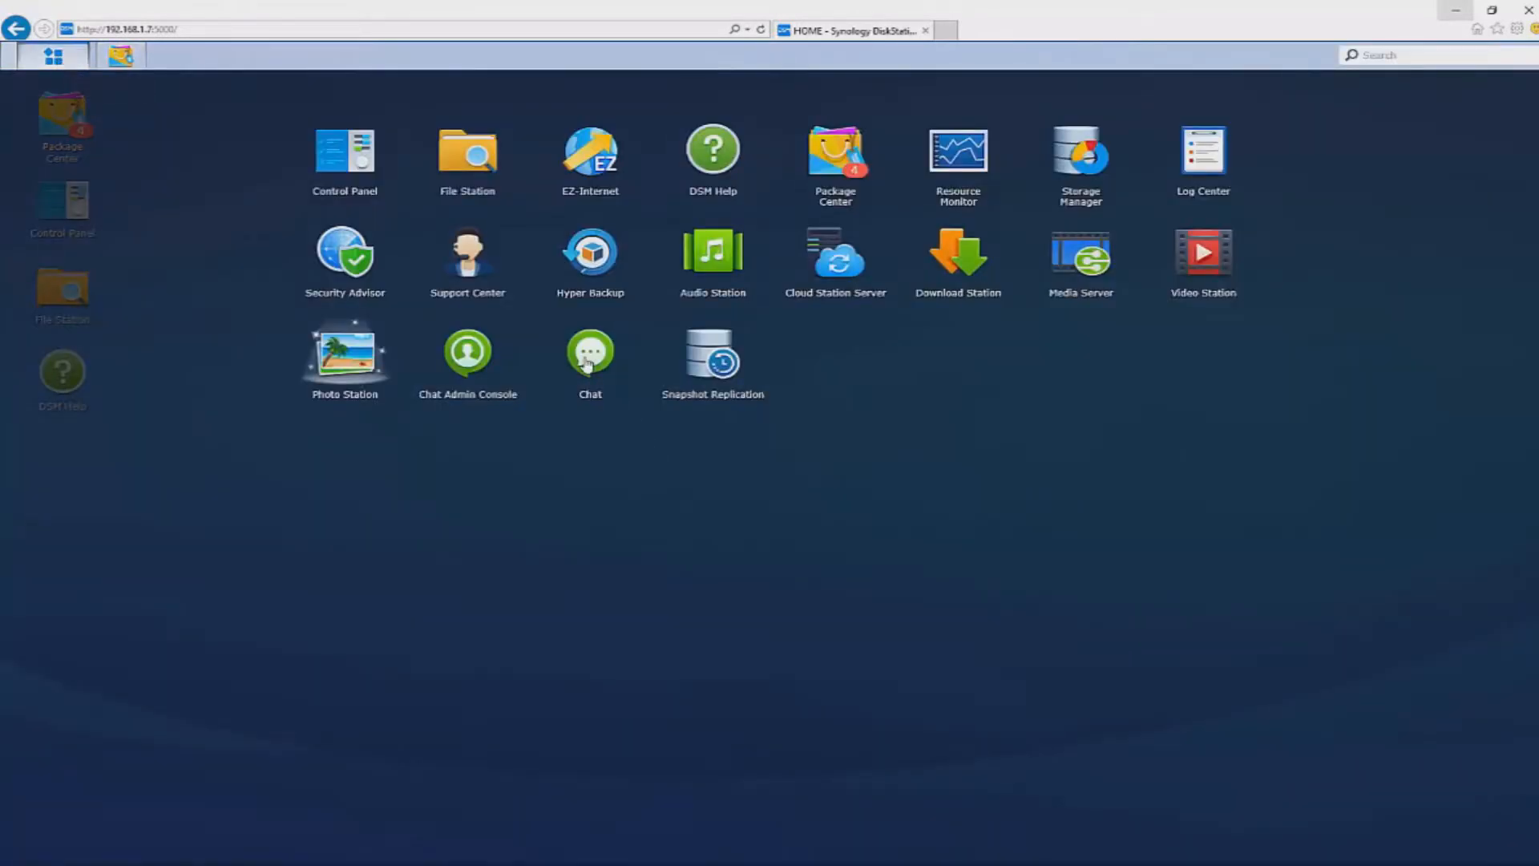
Step: Launch Chat, look at the private channel, then show the general channel's conversation
{"action": "double_click", "coordinate": [590, 351]}
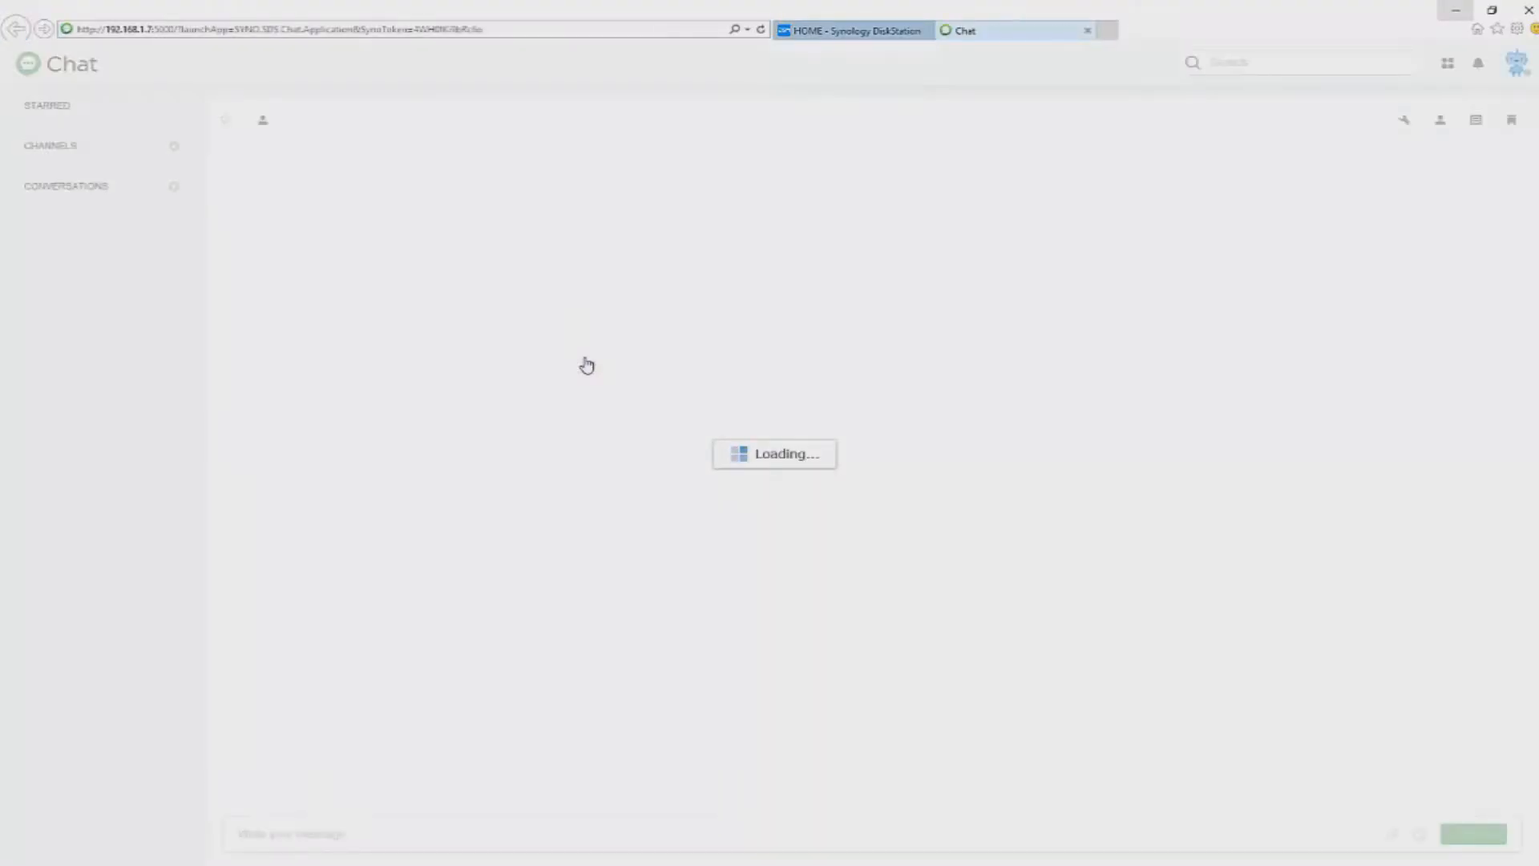
{"action": "left_click", "coordinate": [71, 149]}
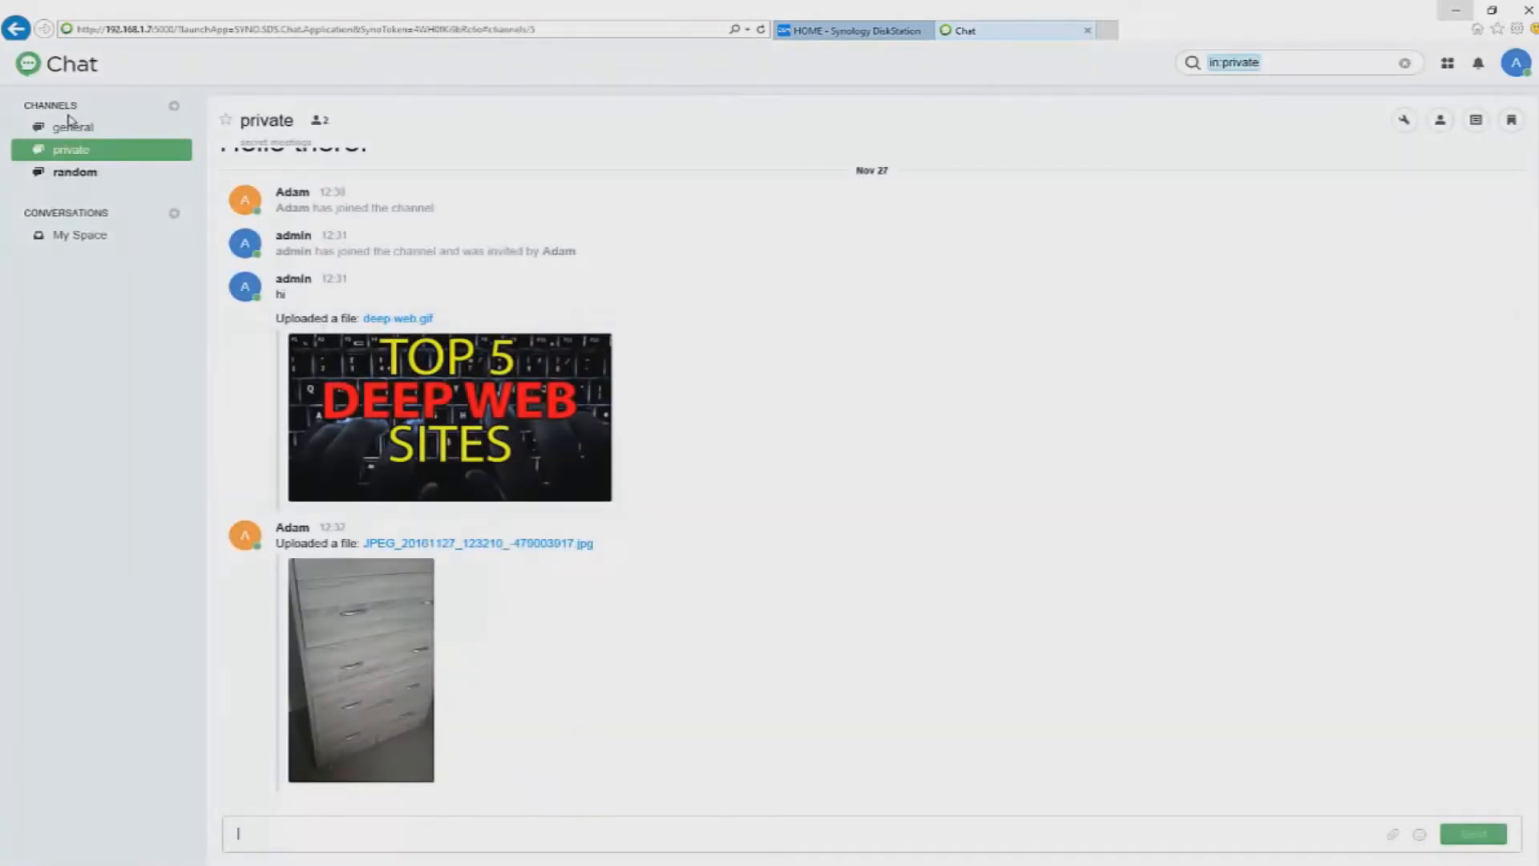
{"action": "left_click", "coordinate": [72, 127]}
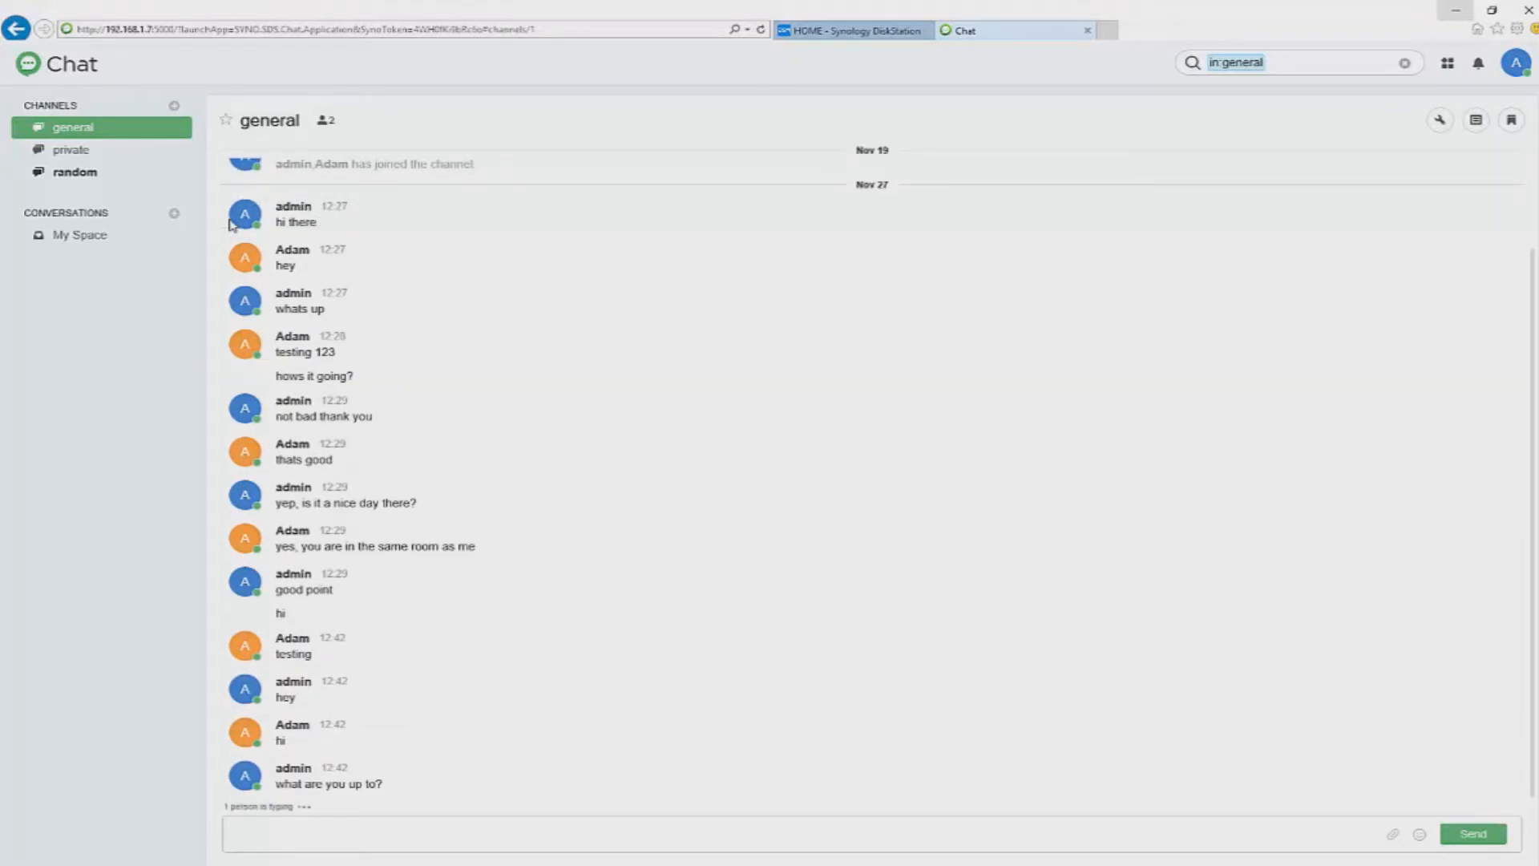
{"action": "left_click", "coordinate": [393, 834]}
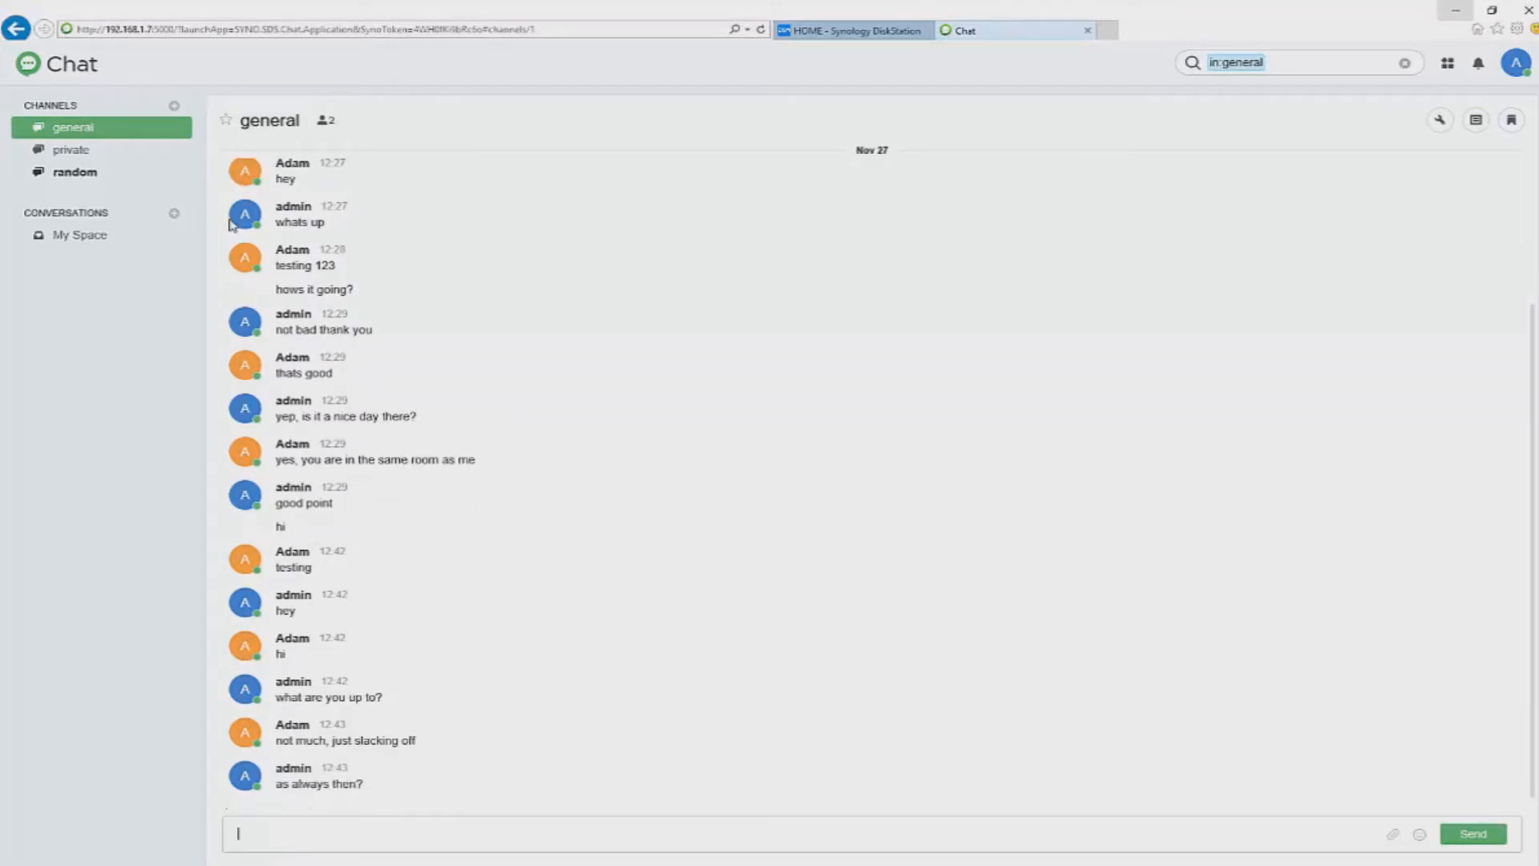
{"action": "scroll", "scroll_direction": "down", "scroll_amount": 3}
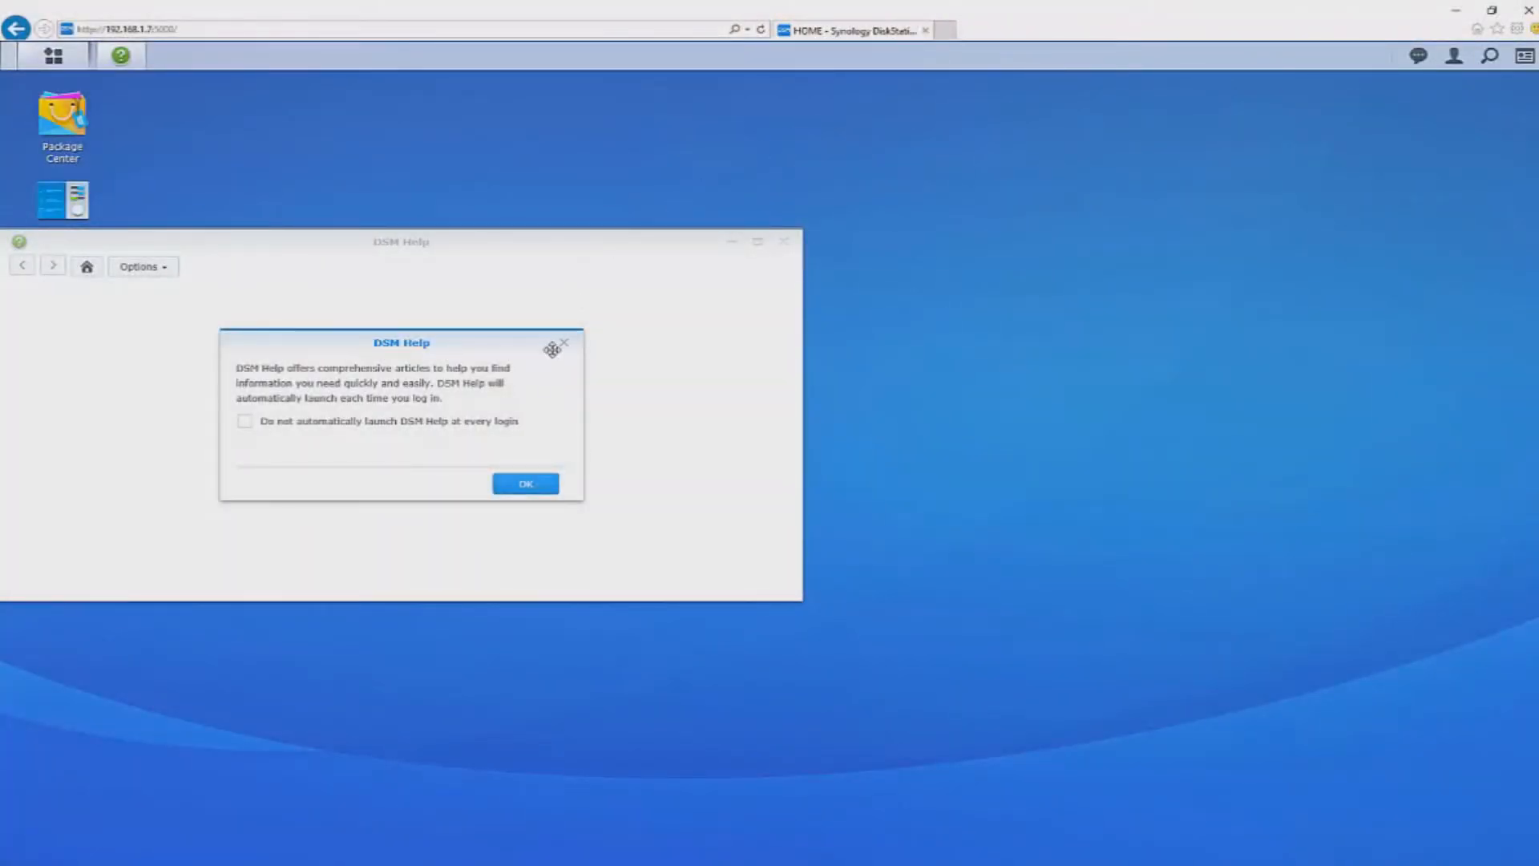
Step: Close DSM Help and browse Package Center's utility and developer tool categories
{"action": "left_click", "coordinate": [525, 482]}
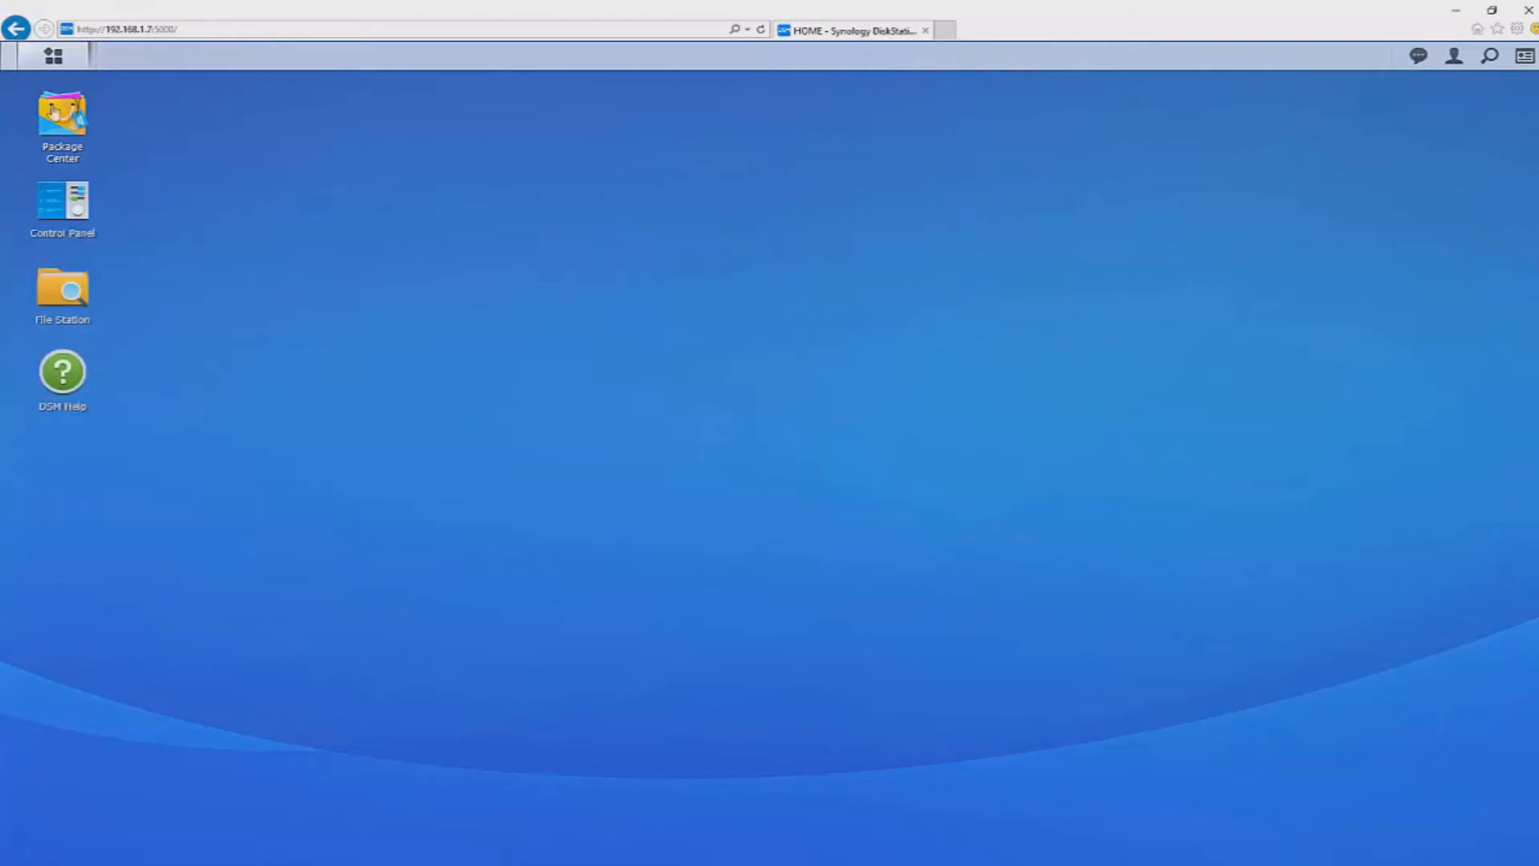
{"action": "double_click", "coordinate": [62, 117]}
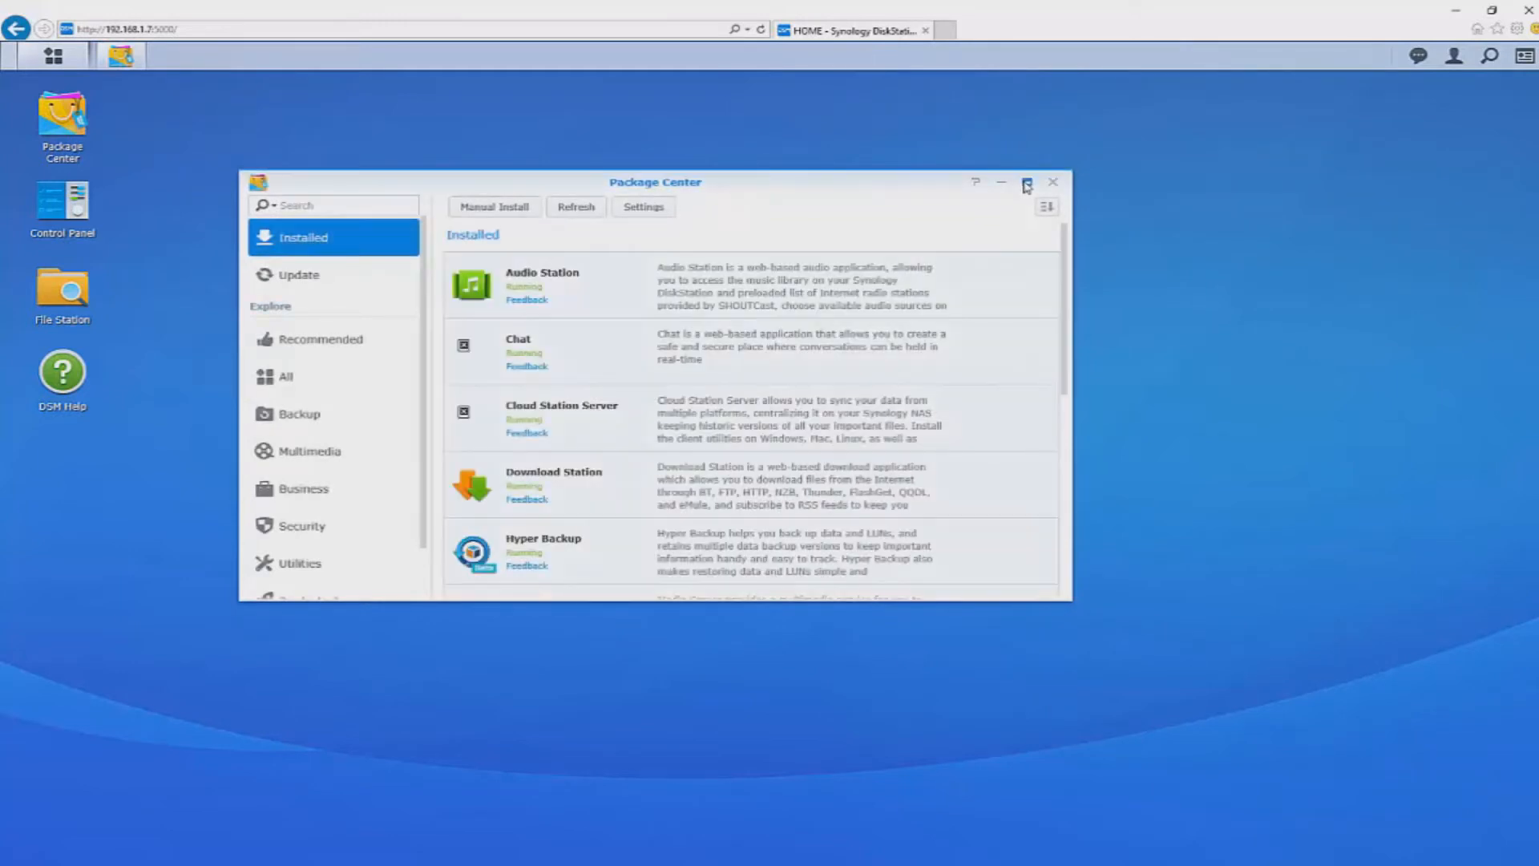
{"action": "left_click", "coordinate": [300, 502]}
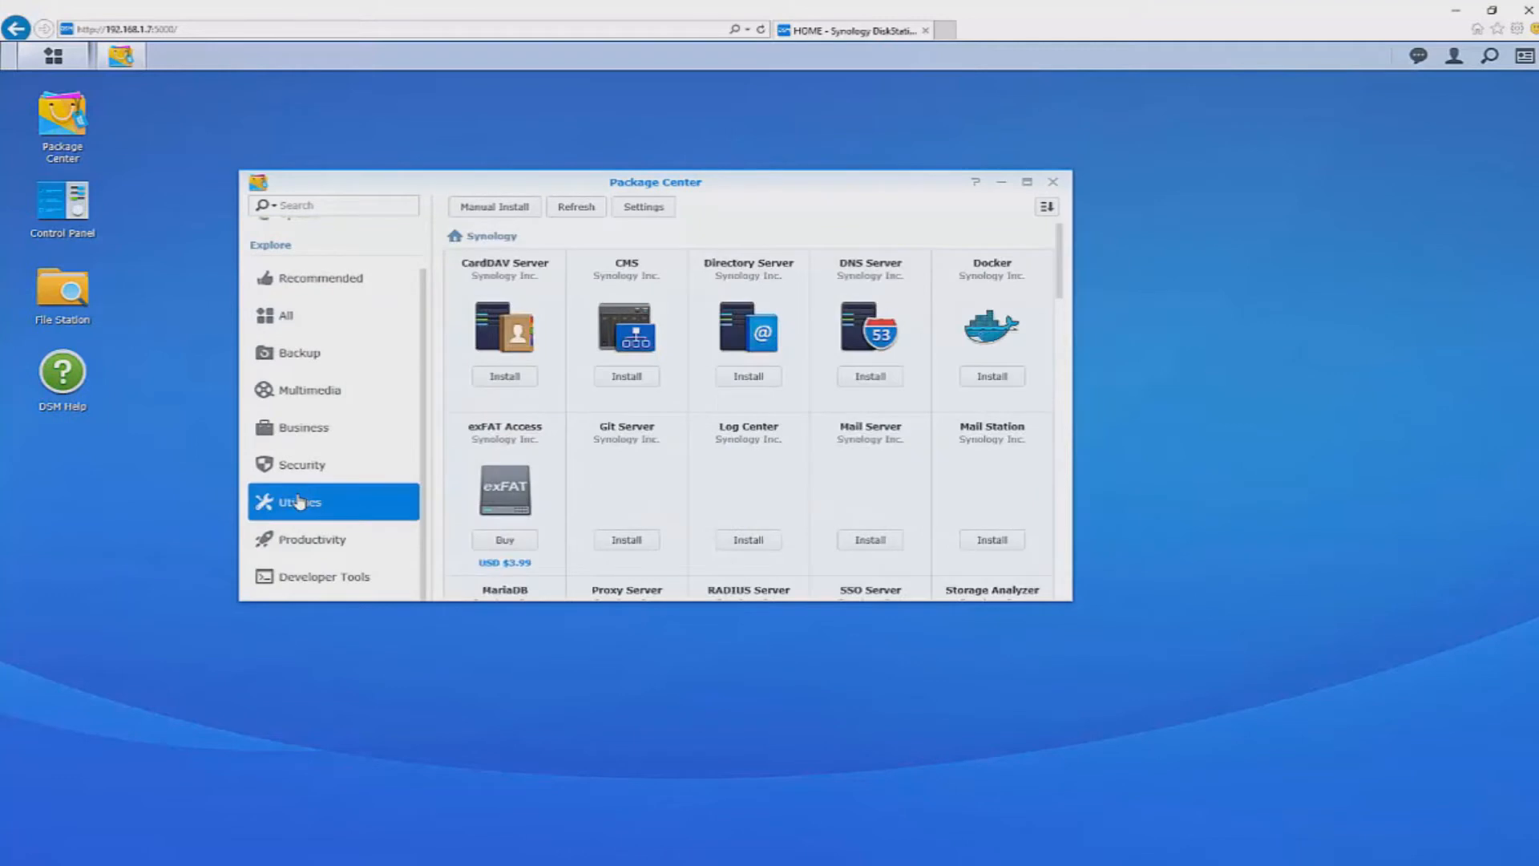
{"action": "left_click", "coordinate": [324, 576]}
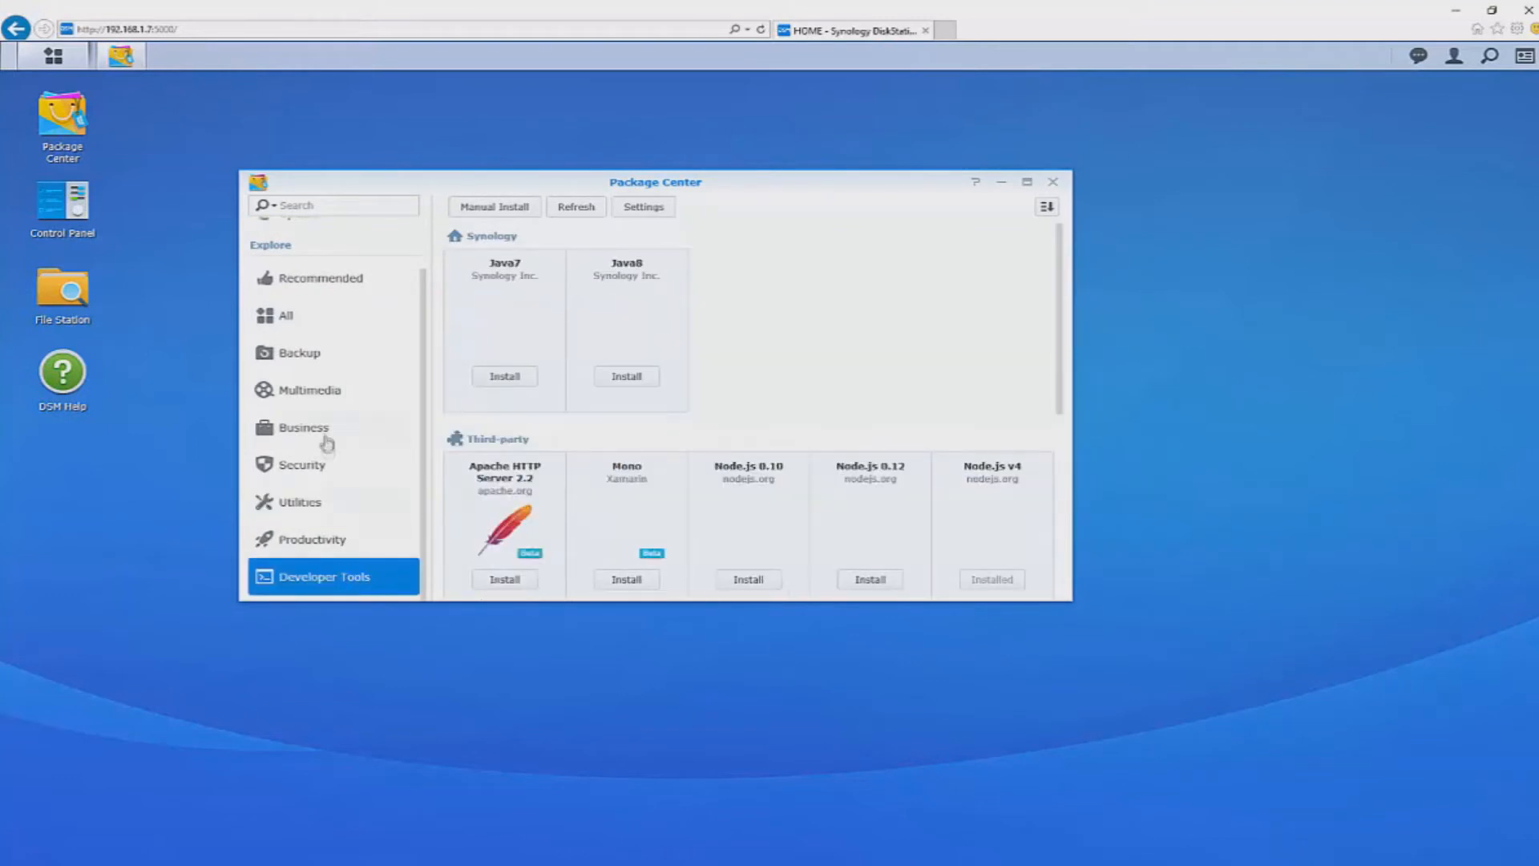
Step: Opt in to beta versions in Package Center settings and list all available packages
{"action": "left_click", "coordinate": [641, 207]}
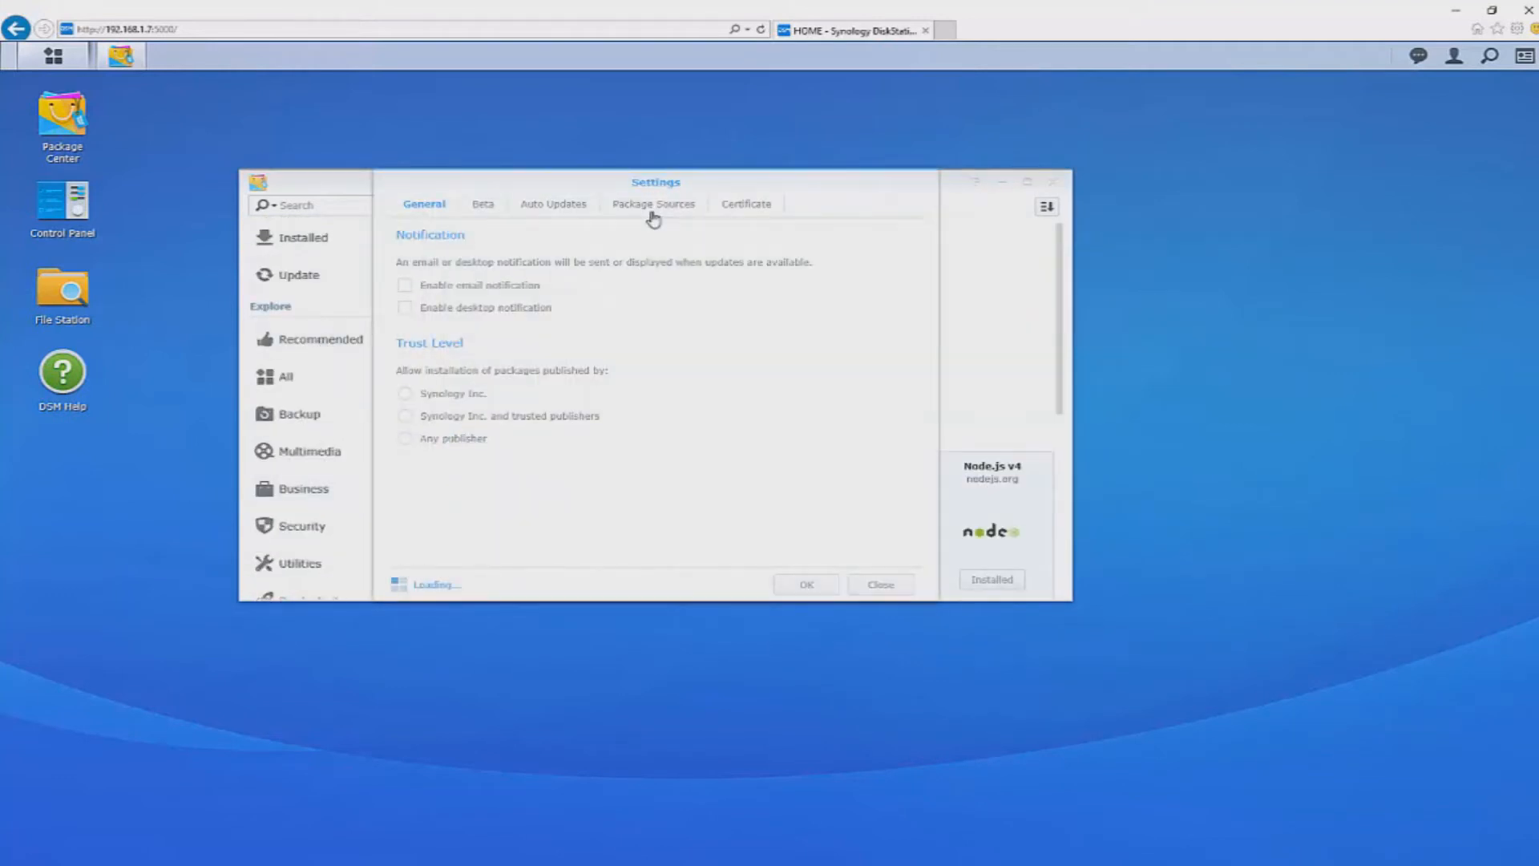
{"action": "left_click", "coordinate": [480, 204]}
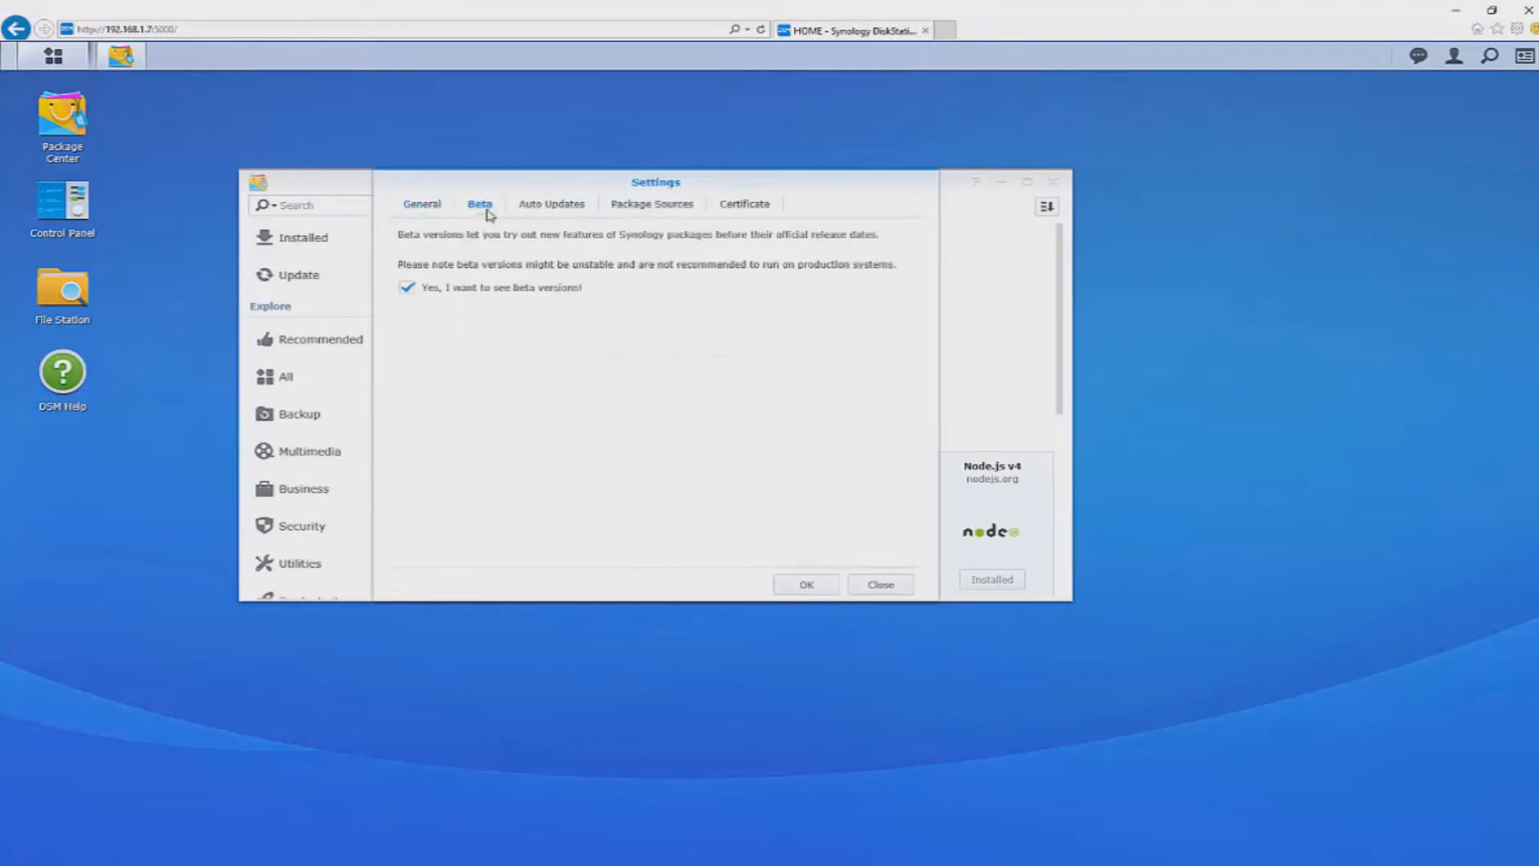
{"action": "left_click", "coordinate": [878, 584]}
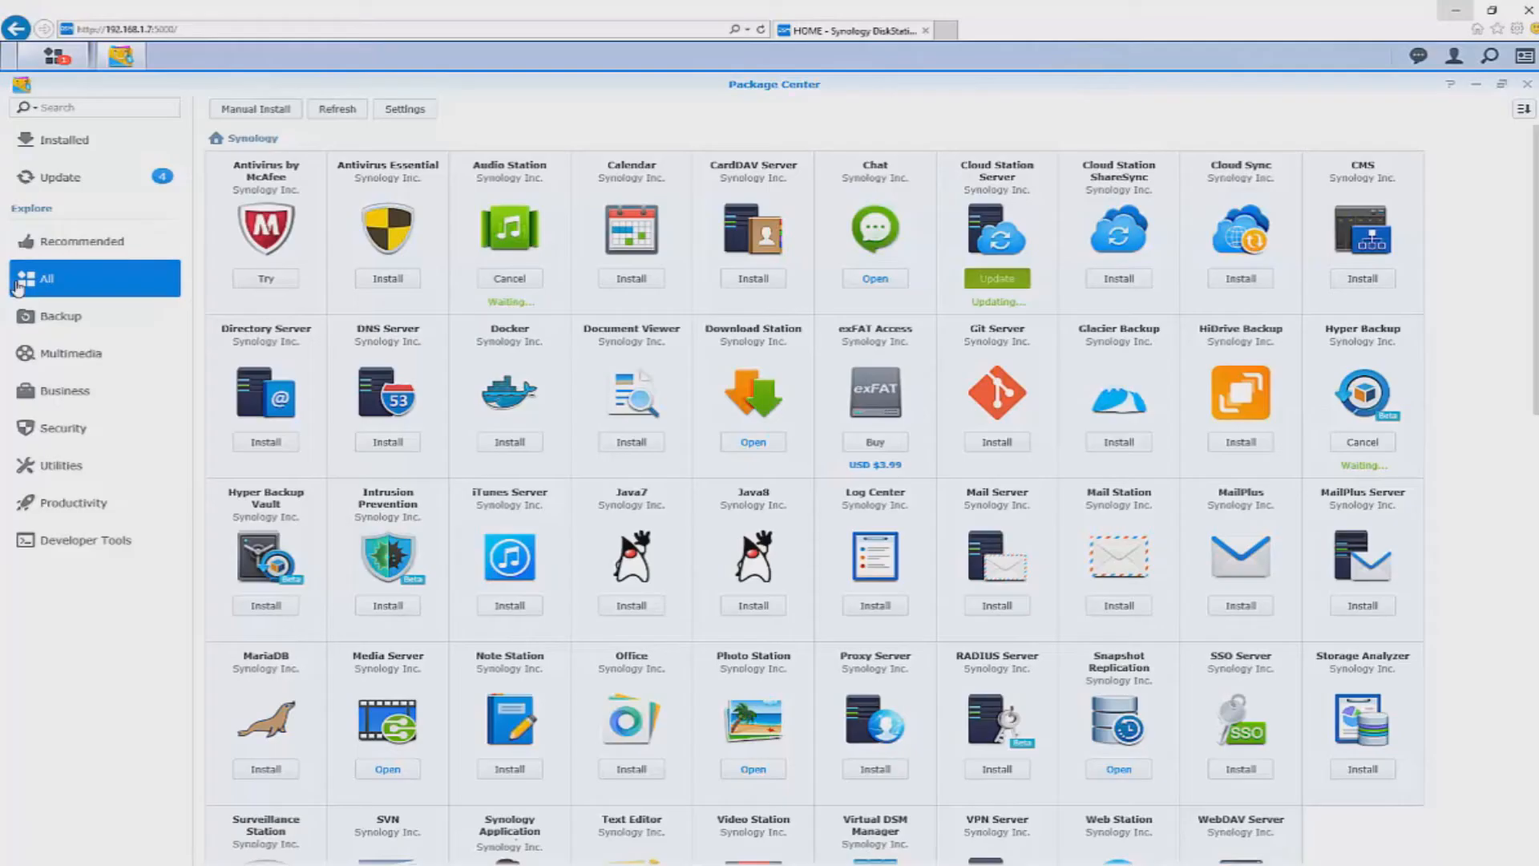
{"action": "left_click", "coordinate": [55, 54]}
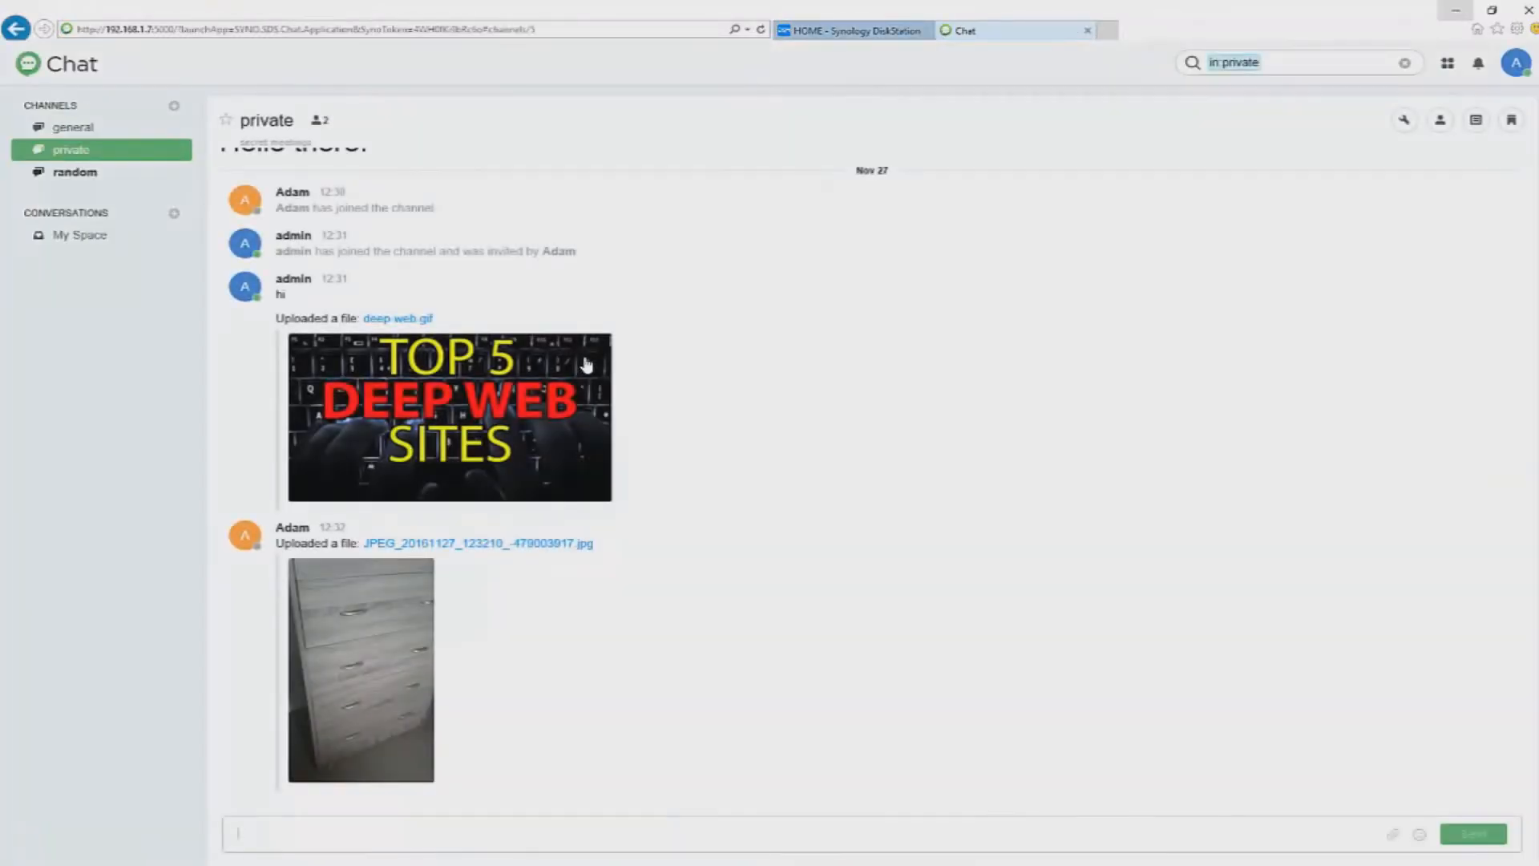
Step: Reply in the general channel with 'as always then?' and 'ok sure no probs'
{"action": "left_click", "coordinate": [72, 127]}
{"action": "type", "text": "hoi"}
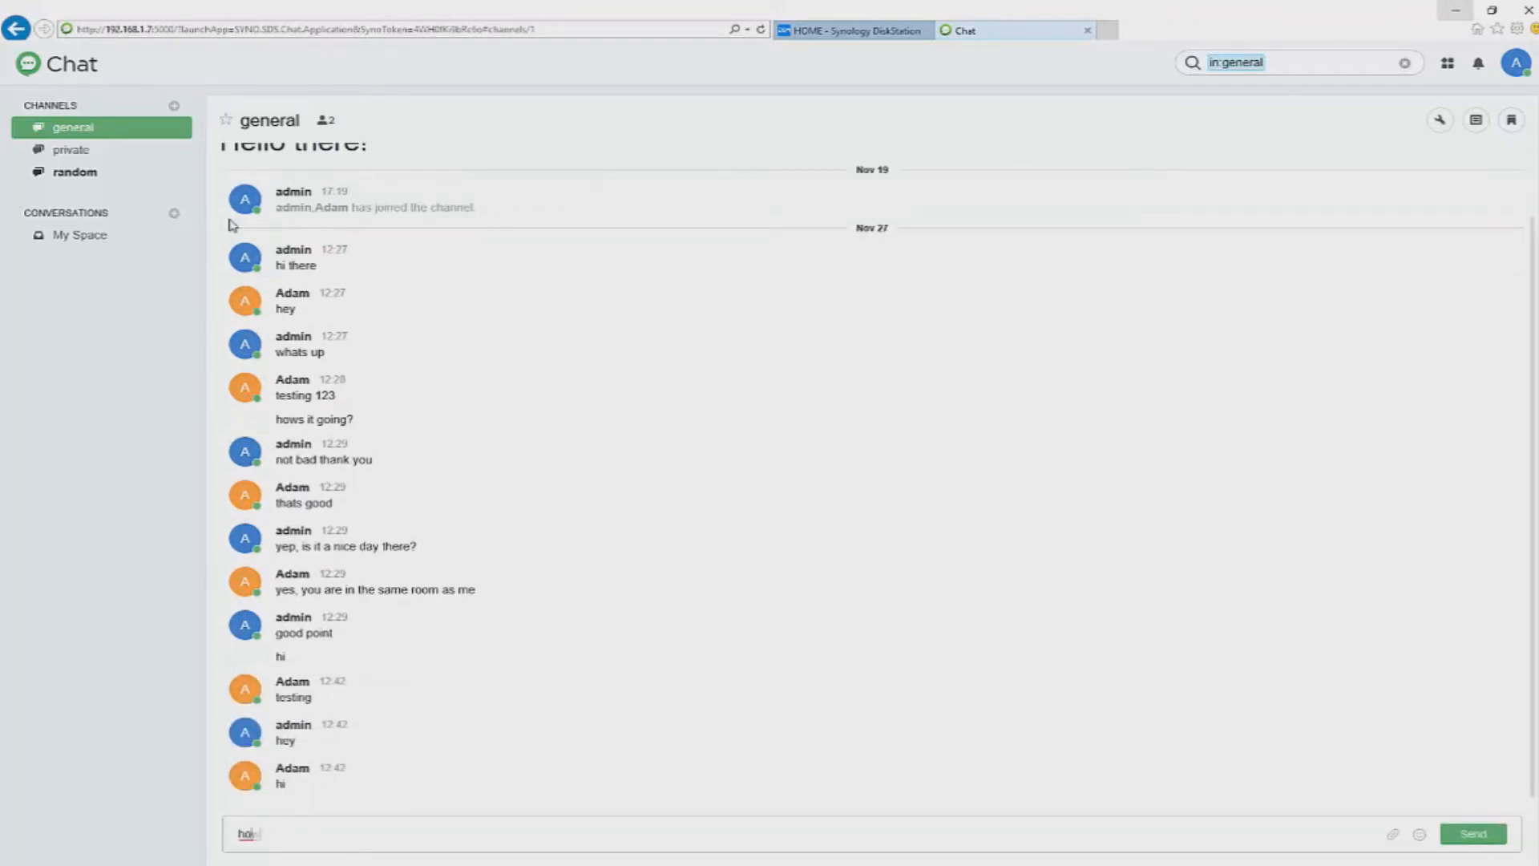
{"action": "left_click", "coordinate": [1471, 833]}
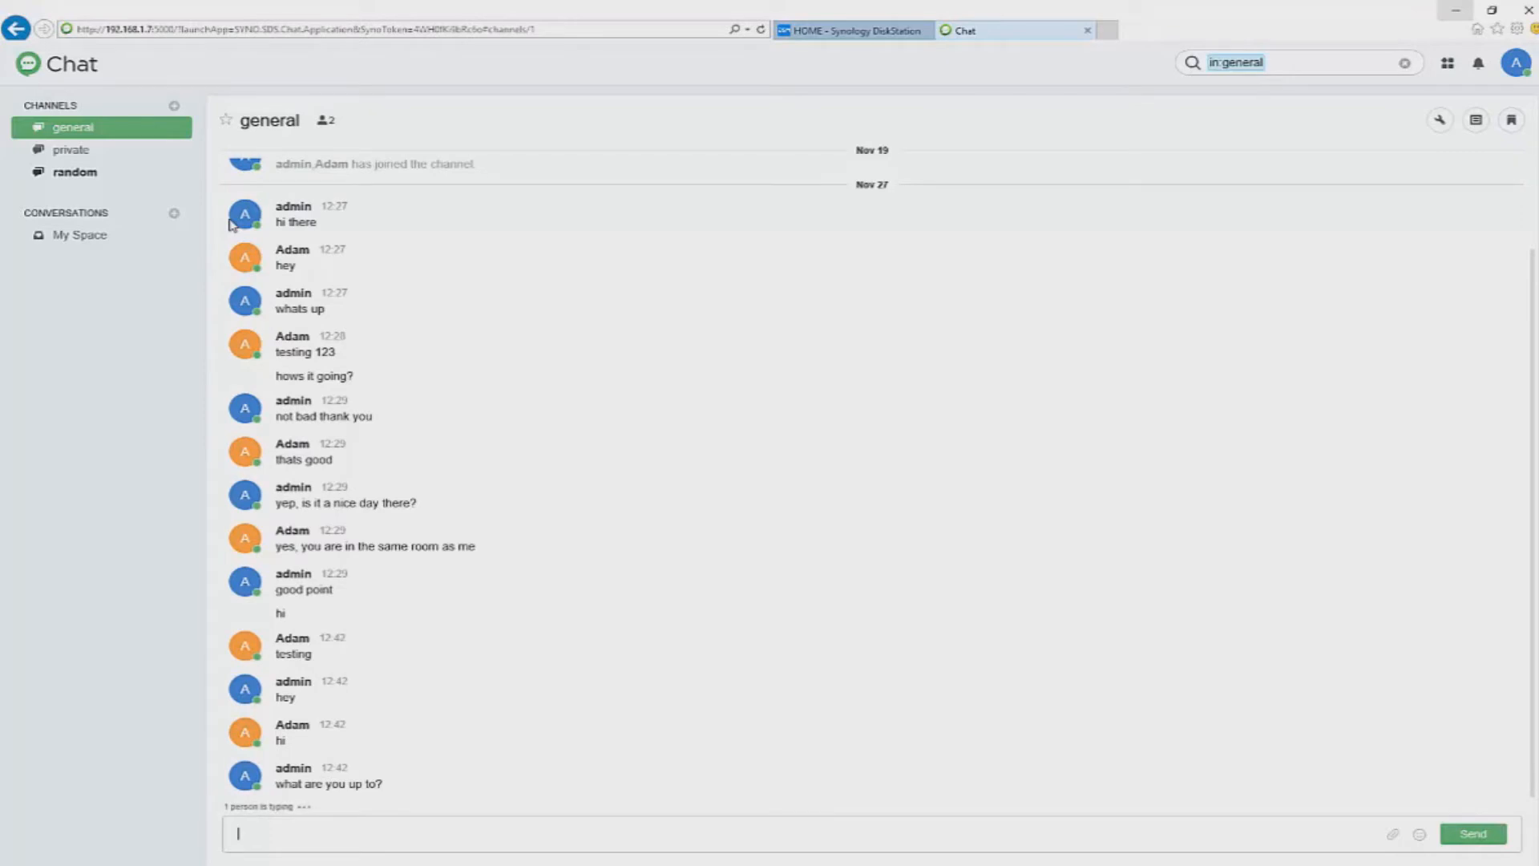
{"action": "type", "text": "as always thi"}
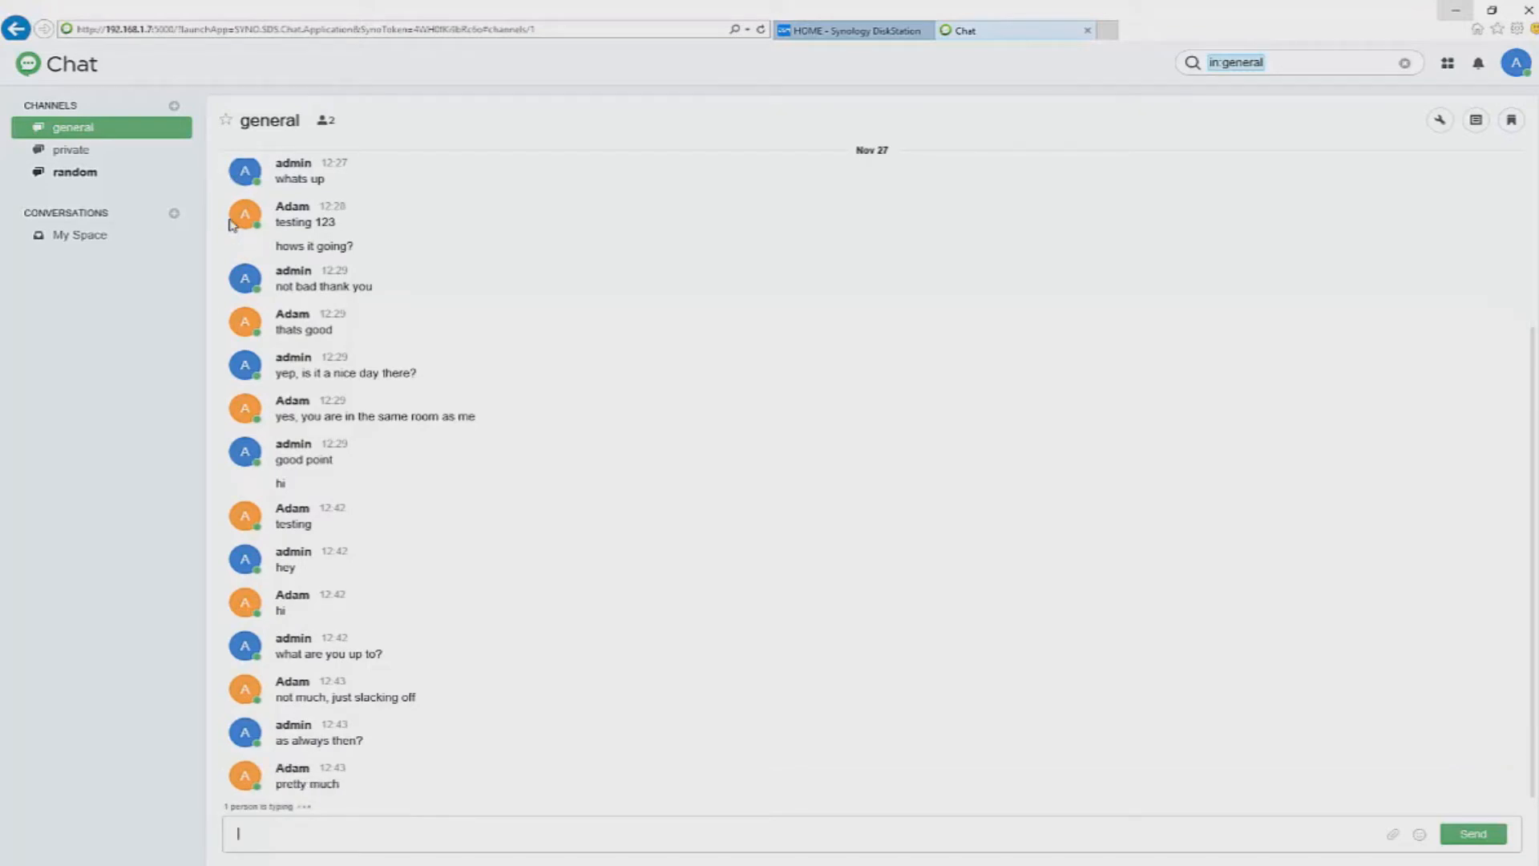
{"action": "type", "text": "ok sure no probs"}
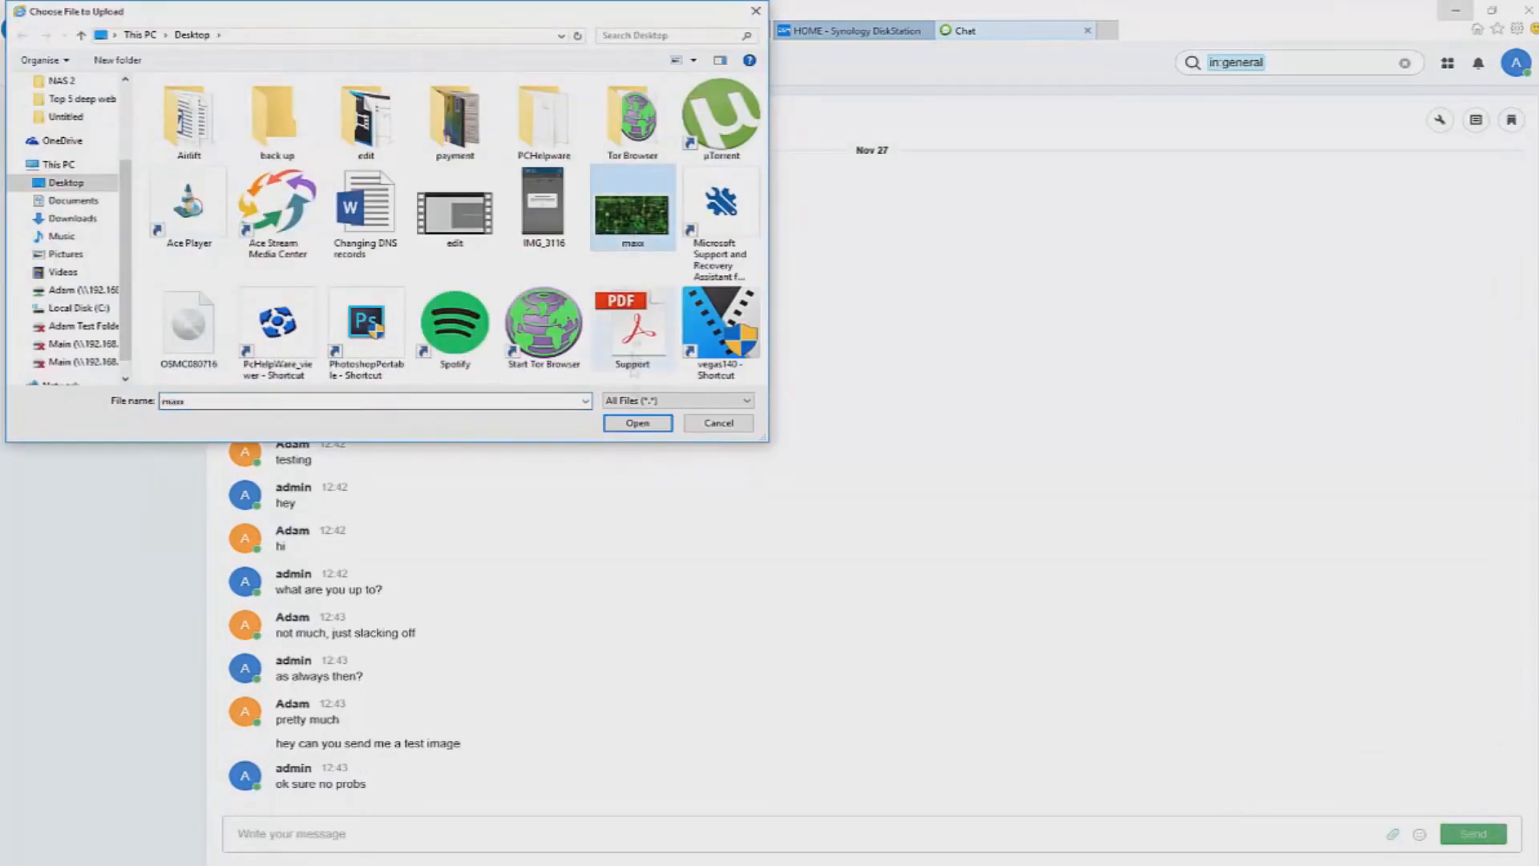
Step: Upload maxx.jpg to the general channel with the description 'here you go :)'
{"action": "left_click", "coordinate": [637, 421]}
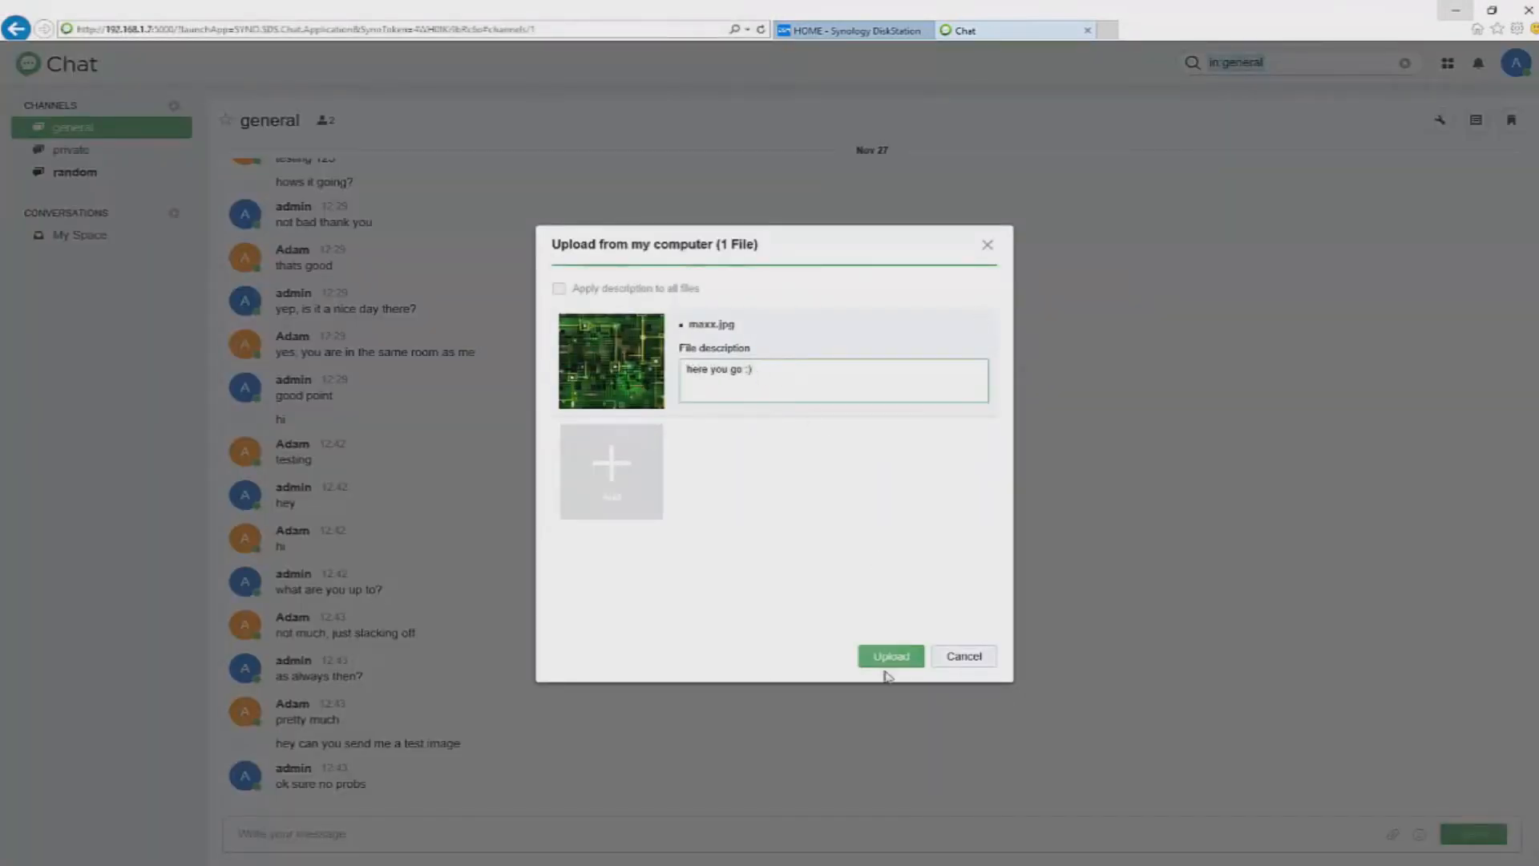
{"action": "left_click", "coordinate": [889, 656]}
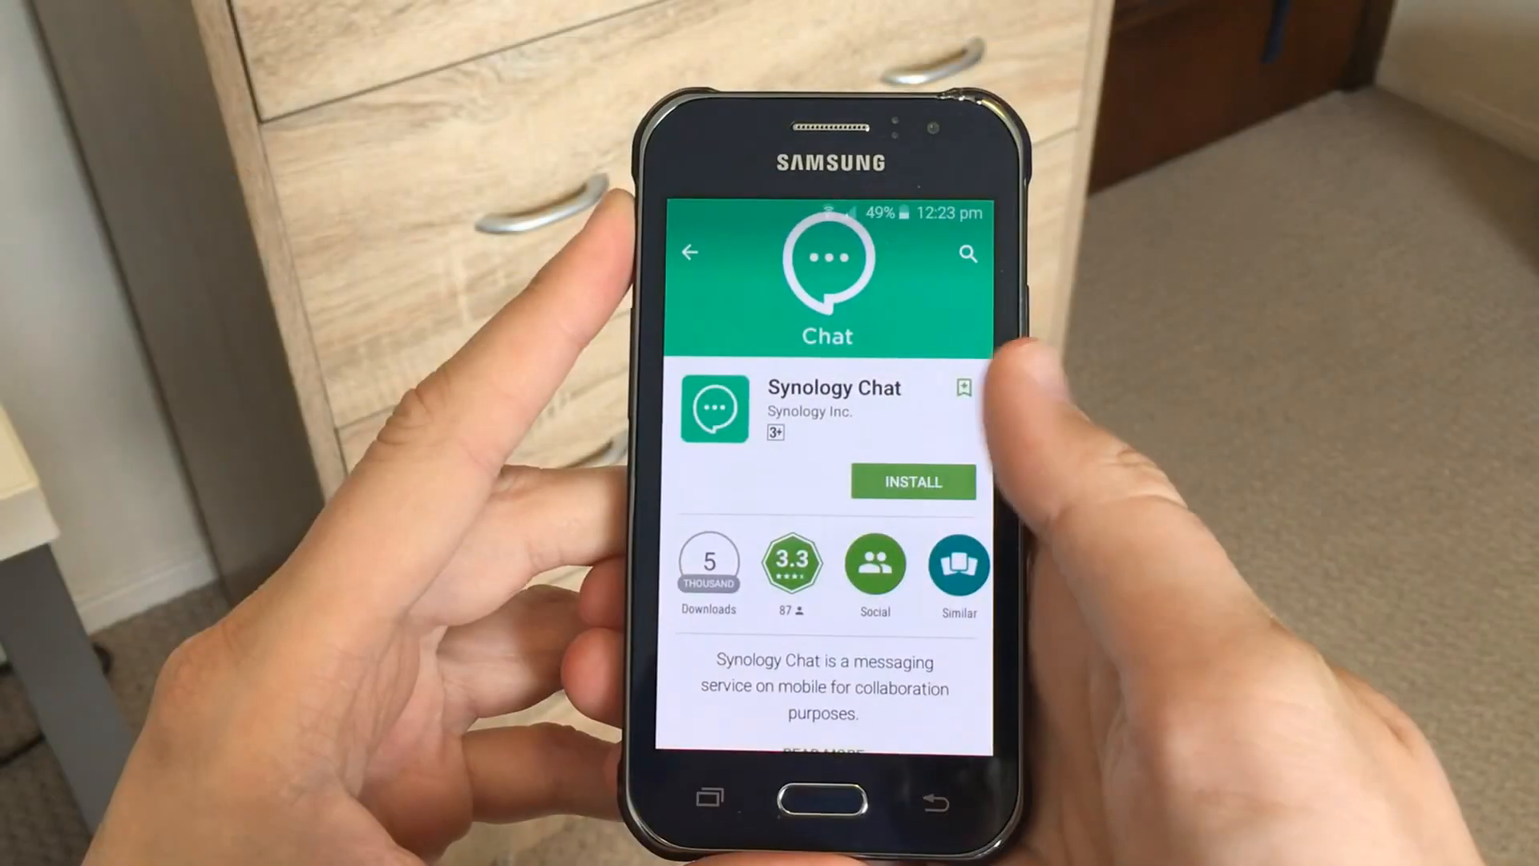
Step: Install Synology Chat on the phone, accept permissions and sign in to the NAS at 192.168.1.7
{"action": "left_click", "coordinate": [912, 482]}
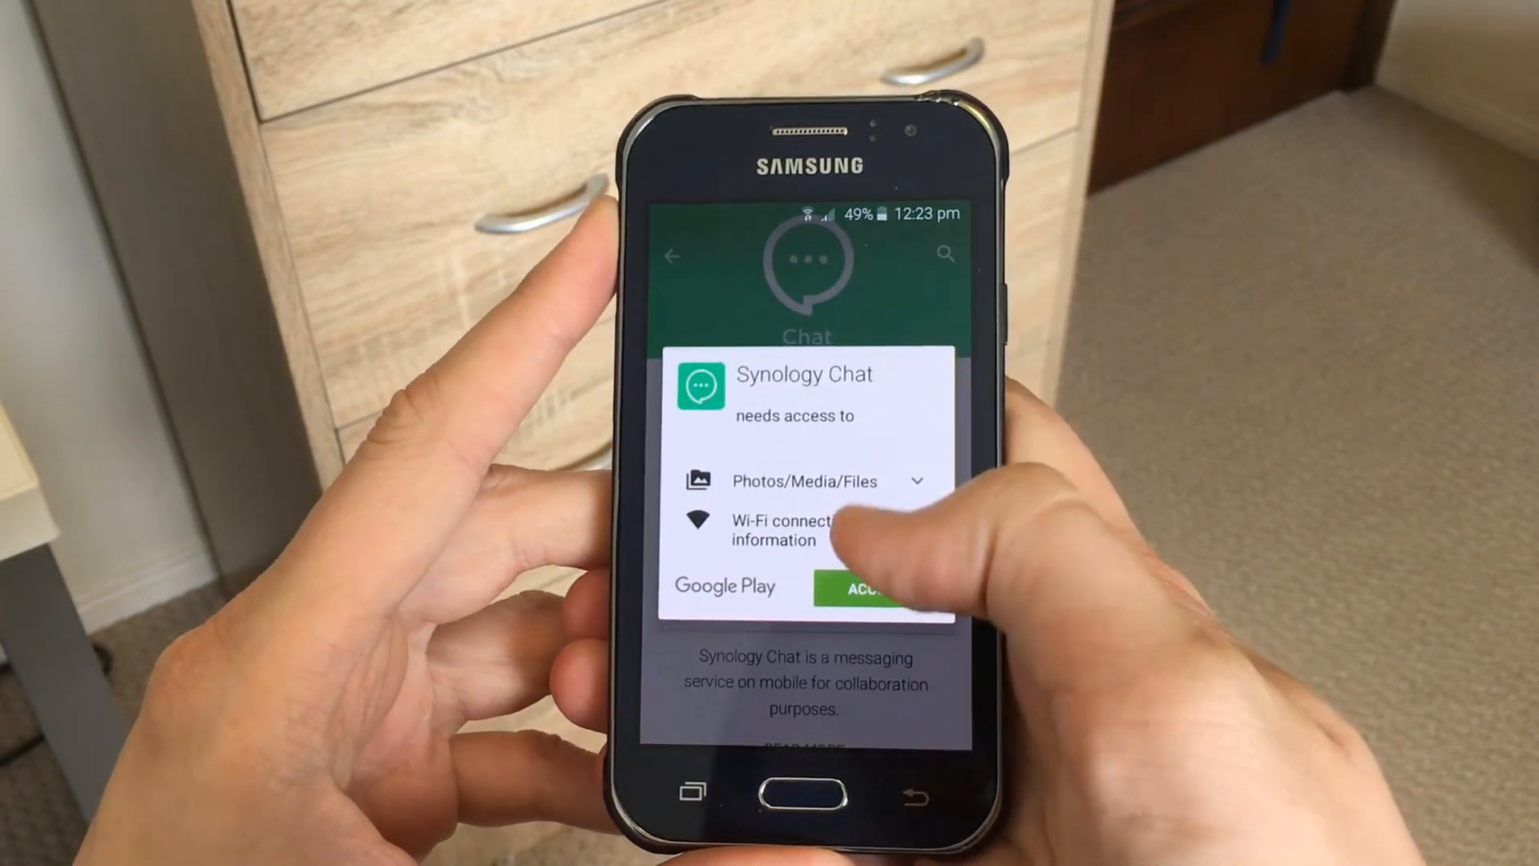
{"action": "left_click", "coordinate": [866, 590]}
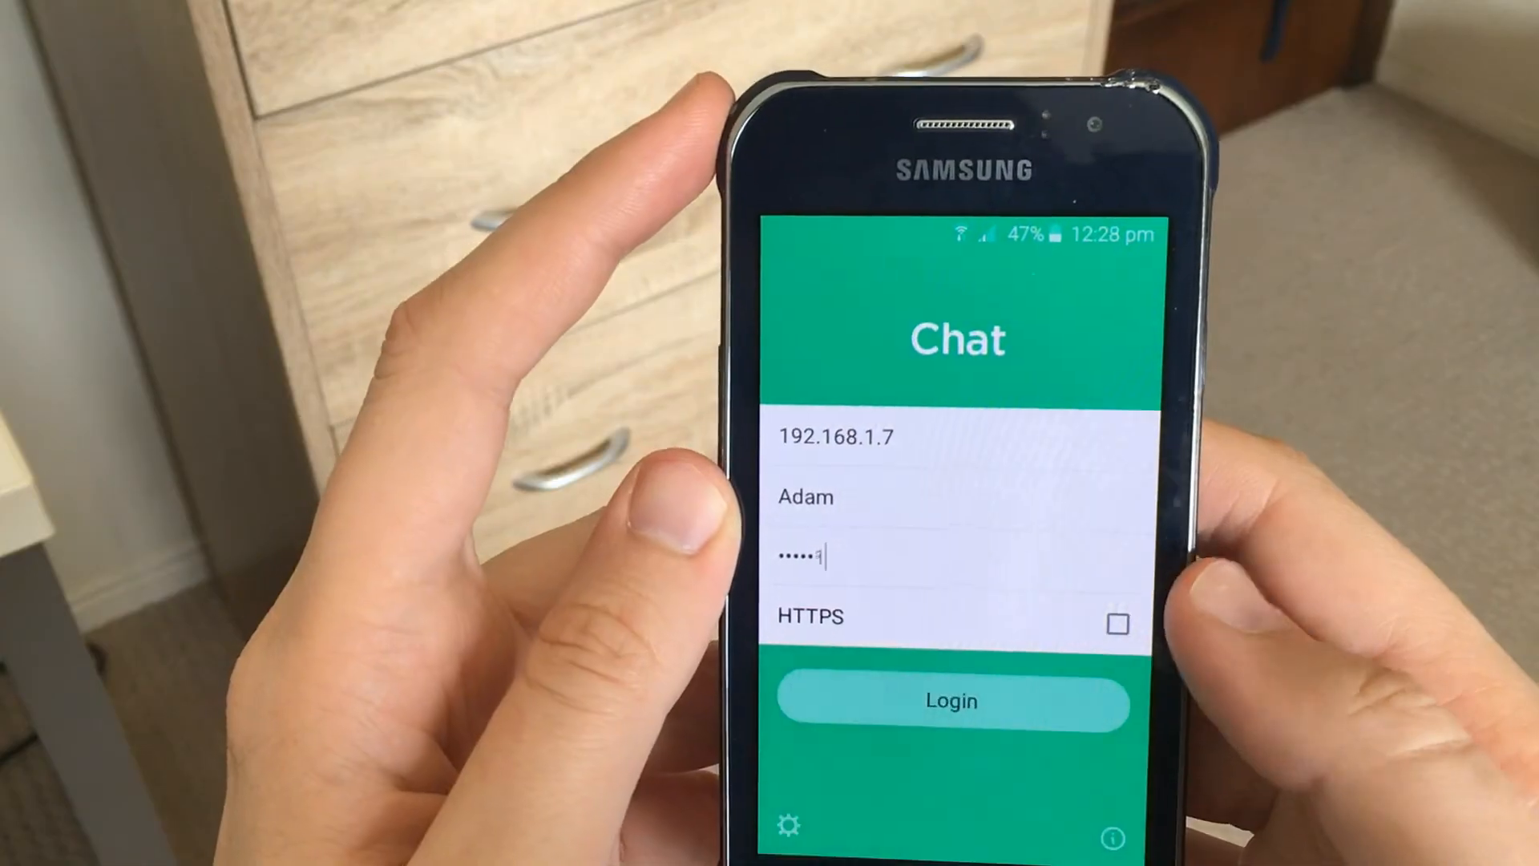
{"action": "left_click", "coordinate": [951, 700]}
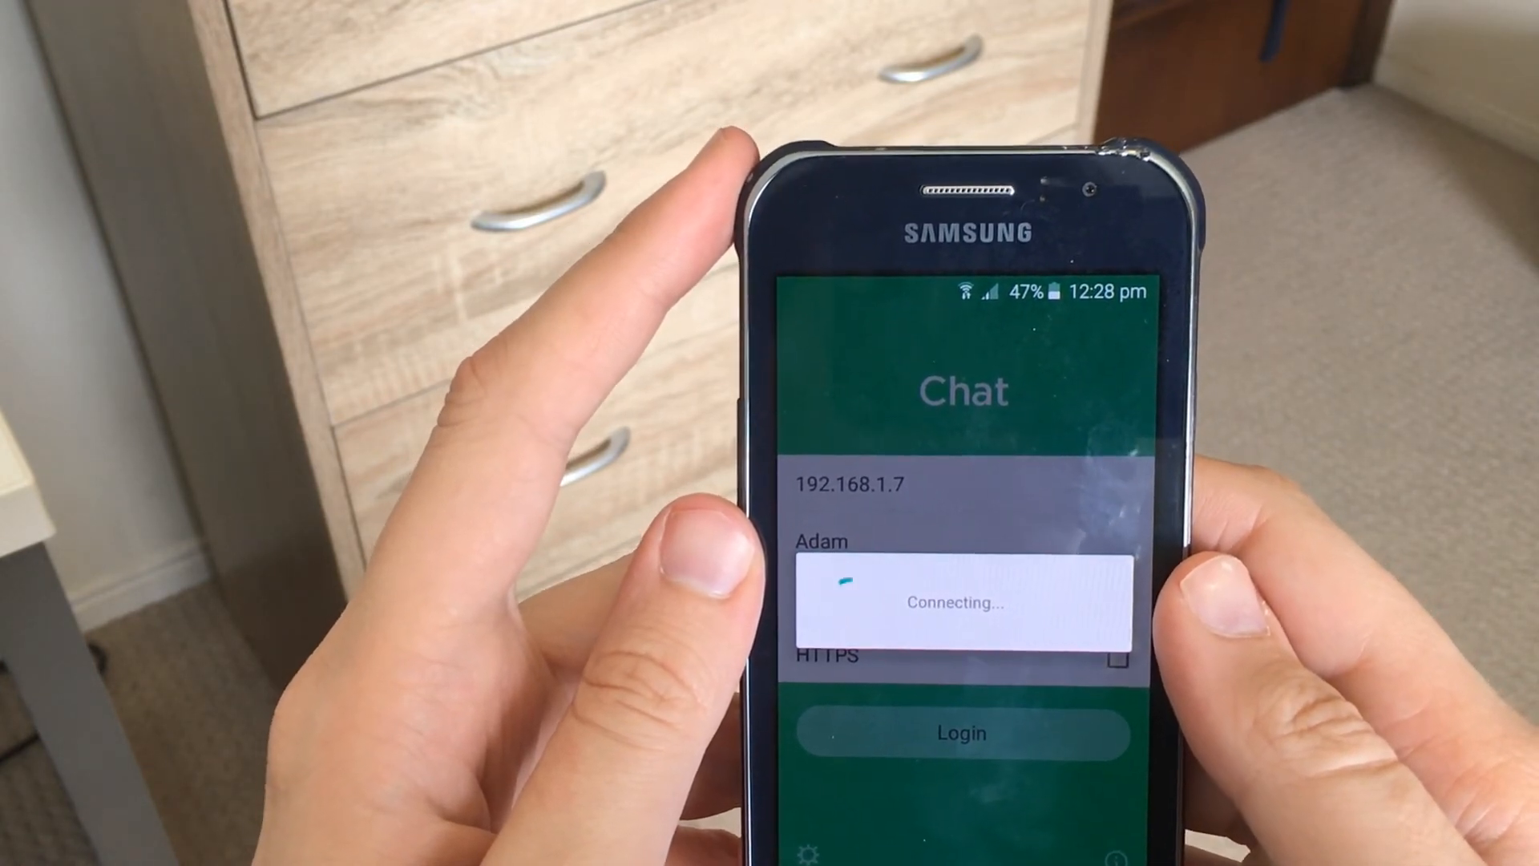
Step: Post 'testing 123' in the general channel and start typing 'hows it going'
{"action": "left_click", "coordinate": [960, 732]}
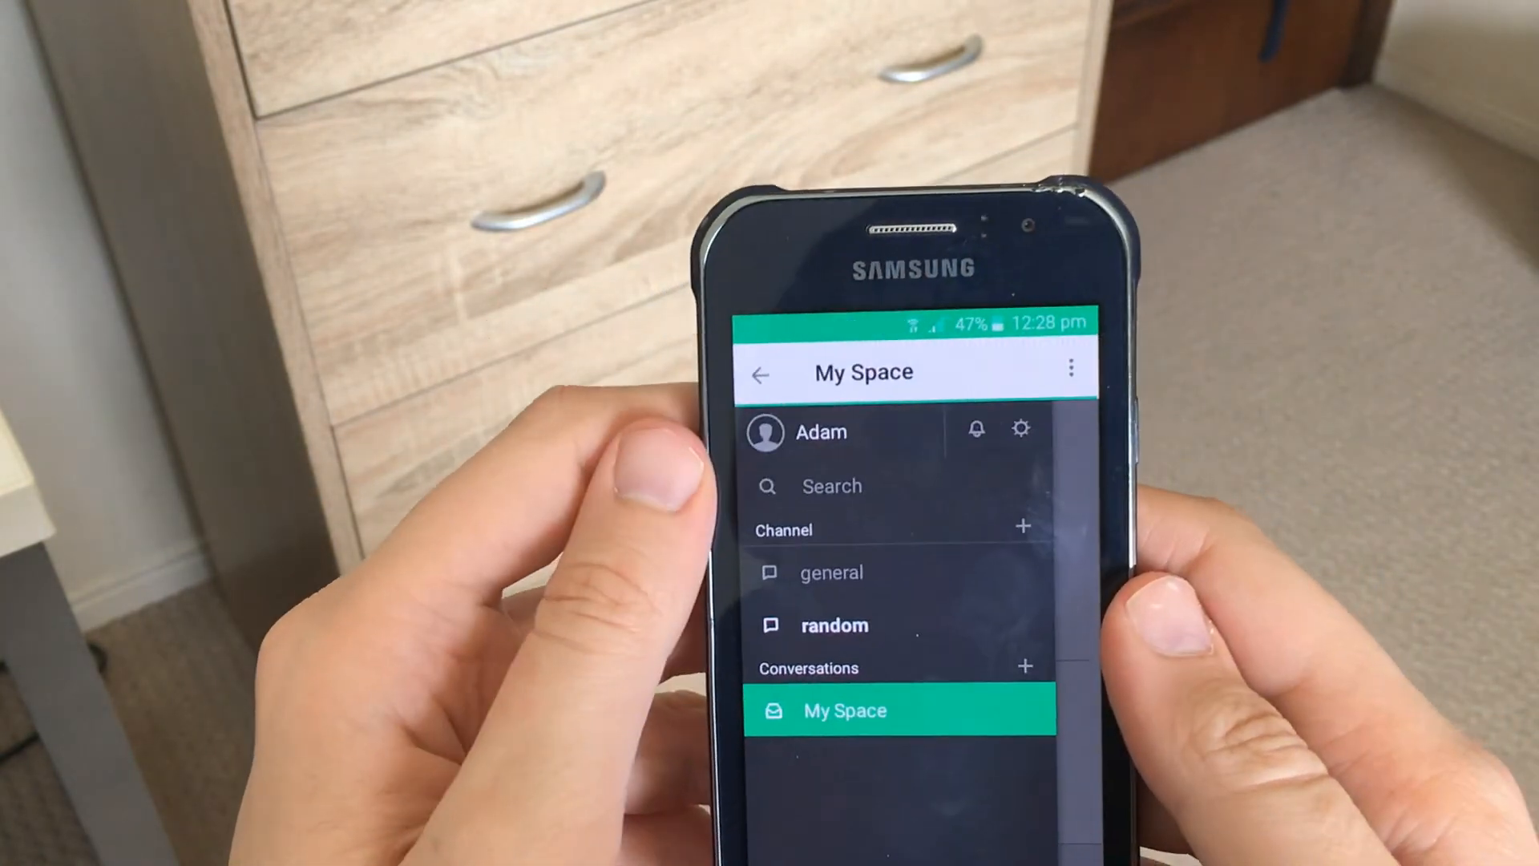
{"action": "left_click", "coordinate": [830, 572]}
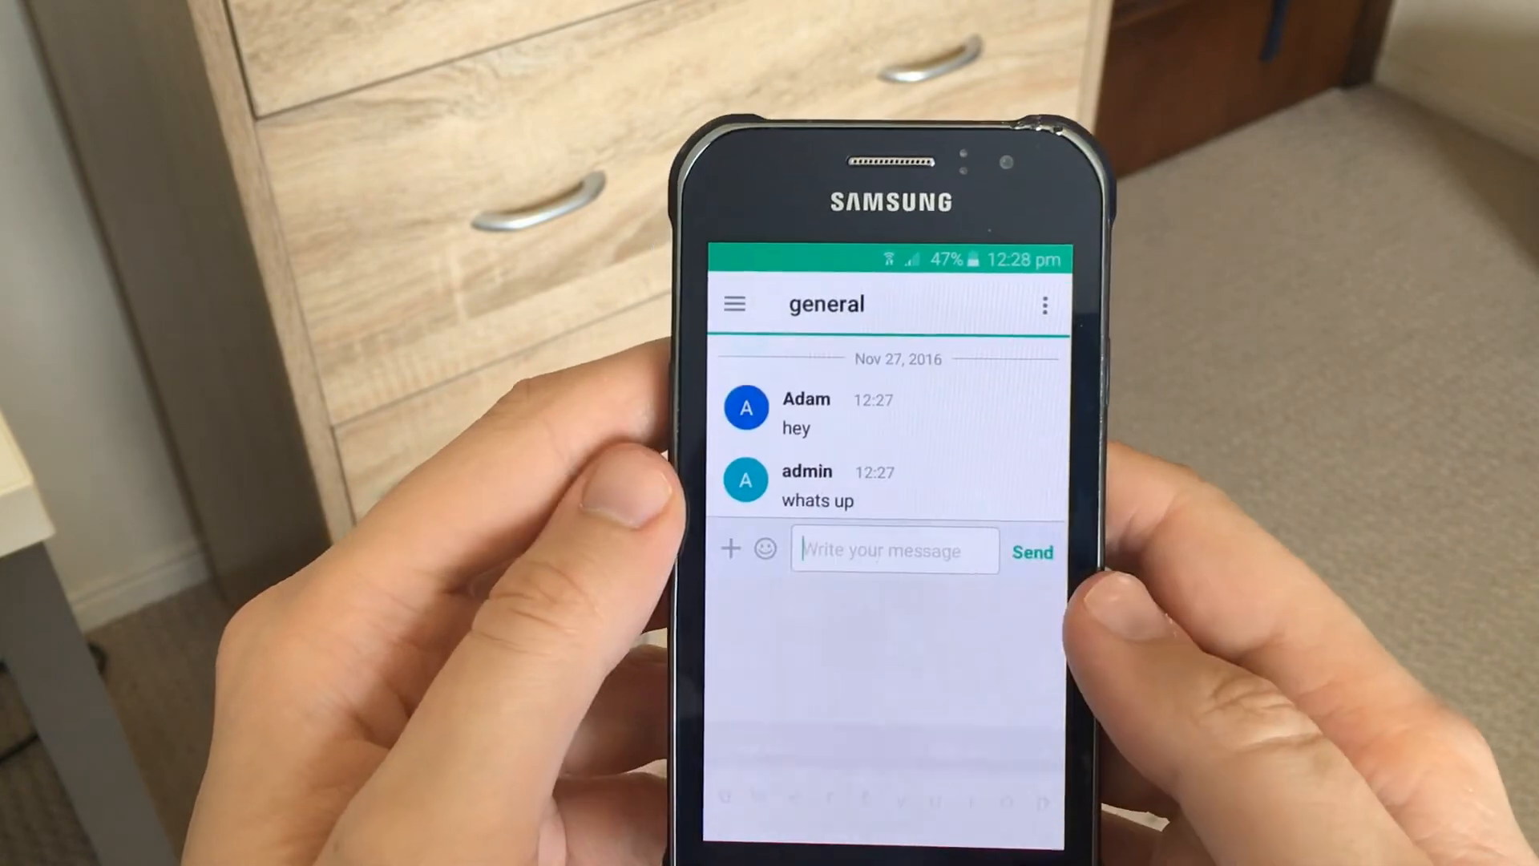
{"action": "type", "text": "testing 12"}
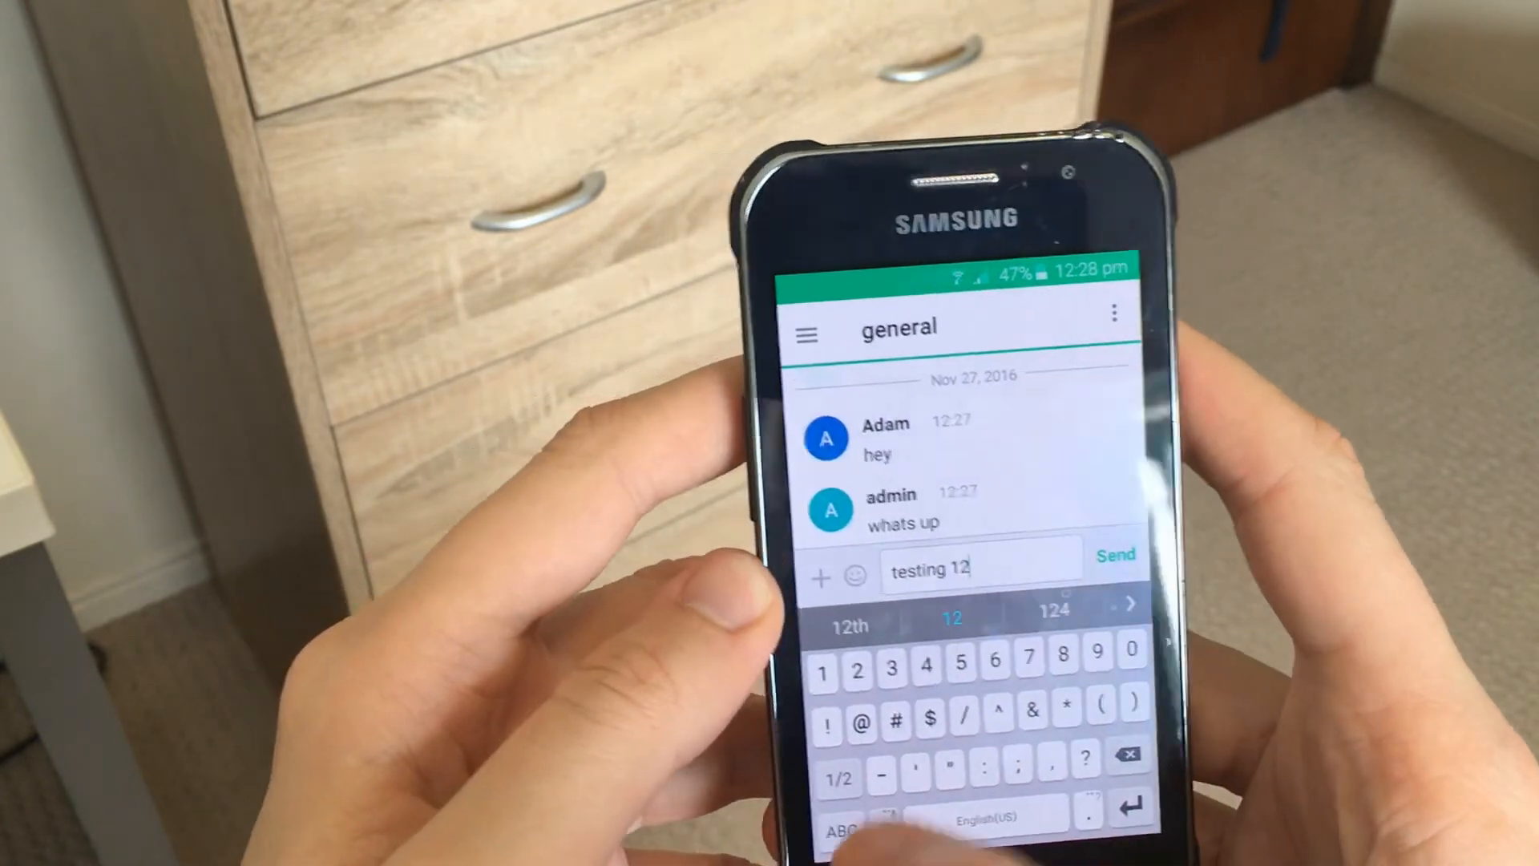
{"action": "left_click", "coordinate": [1114, 553]}
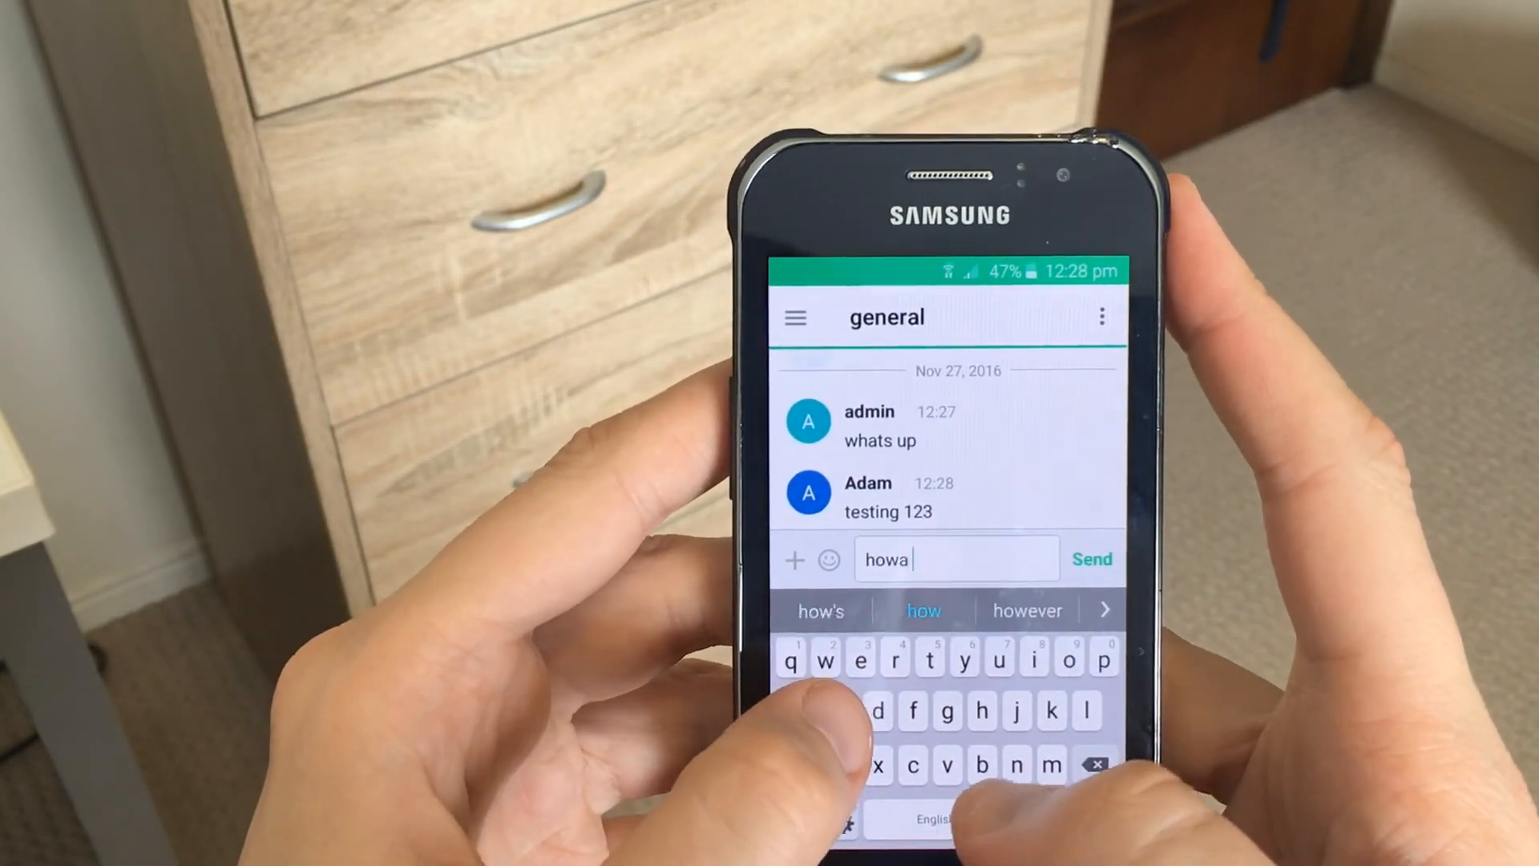
{"action": "type", "text": "hows it"}
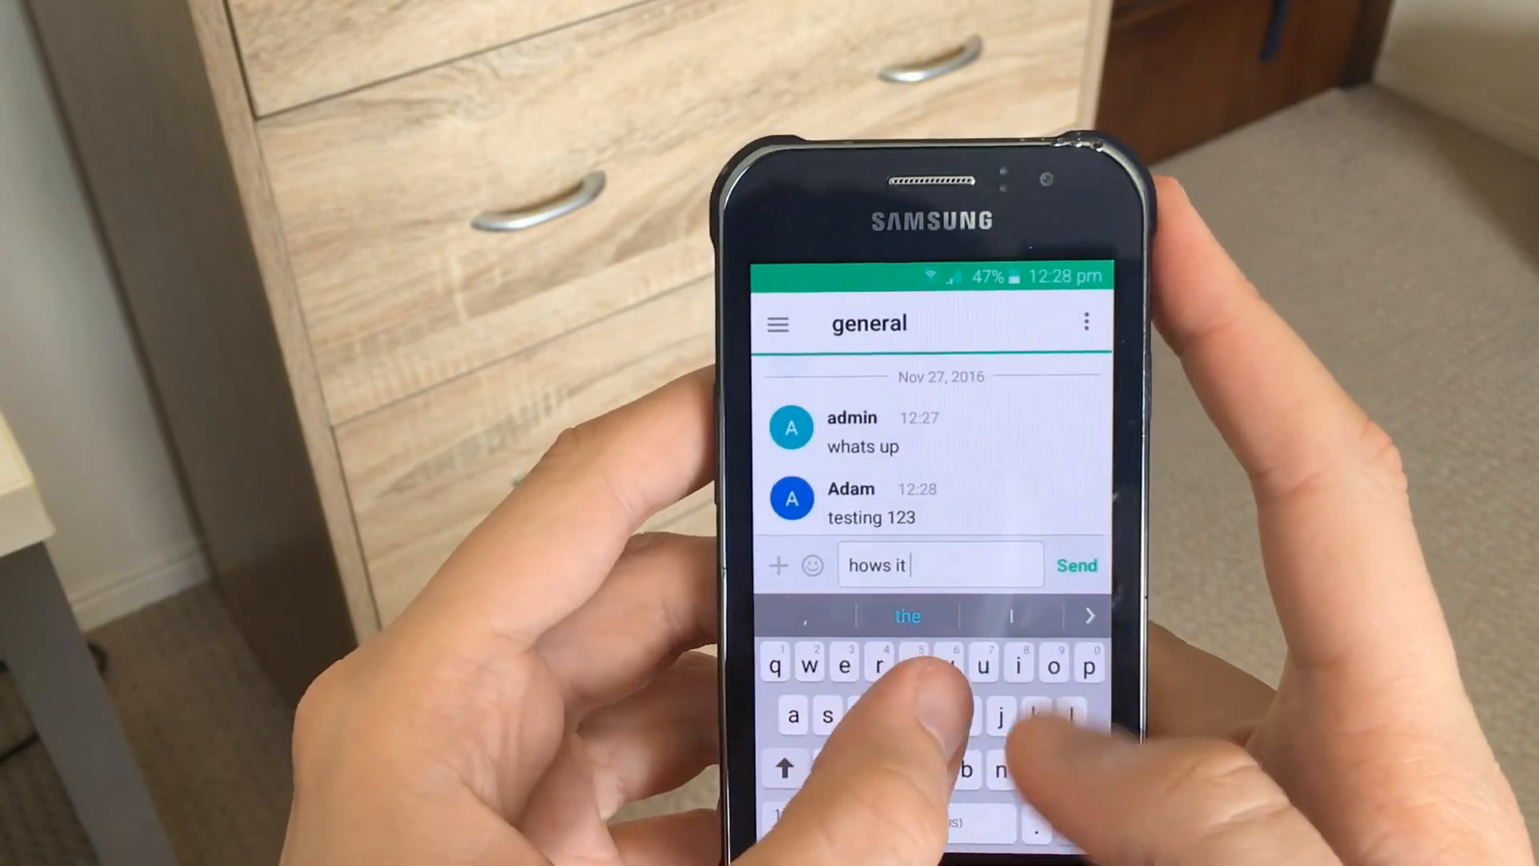
{"action": "type", "text": "goi"}
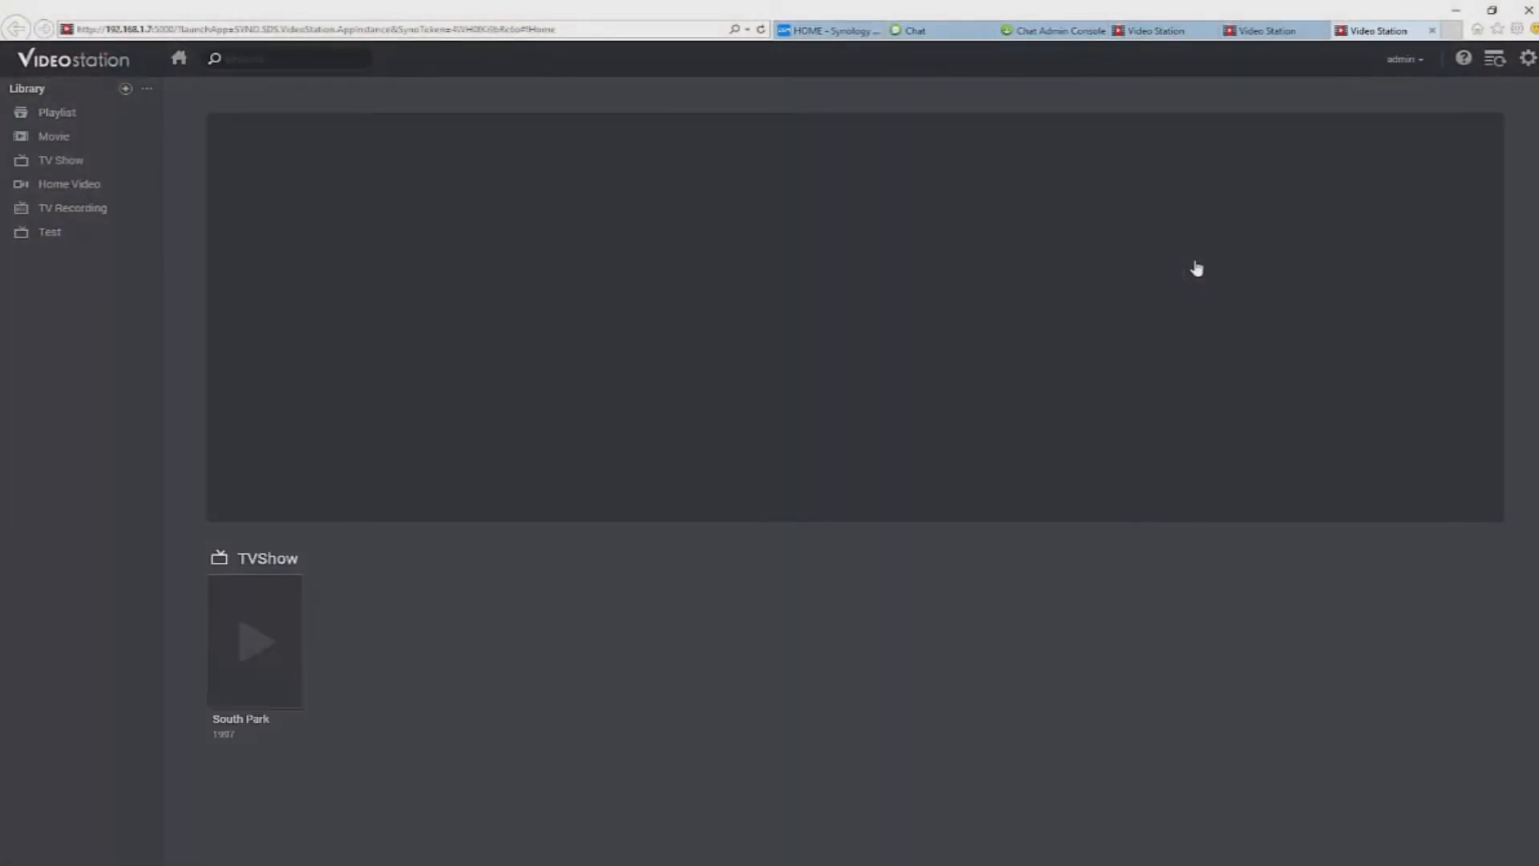
Step: View the South Park episode Oh, Jeez details, then show the TV Show library
{"action": "left_click", "coordinate": [255, 641]}
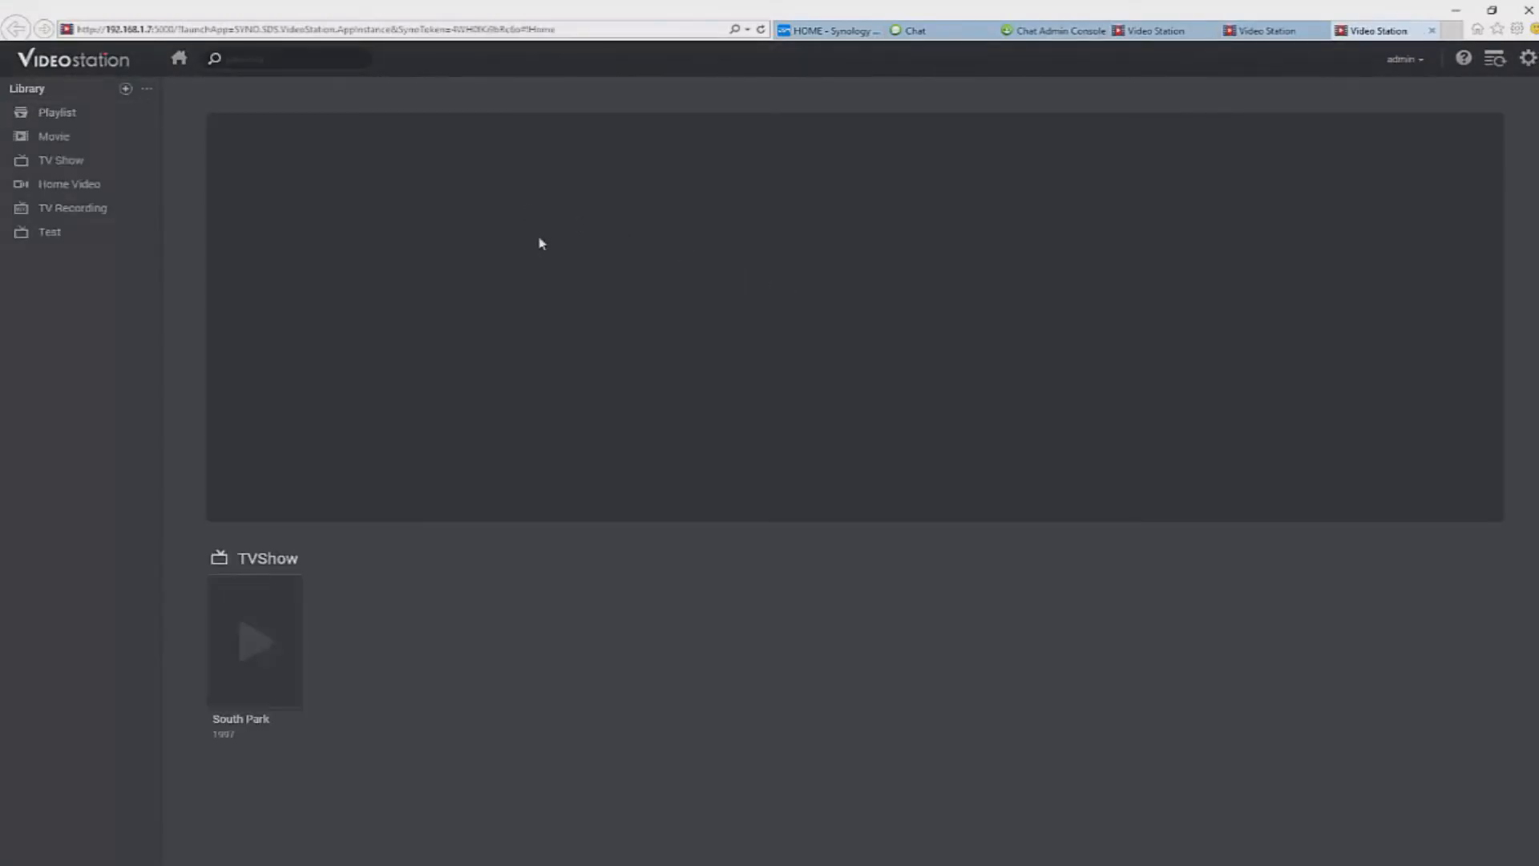
{"action": "left_click", "coordinate": [255, 641]}
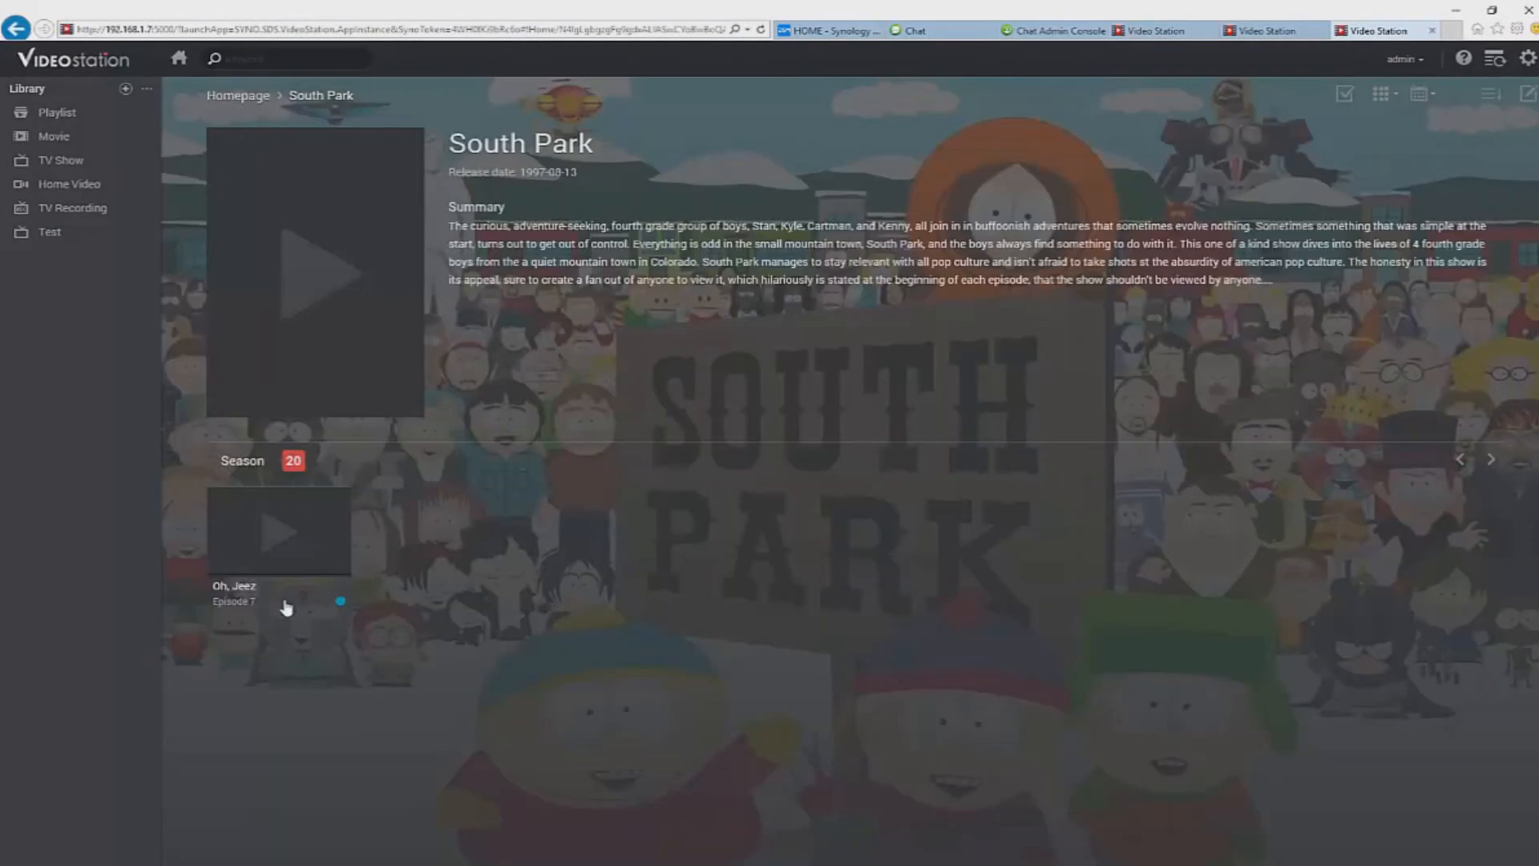
{"action": "mouse_move", "coordinate": [788, 774]}
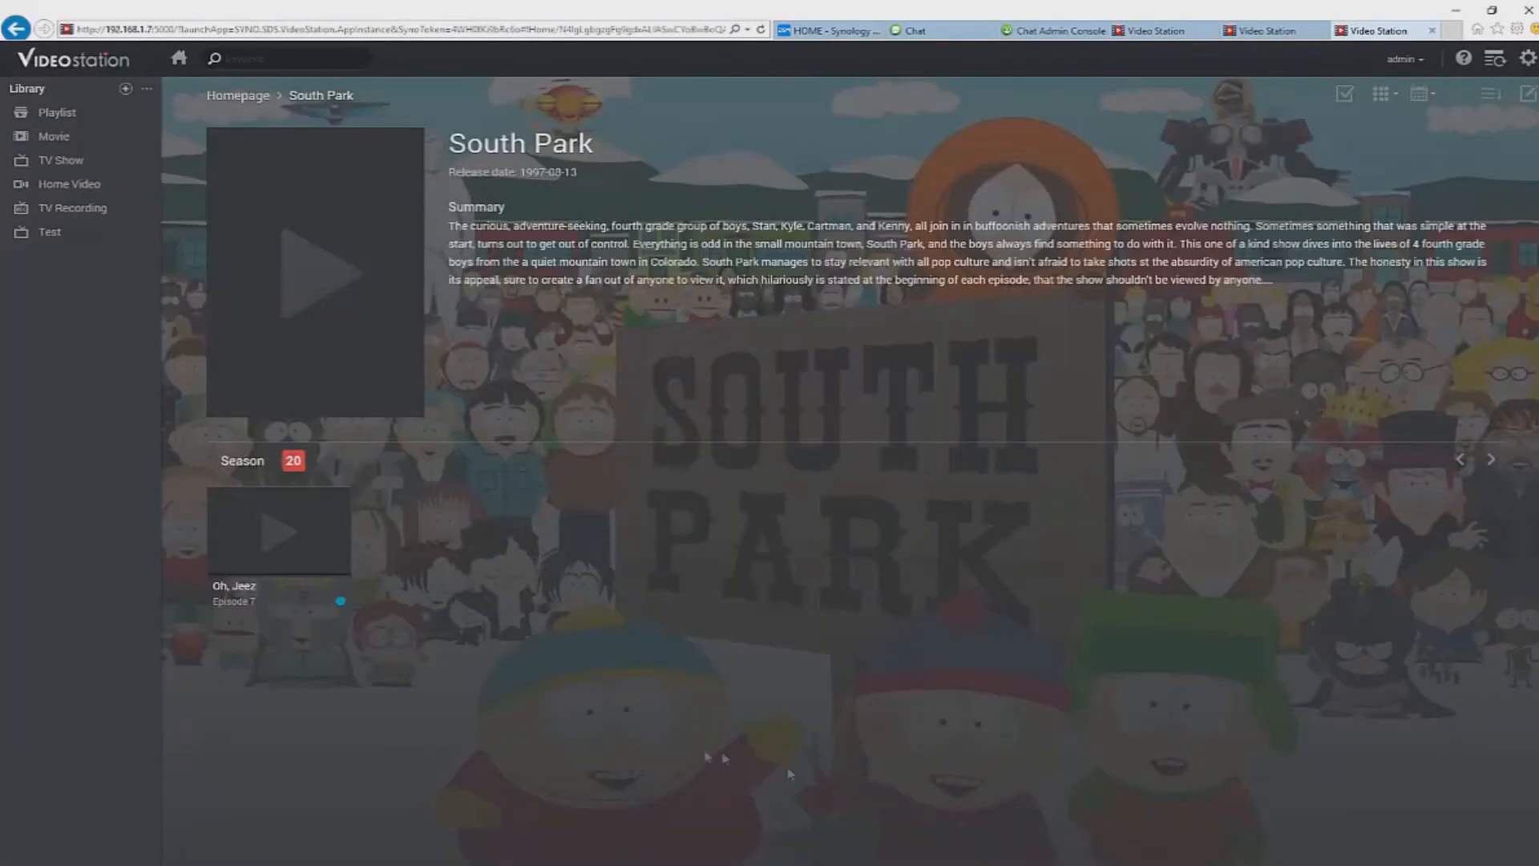
{"action": "left_click", "coordinate": [277, 531]}
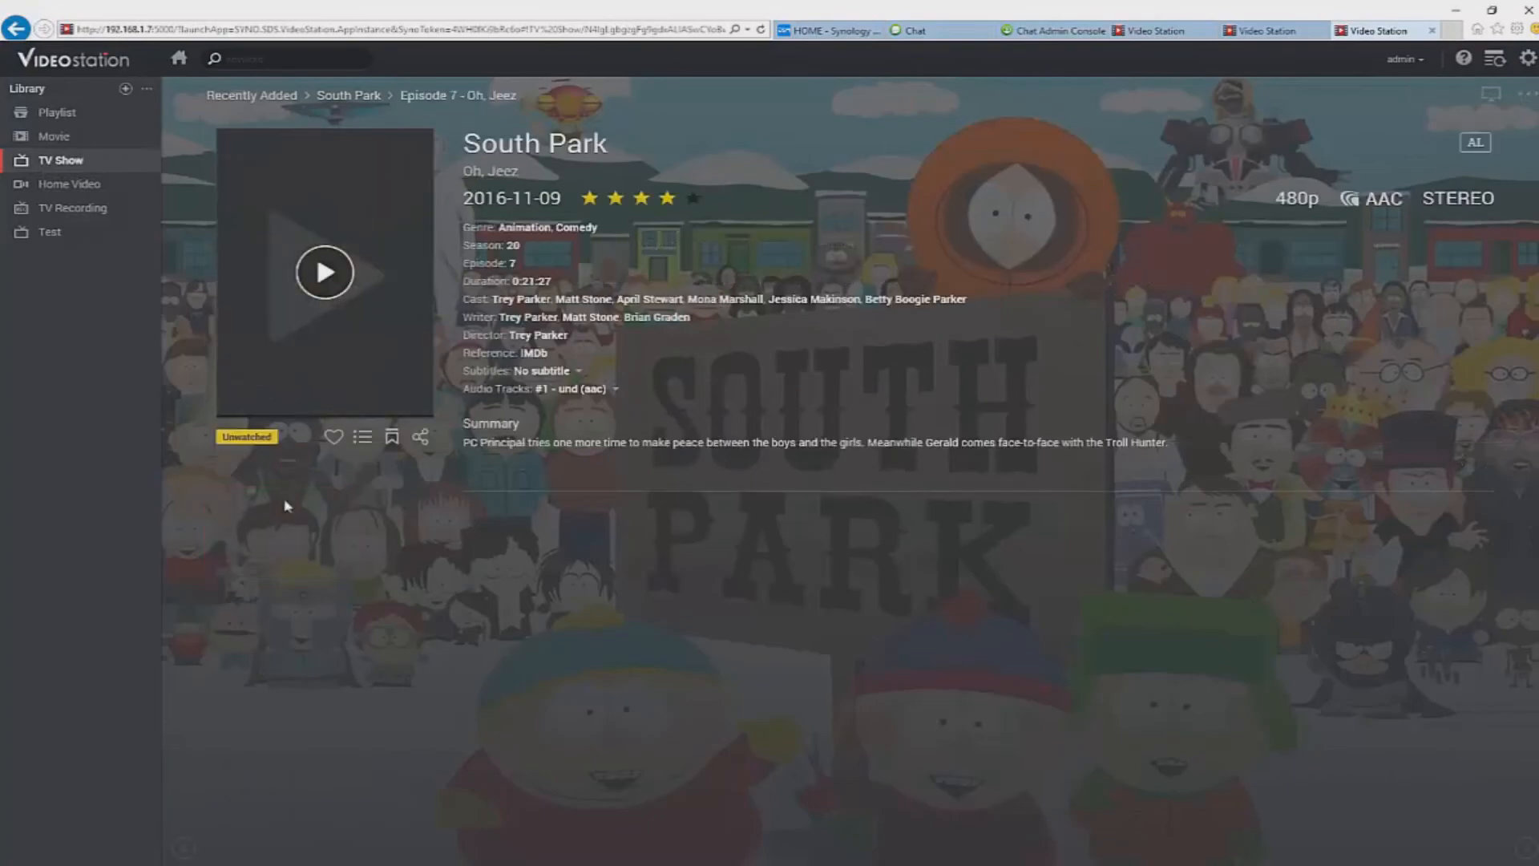
{"action": "left_click", "coordinate": [16, 27]}
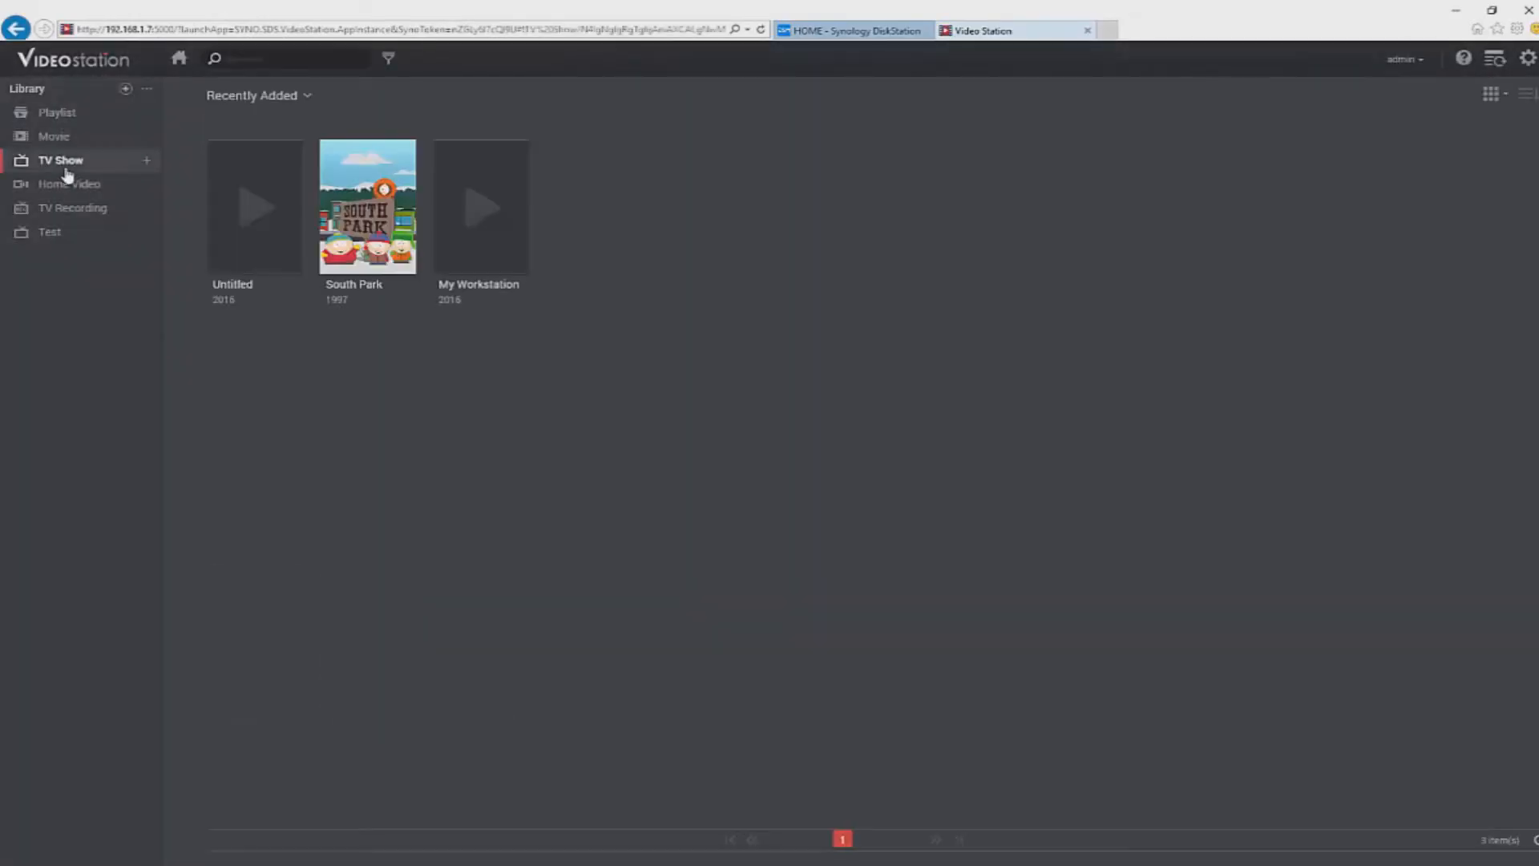
{"action": "left_click", "coordinate": [145, 160]}
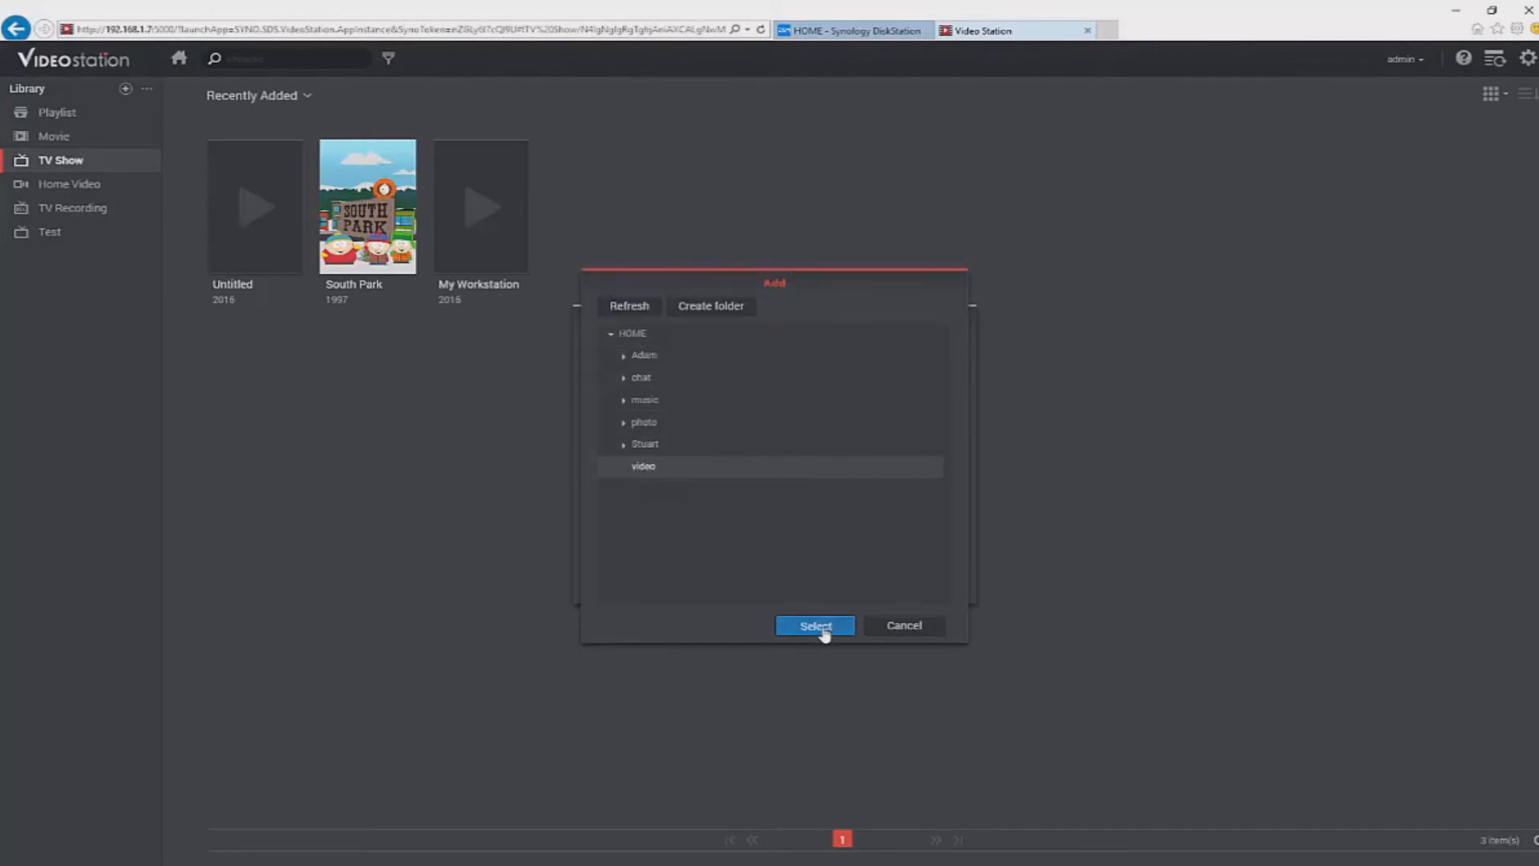
{"action": "left_click", "coordinate": [814, 625]}
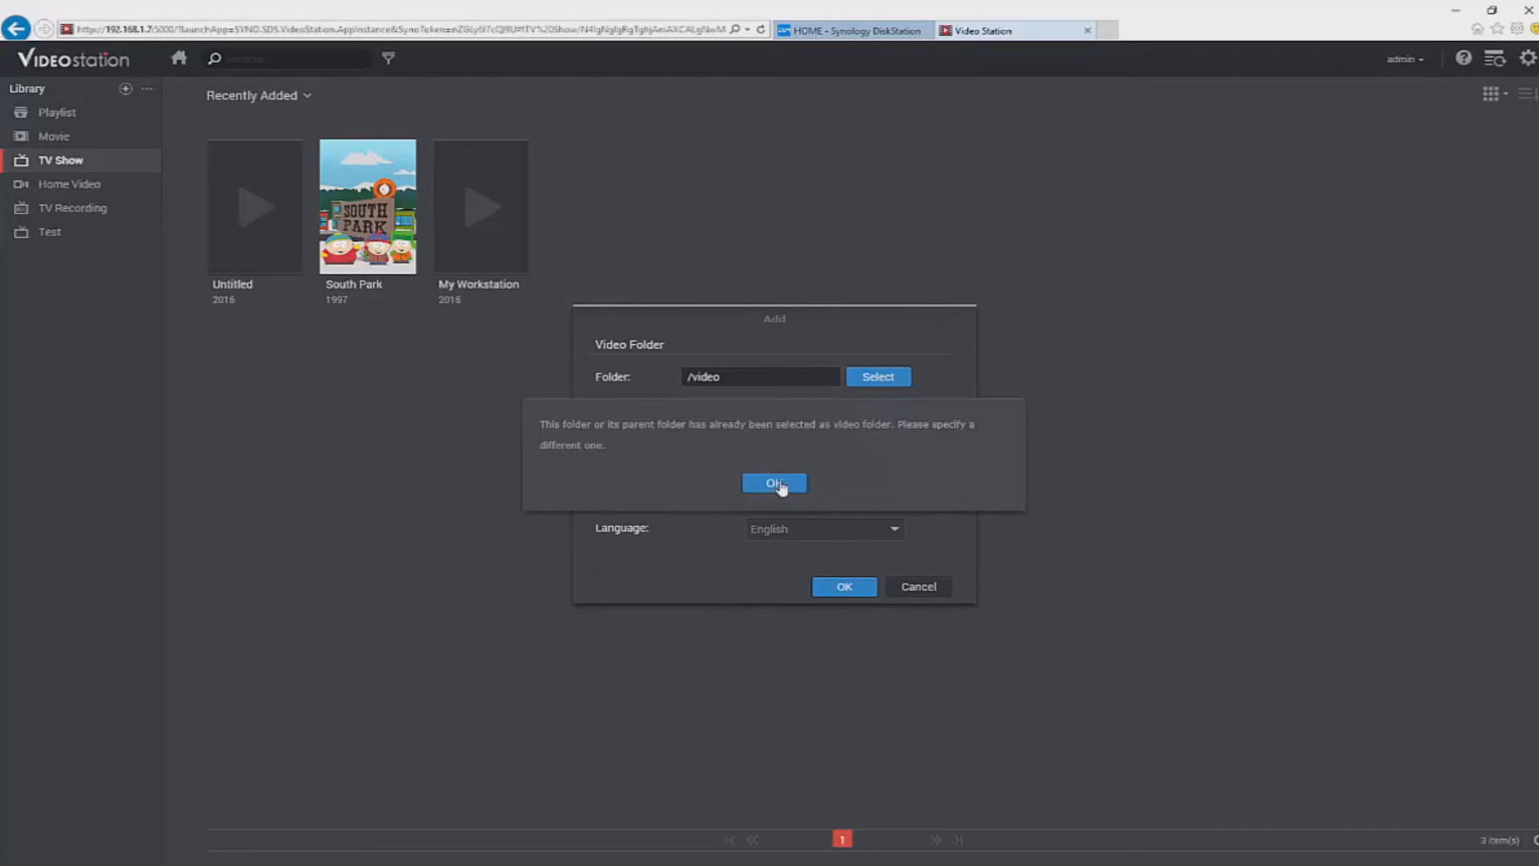
{"action": "left_click", "coordinate": [774, 482]}
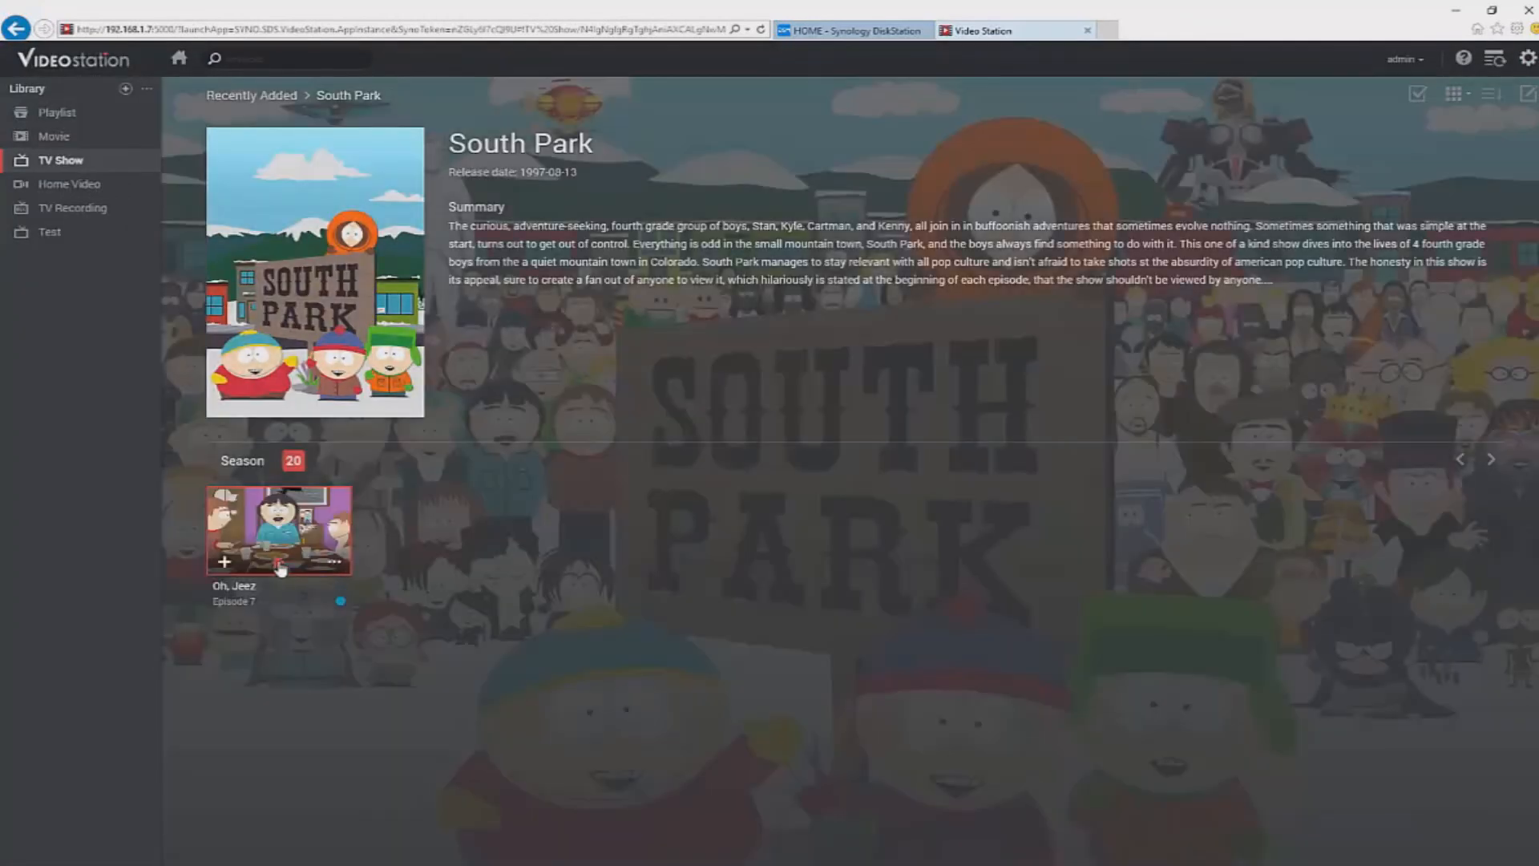
{"action": "mouse_move", "coordinate": [279, 584]}
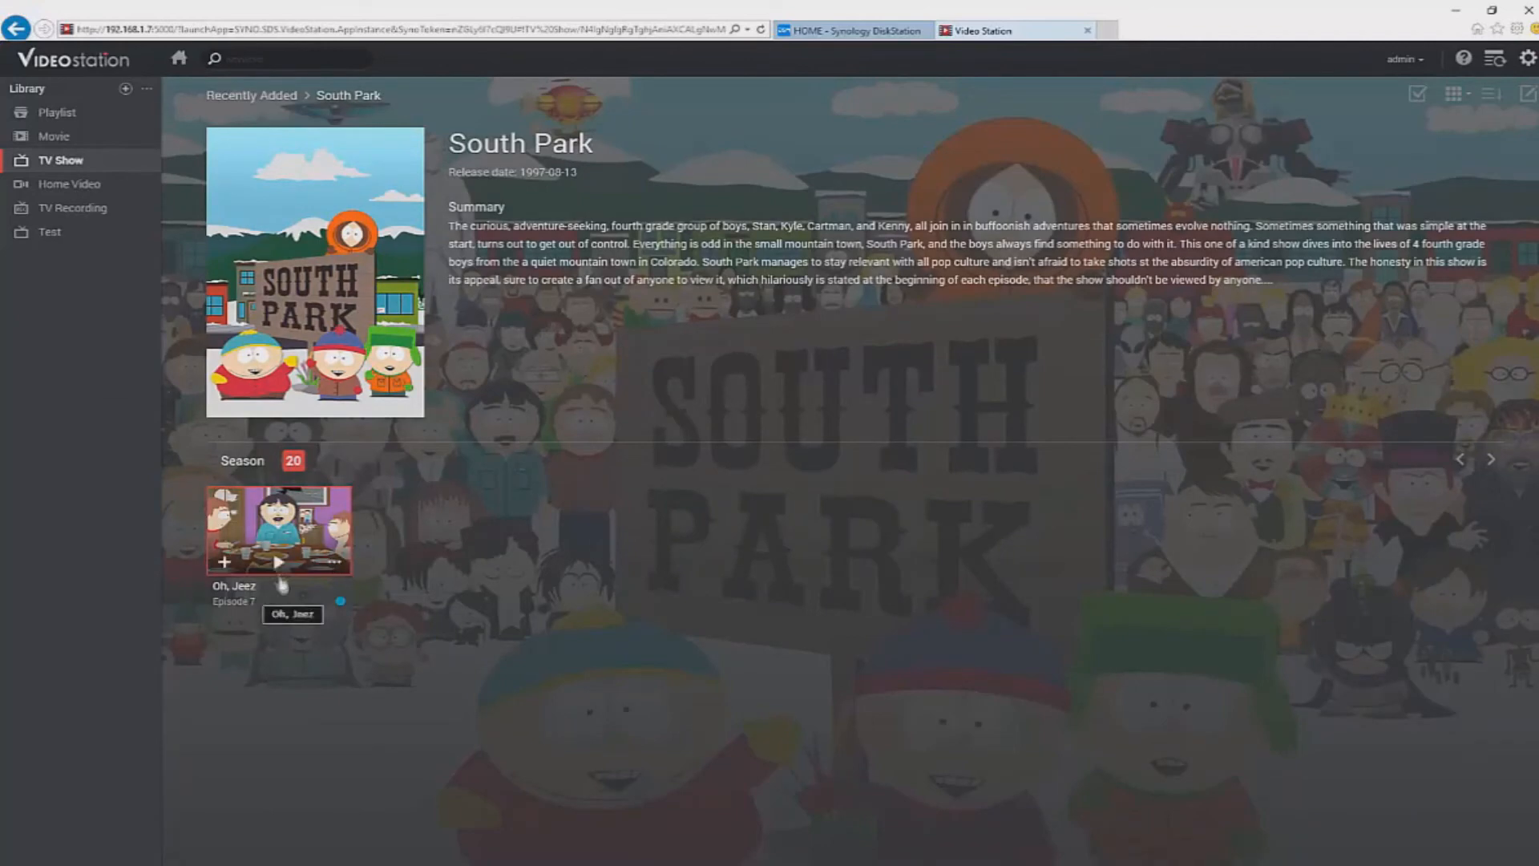
Step: Start playing the South Park episode Oh, Jeez
{"action": "left_click", "coordinate": [278, 559]}
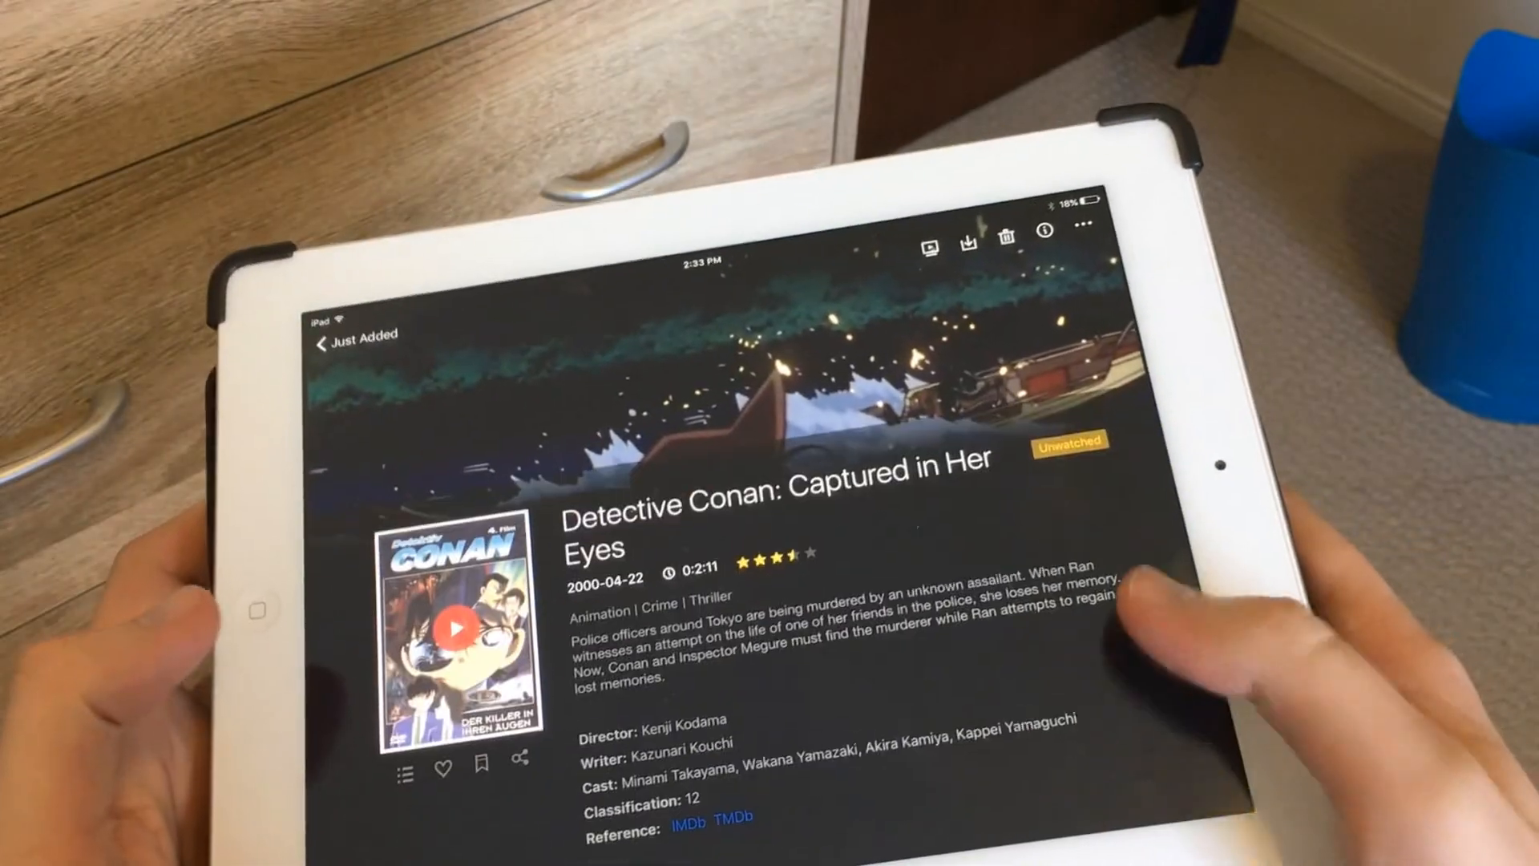
Step: Return to the Just Added list and start playing Final Cut from its poster
{"action": "left_click", "coordinate": [457, 625]}
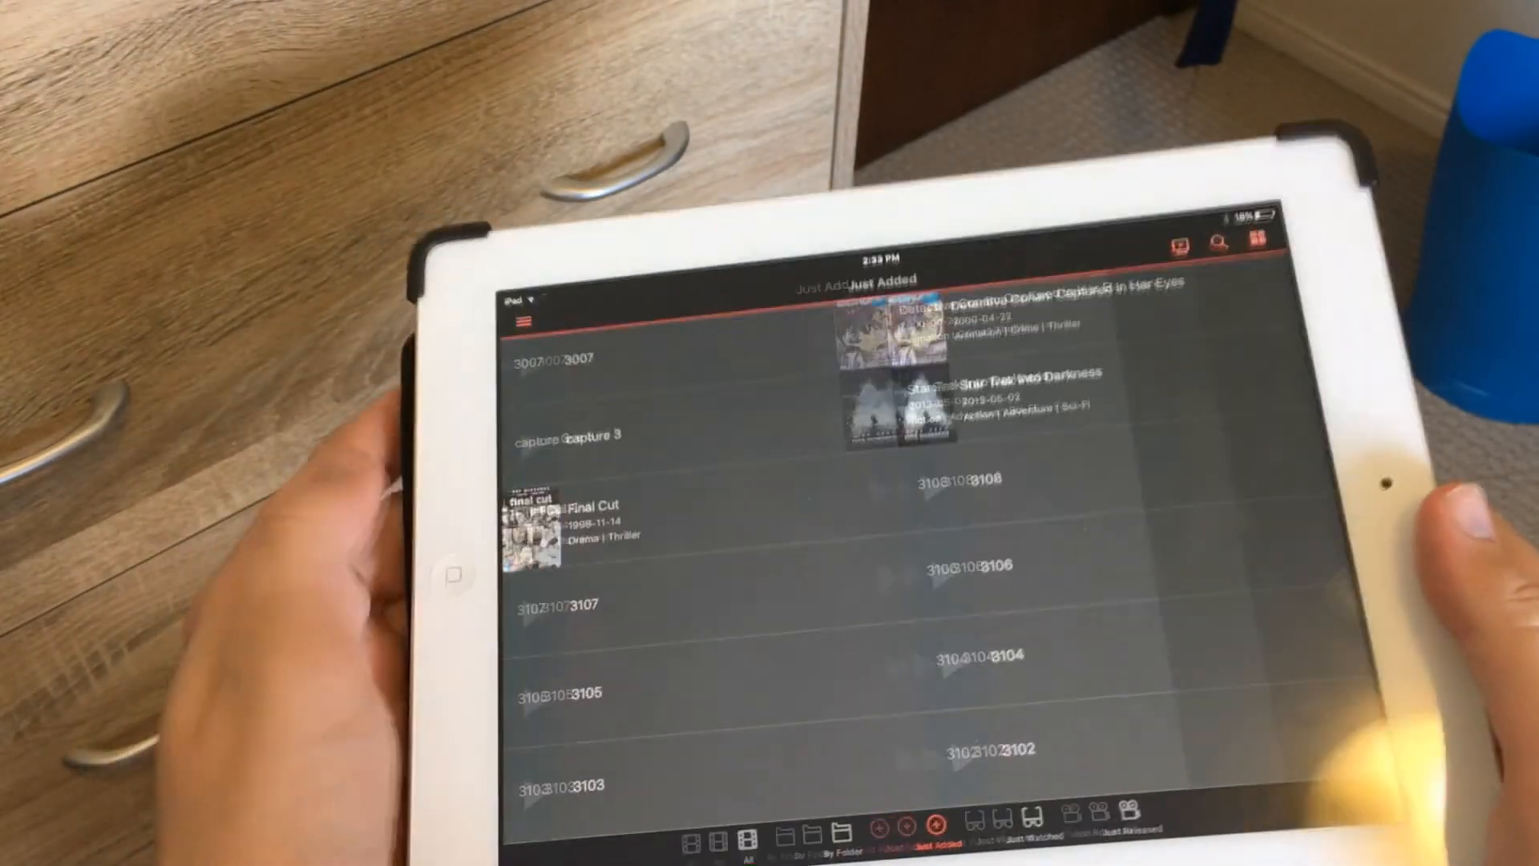
{"action": "left_click", "coordinate": [559, 515]}
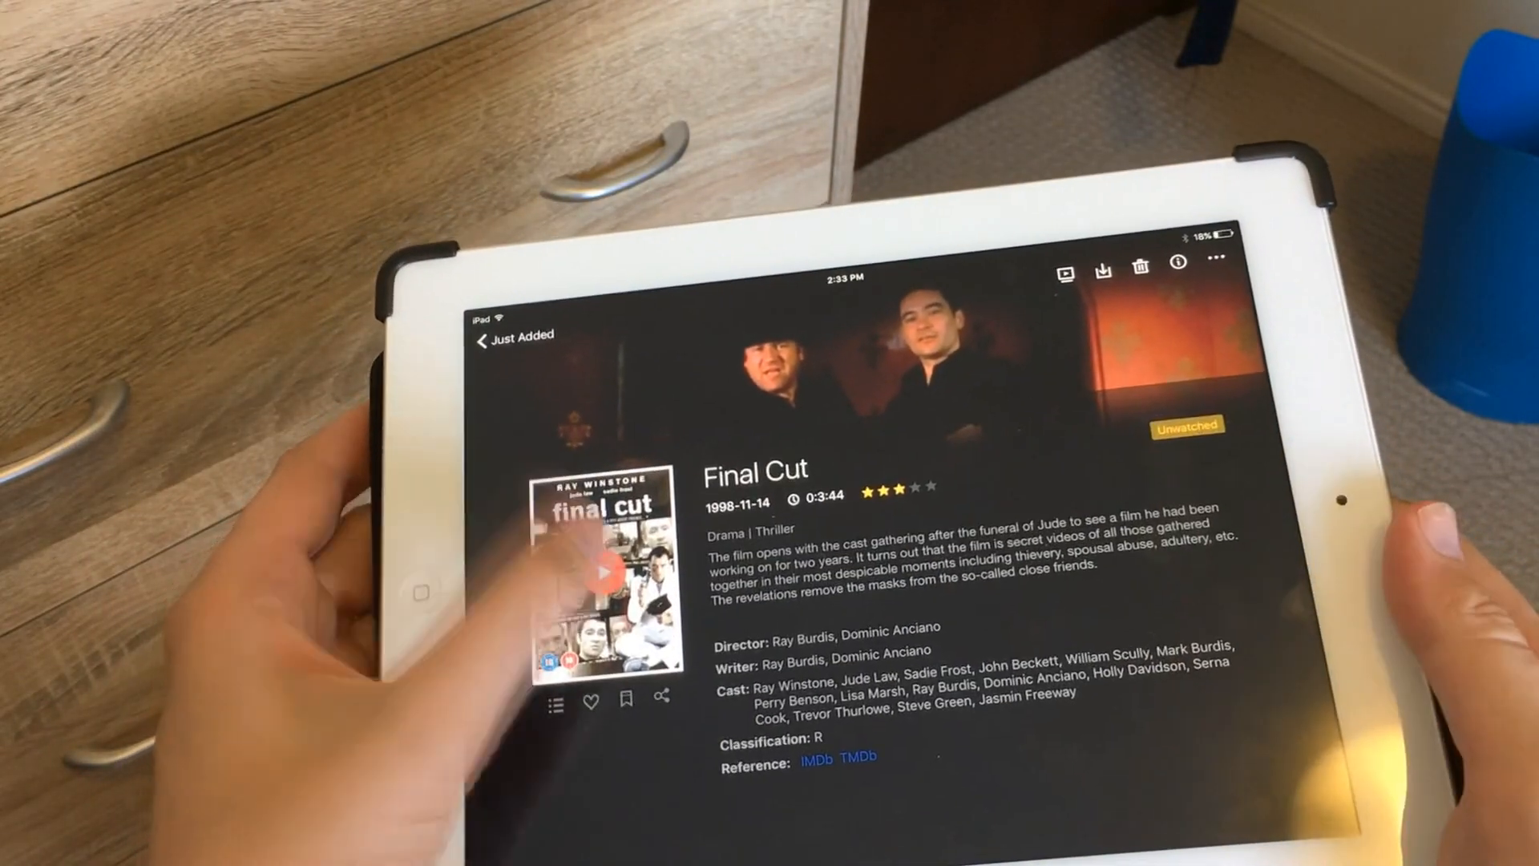
{"action": "left_click", "coordinate": [601, 572]}
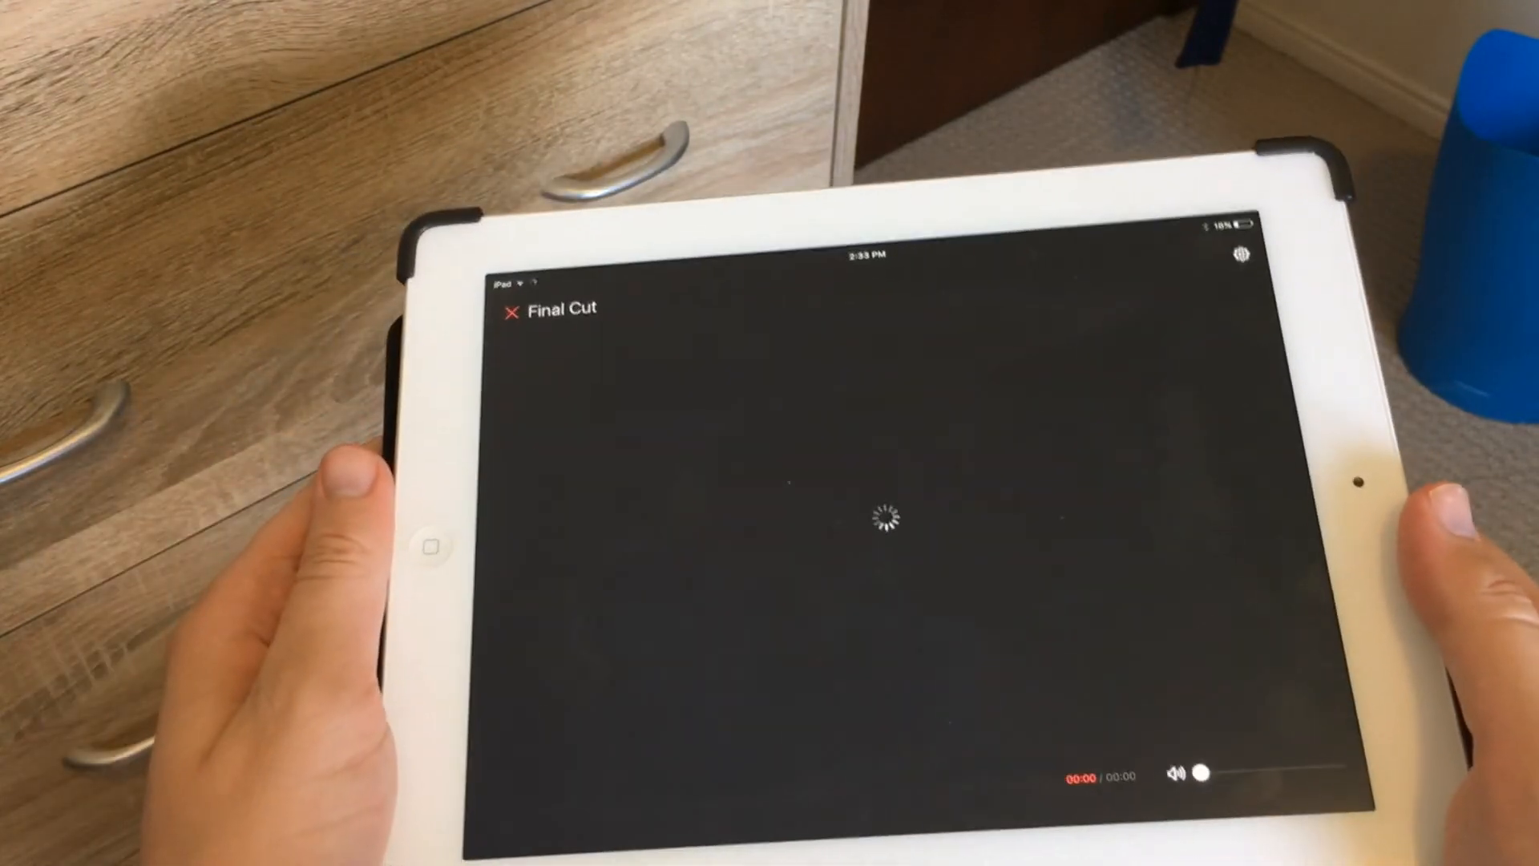